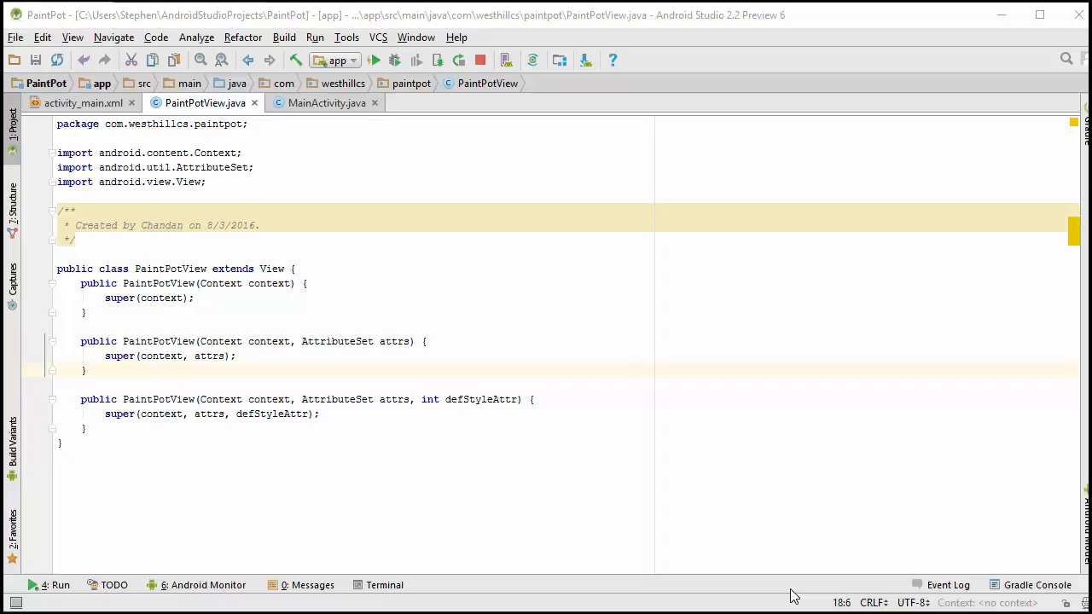
pyautogui.moveTo(128, 286)
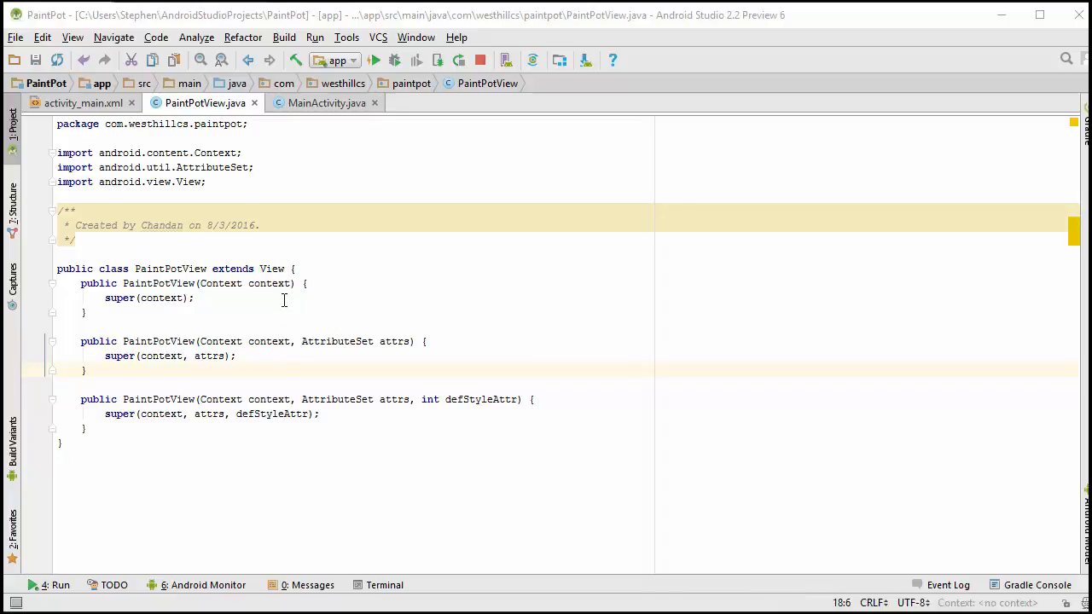
# Step: Review MainActivity.java's button fields, init bindings and click listeners by scrolling through the source
pyautogui.click(326, 103)
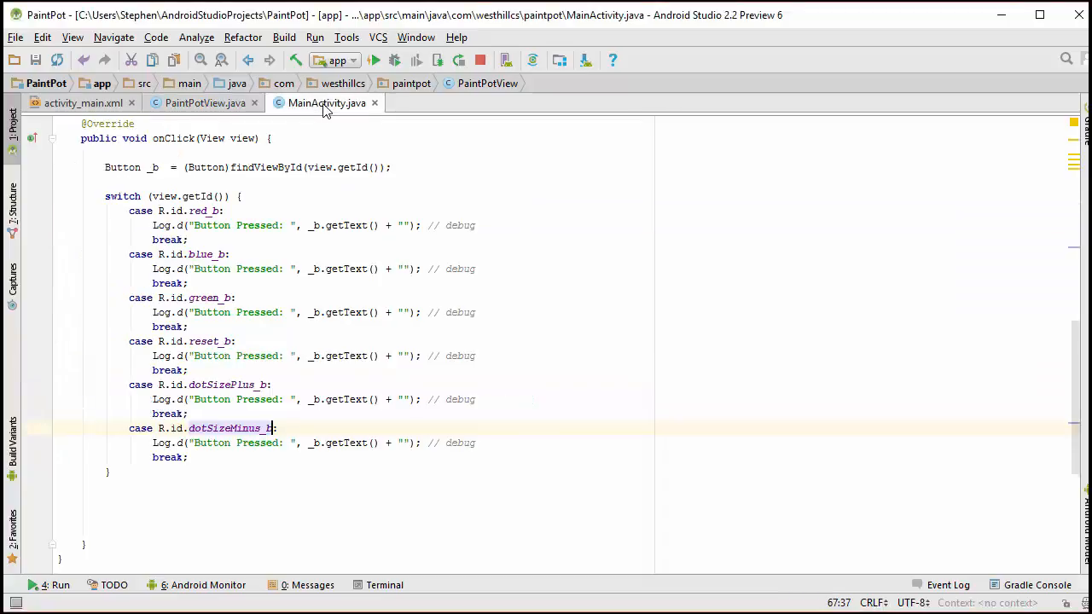
pyautogui.scroll(3)
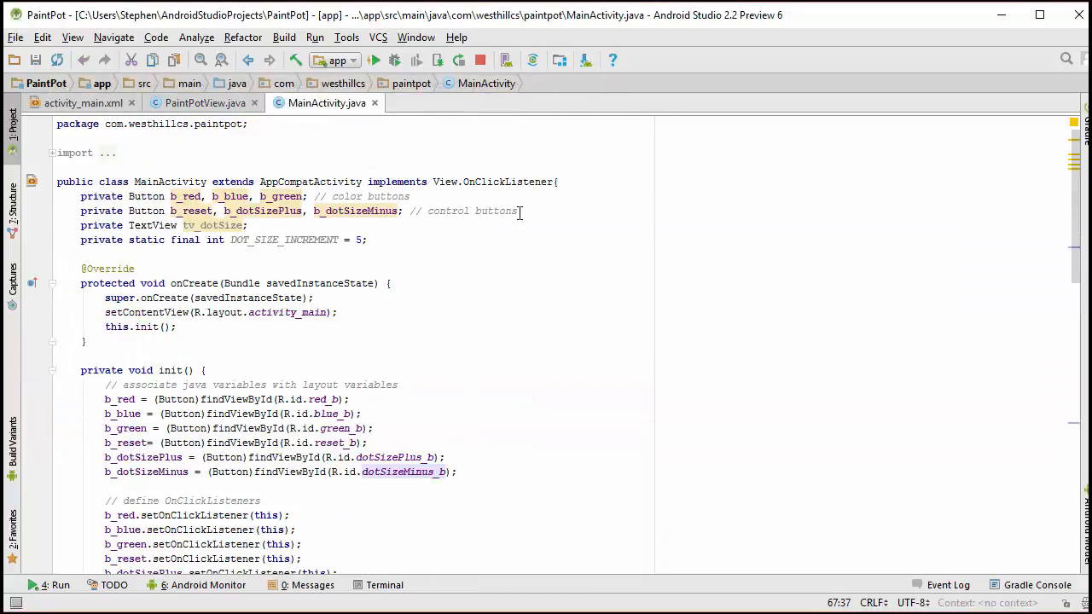
pyautogui.moveTo(241, 211)
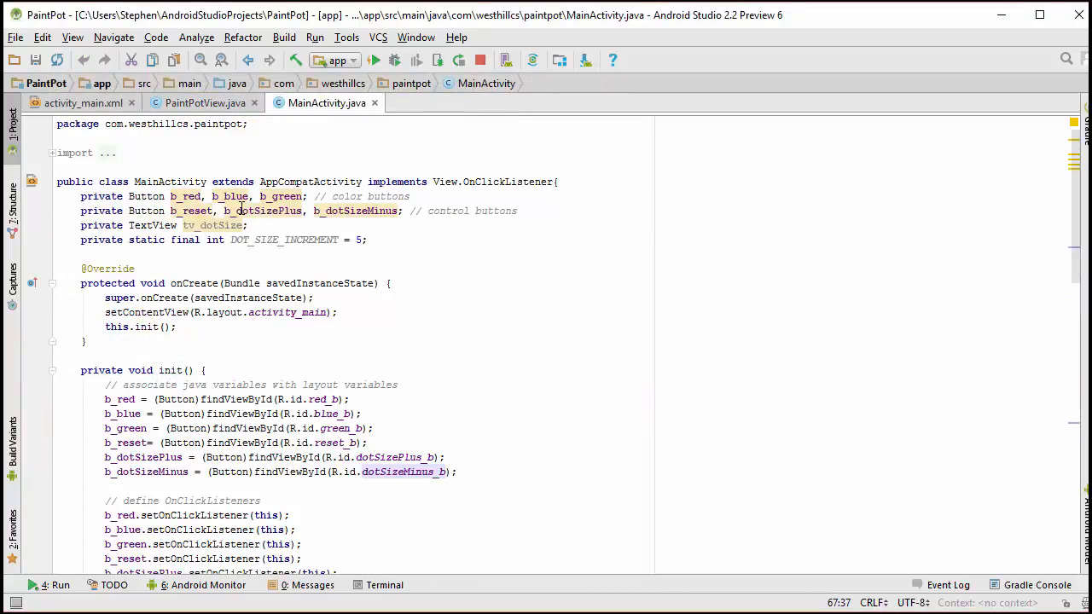
pyautogui.moveTo(248, 224)
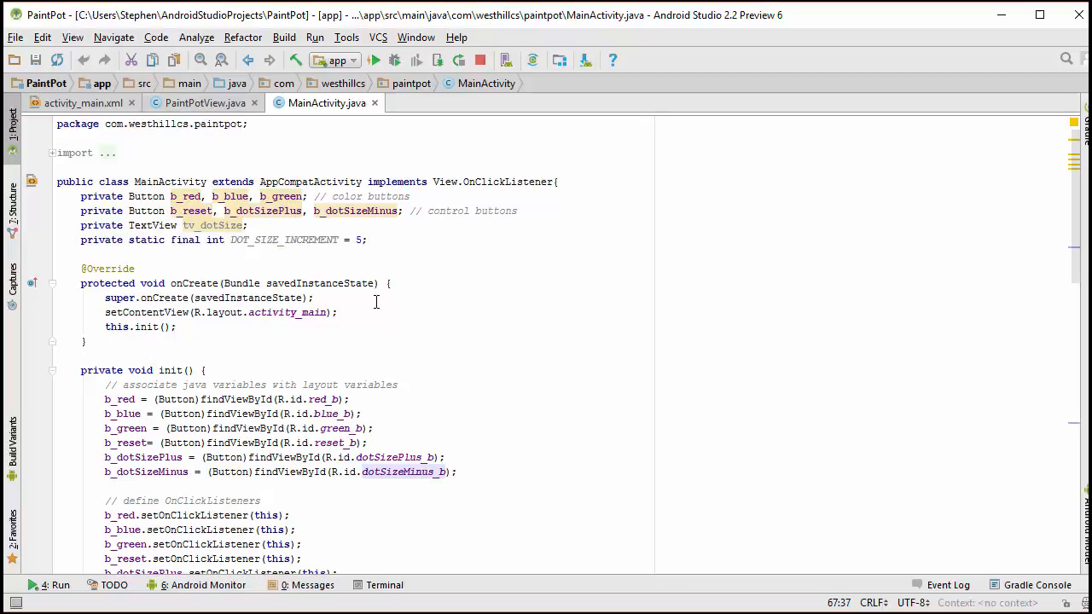
pyautogui.scroll(-3)
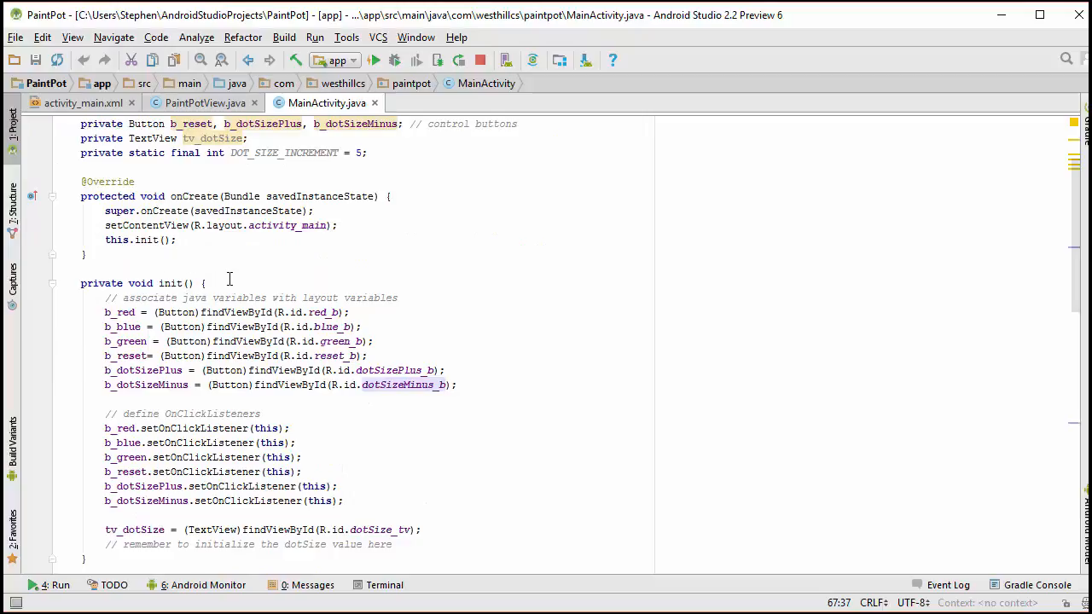
pyautogui.moveTo(312, 307)
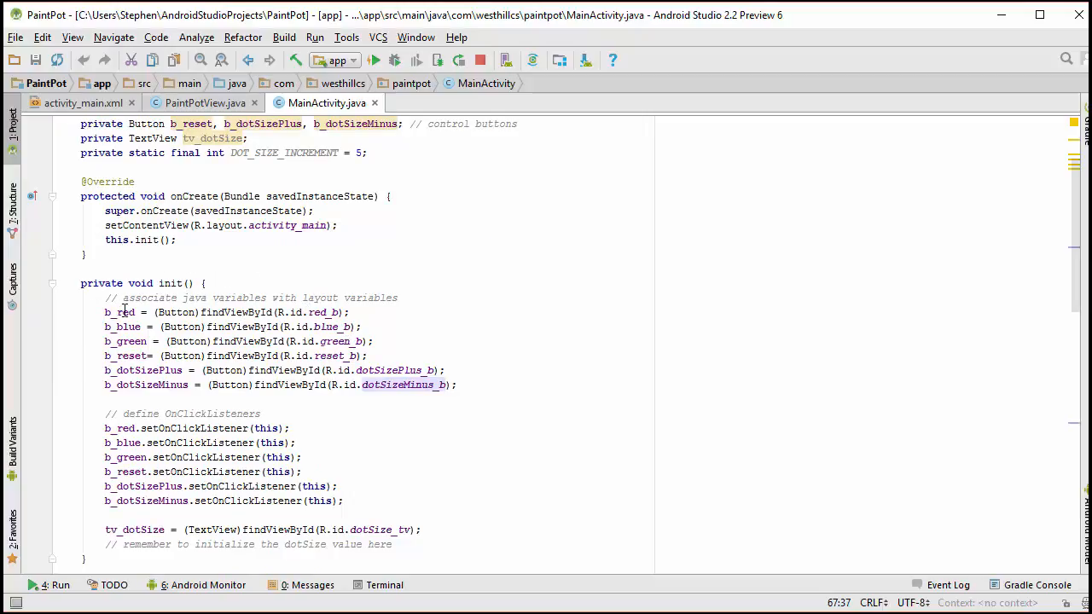
pyautogui.scroll(-3)
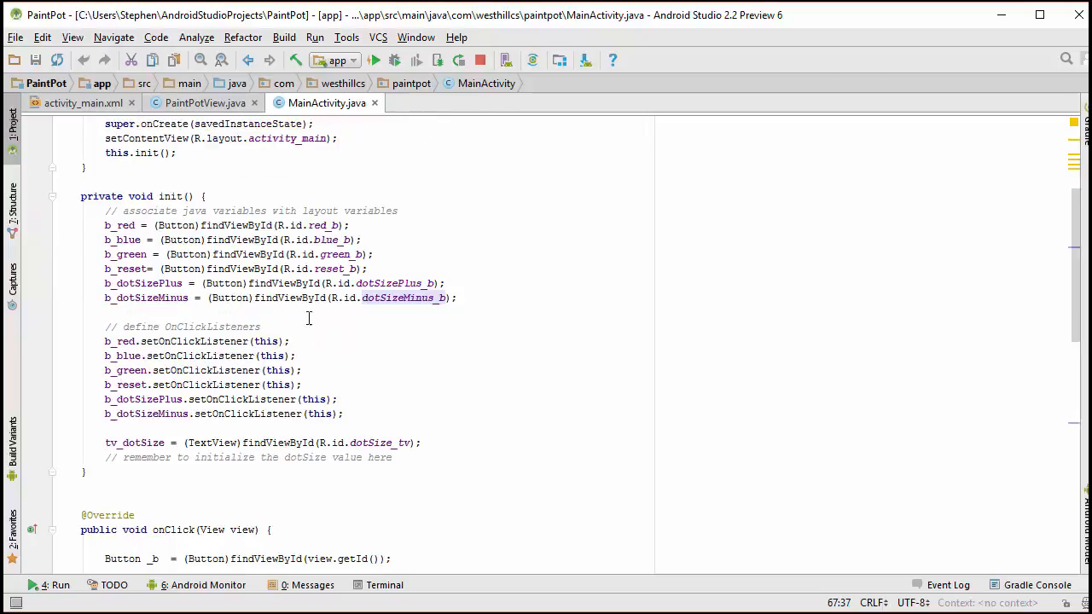
pyautogui.moveTo(329, 408)
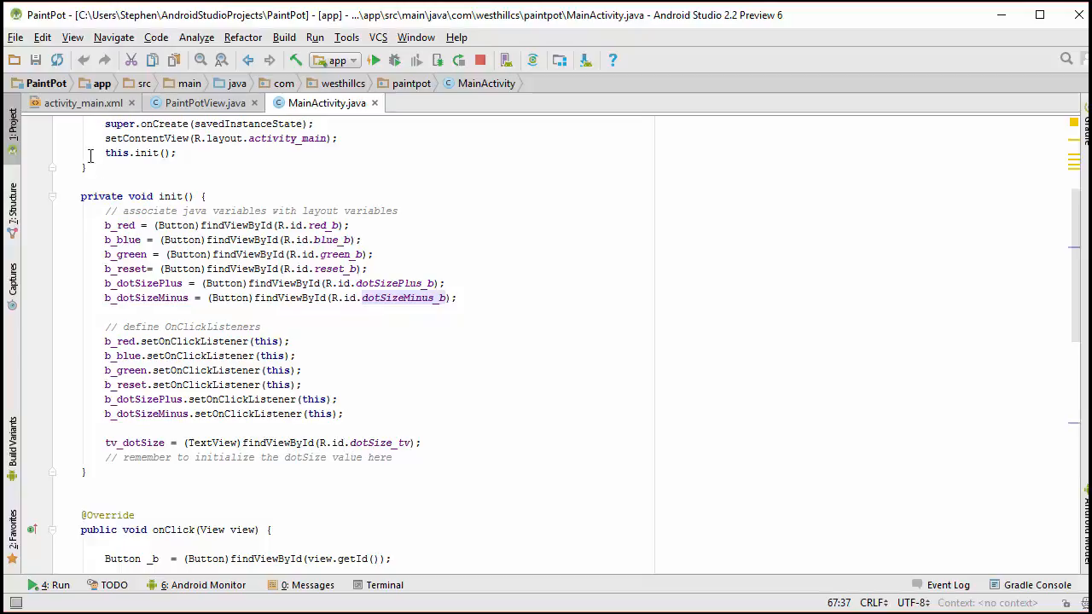
# Step: Glance at activity_main.xml, then continue down MainActivity.java to the onClick switch cases
pyautogui.click(83, 102)
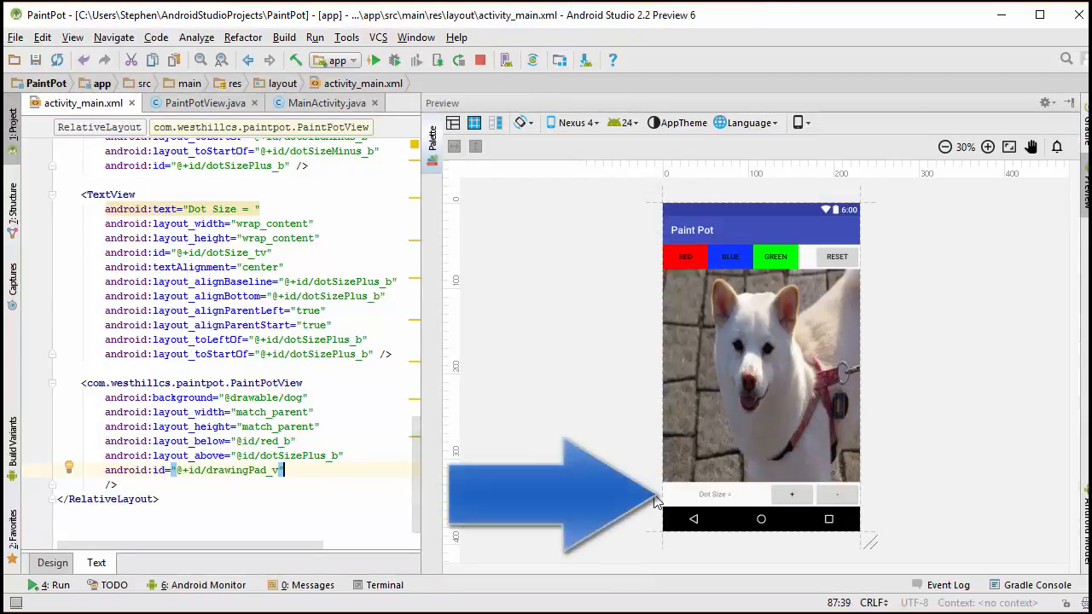
pyautogui.click(327, 102)
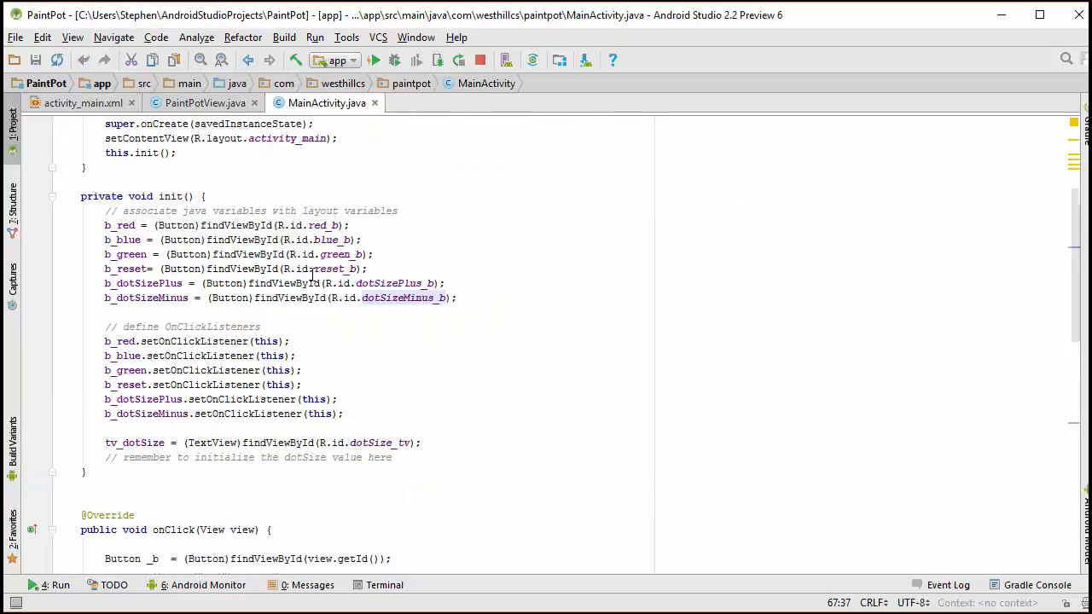
pyautogui.scroll(-3)
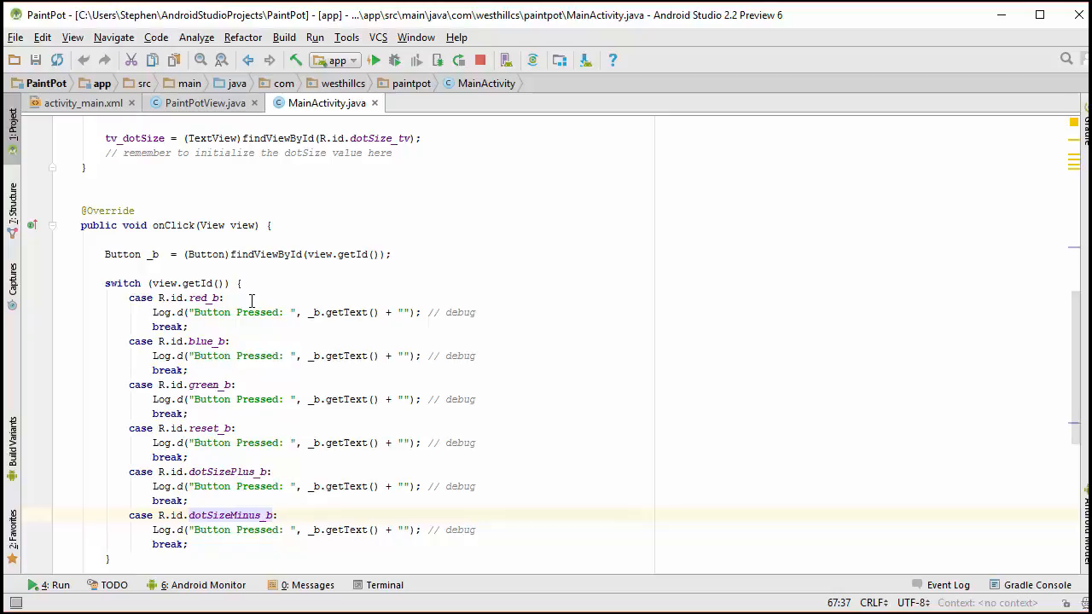
pyautogui.moveTo(276, 500)
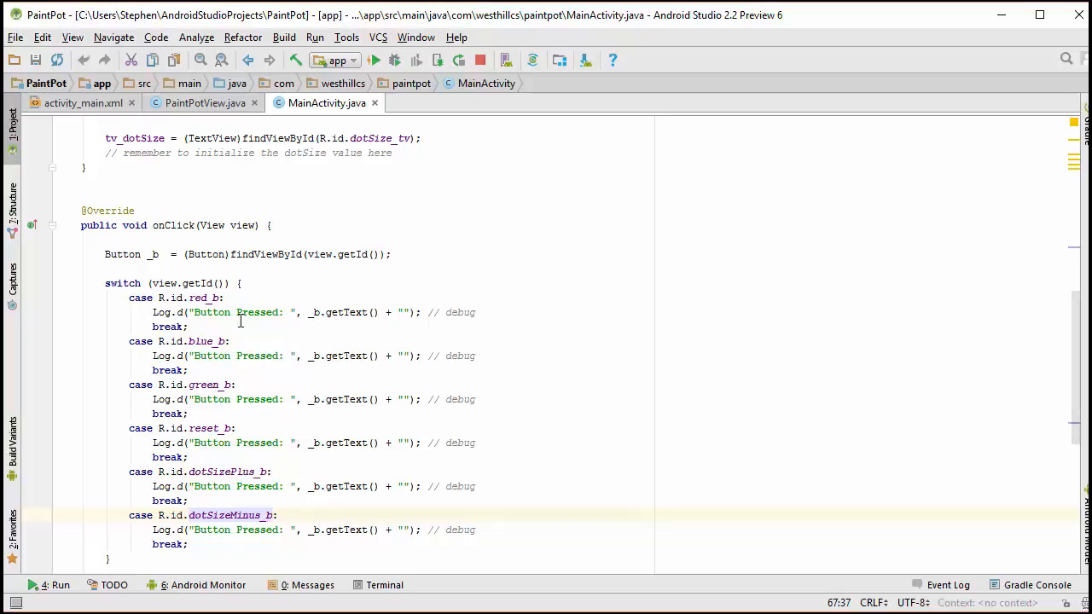
pyautogui.moveTo(325, 525)
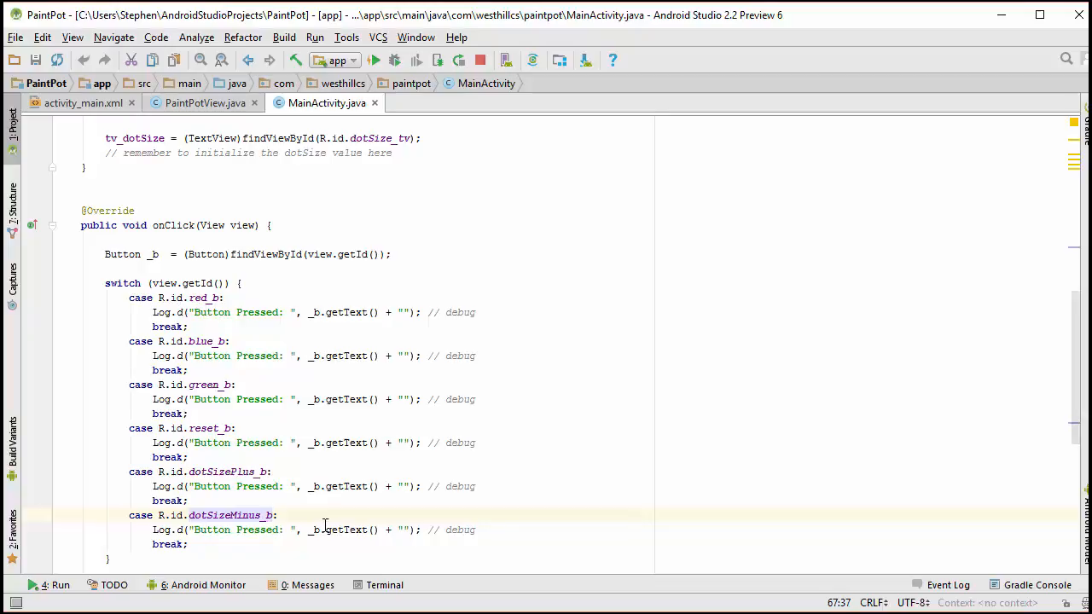
# Step: Review activity_main.xml's color and dot-size buttons and show the PaintPotView element with id drawingPad_v
pyautogui.click(80, 102)
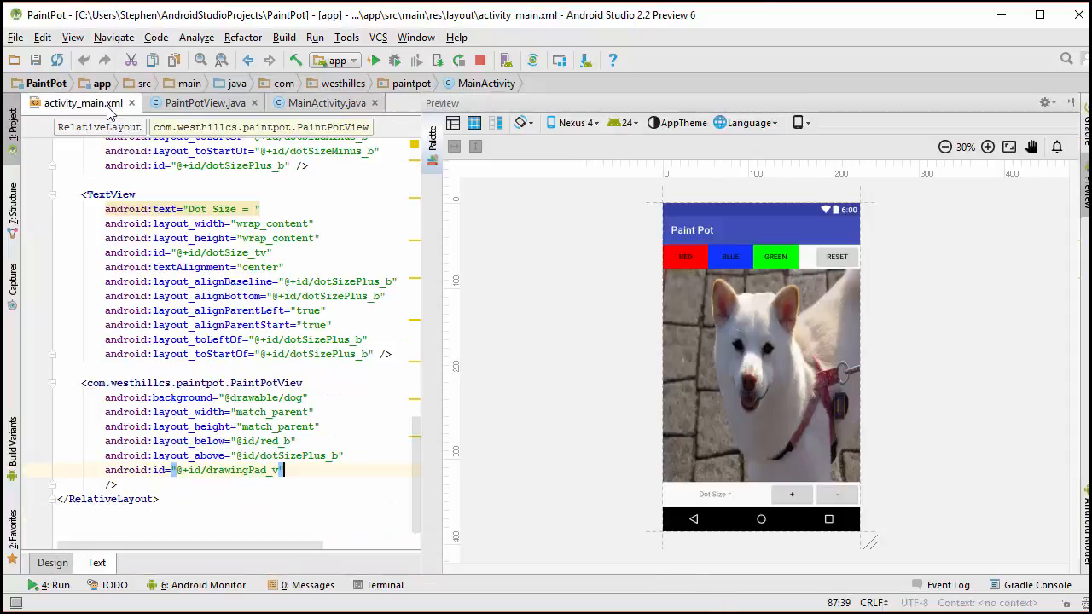
pyautogui.scroll(3)
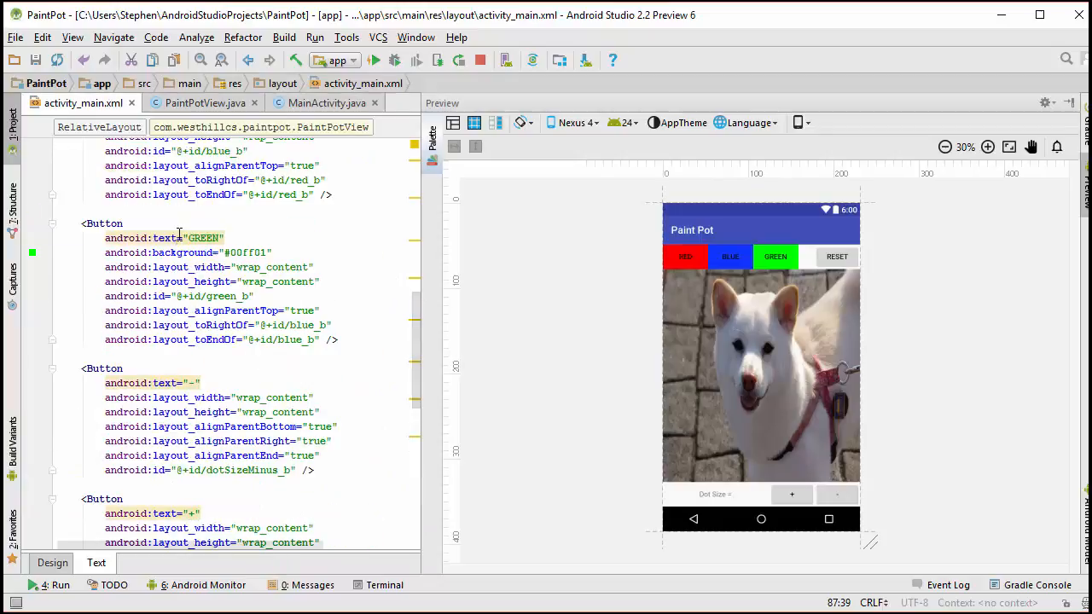
pyautogui.scroll(3)
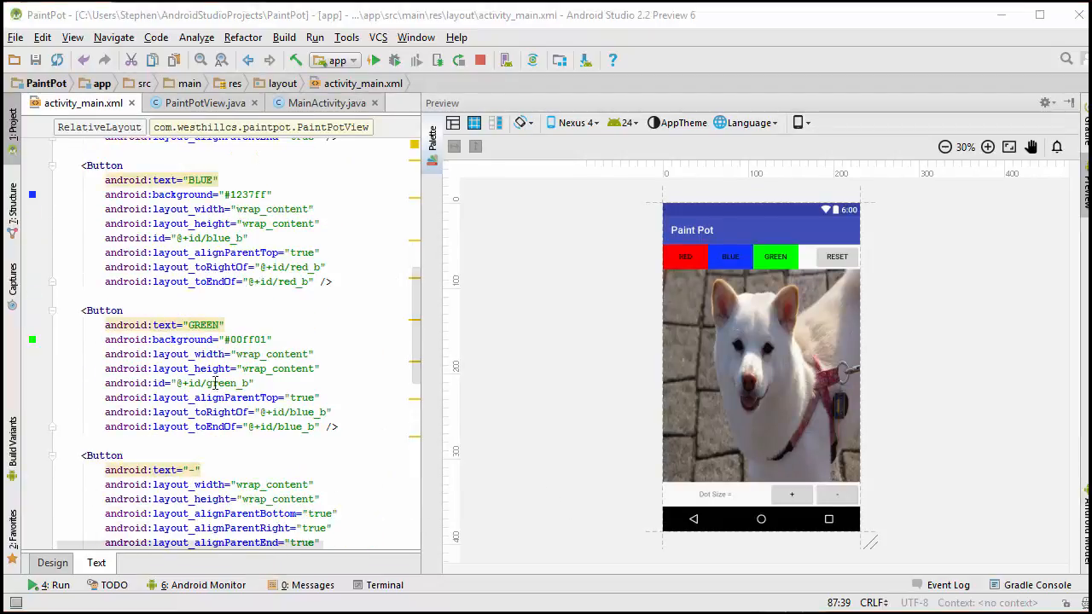
pyautogui.click(325, 103)
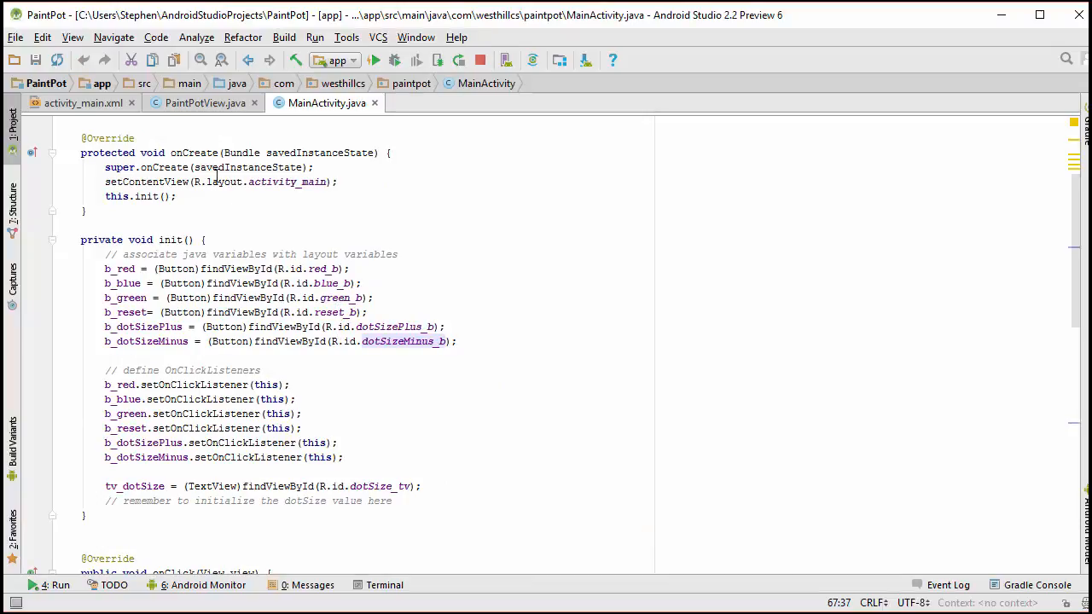
pyautogui.click(81, 102)
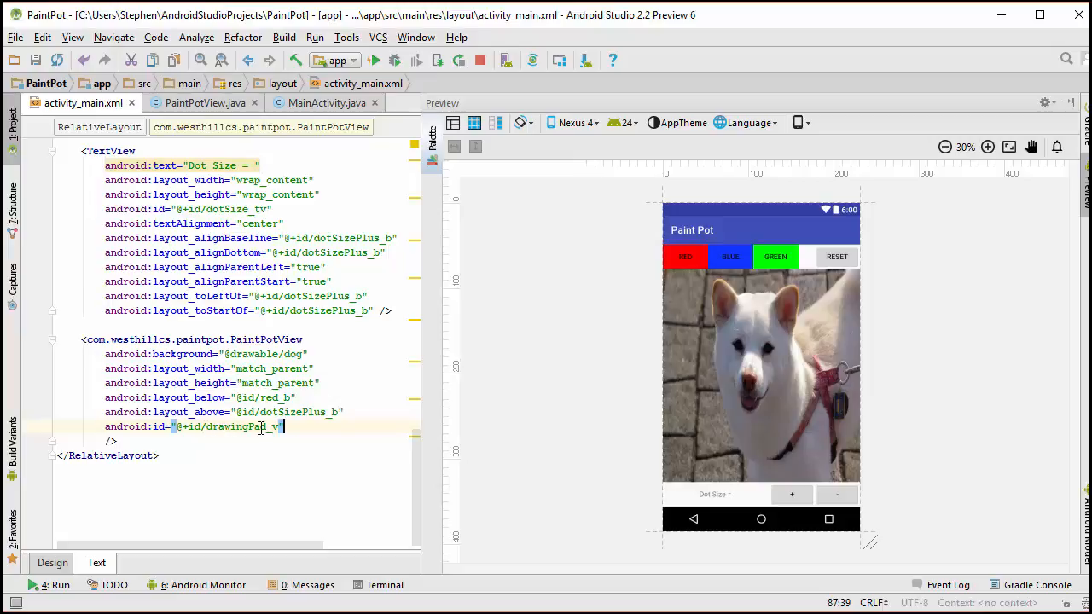
# Step: Declare private PaintPotView v_drawingPad and bind it in init via findViewById(R.id.drawingPad_v)
pyautogui.click(327, 103)
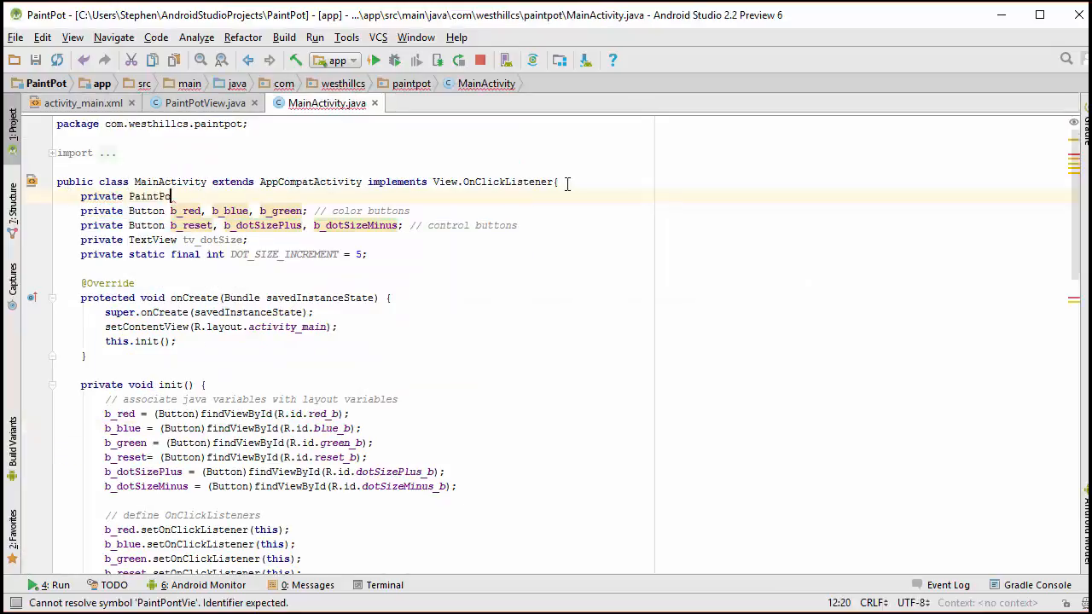
pyautogui.write('tView v_drawingPad;')
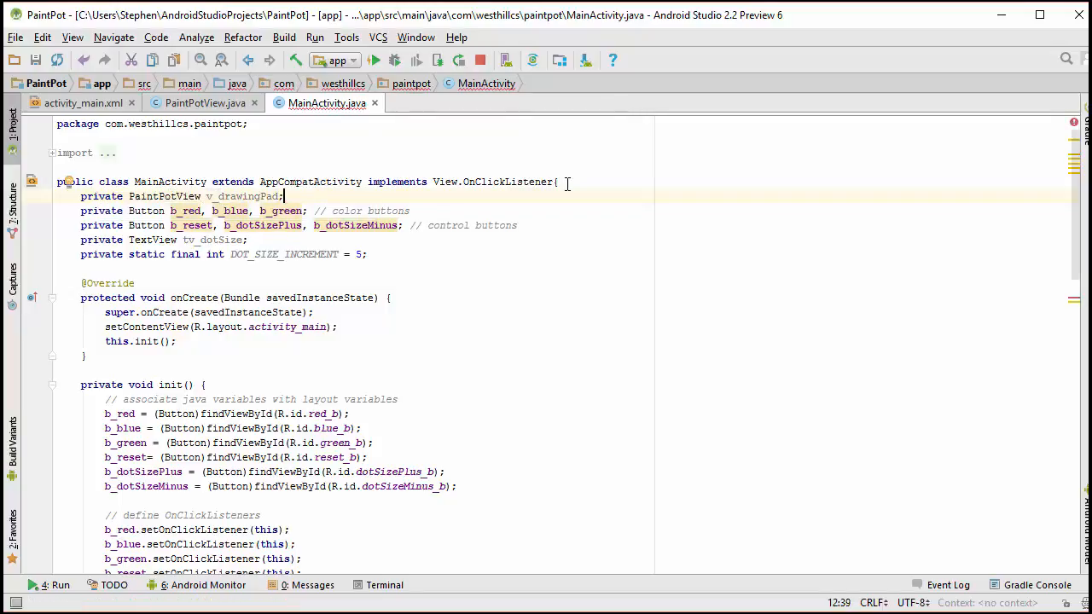
pyautogui.moveTo(205, 160)
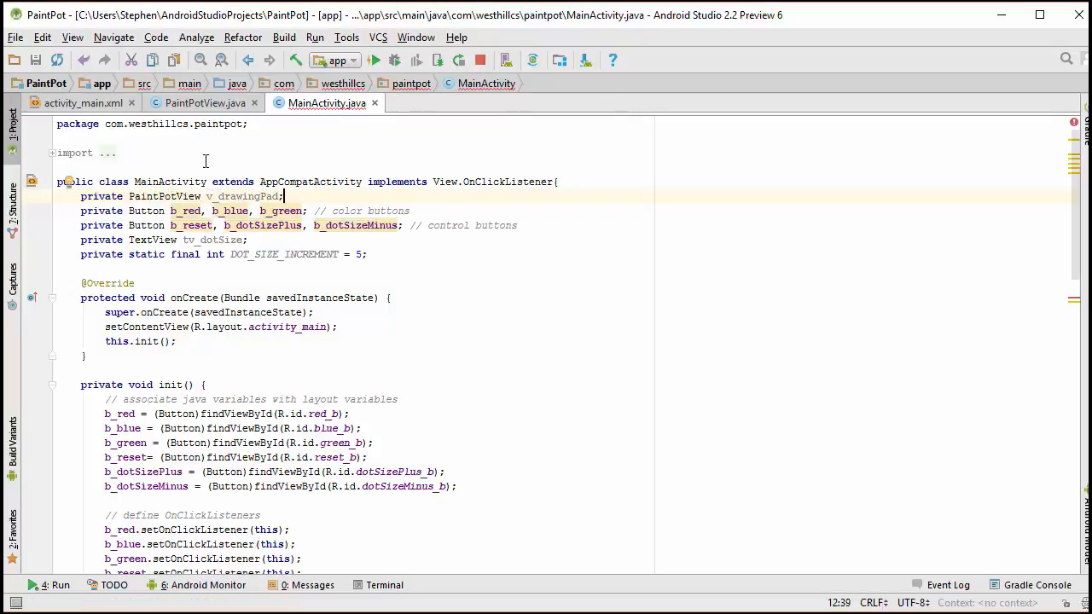
pyautogui.moveTo(251, 211)
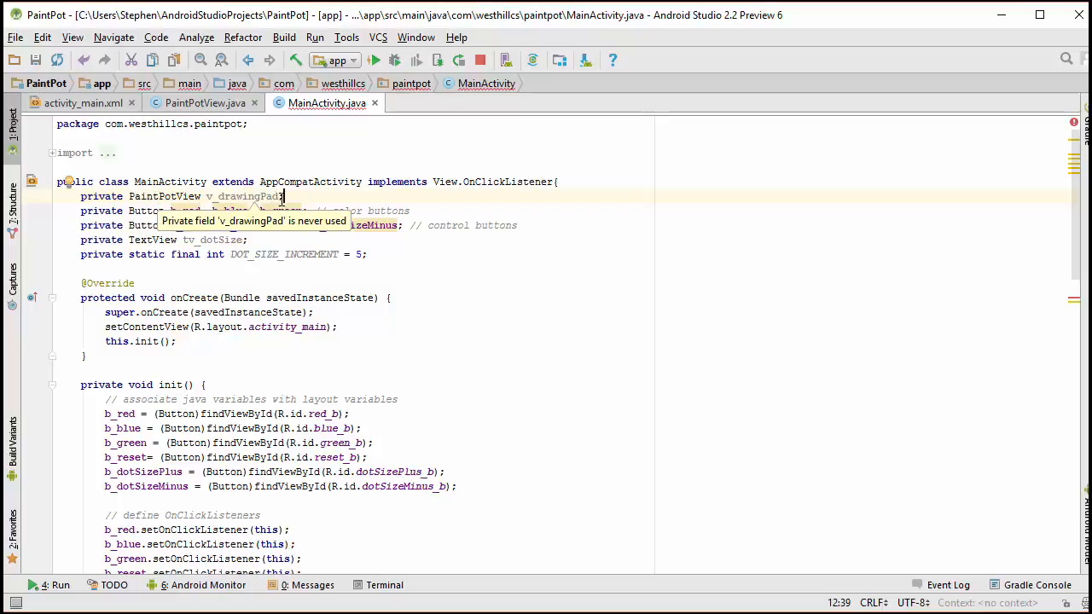
pyautogui.scroll(-3)
pyautogui.write('v_drawingPad = (PaintPotView)findViewById((r')
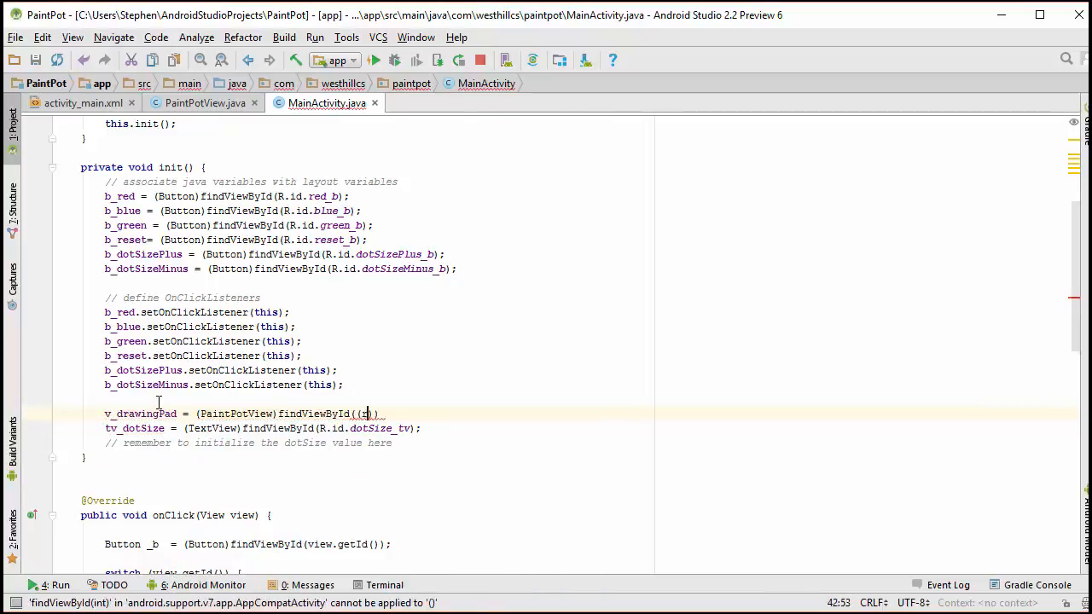
pyautogui.write('R.id.drawingPad_v')
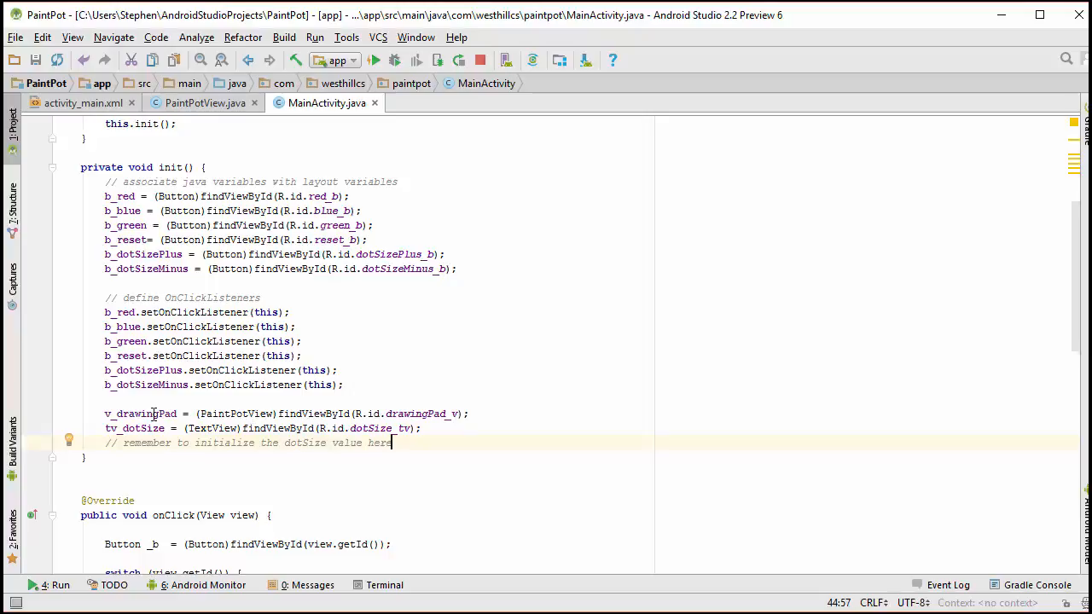
pyautogui.moveTo(279, 392)
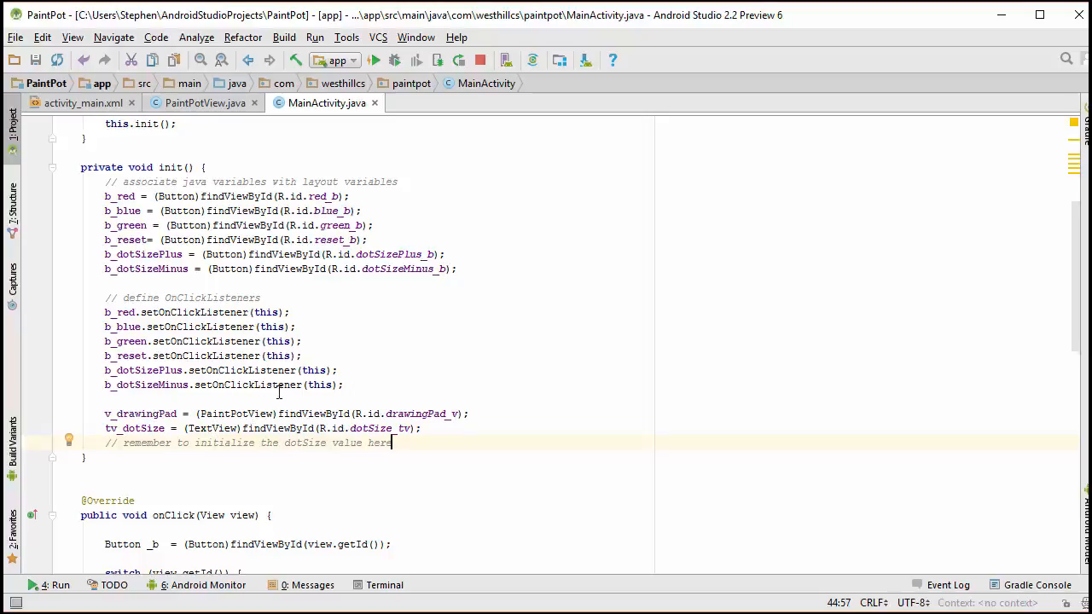
pyautogui.moveTo(178, 418)
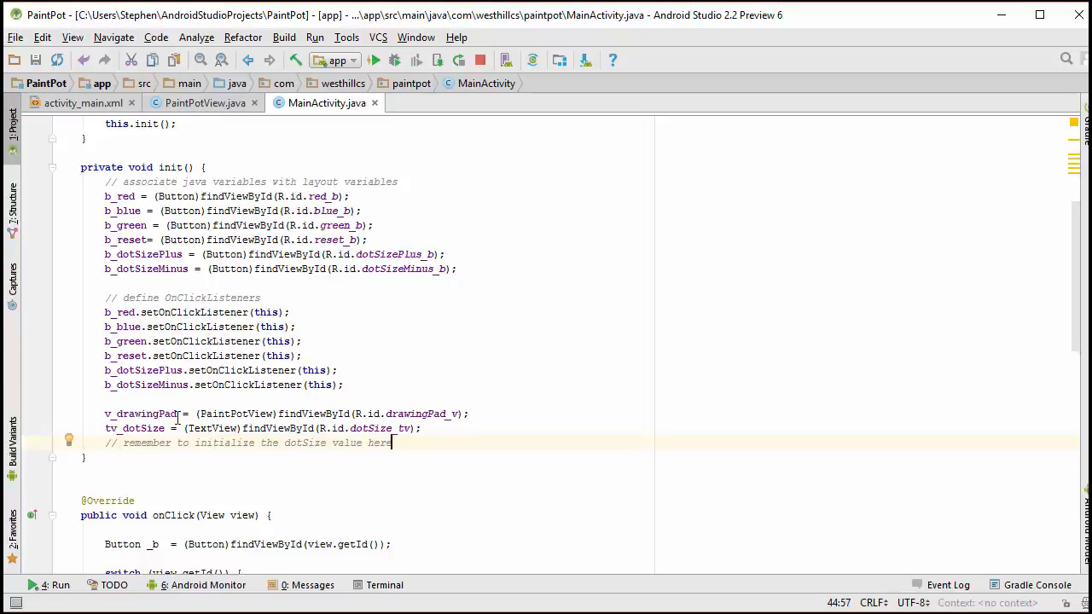
# Step: Give the PaintPotView element in activity_main.xml the id @+id/drawingPad_v
pyautogui.click(81, 103)
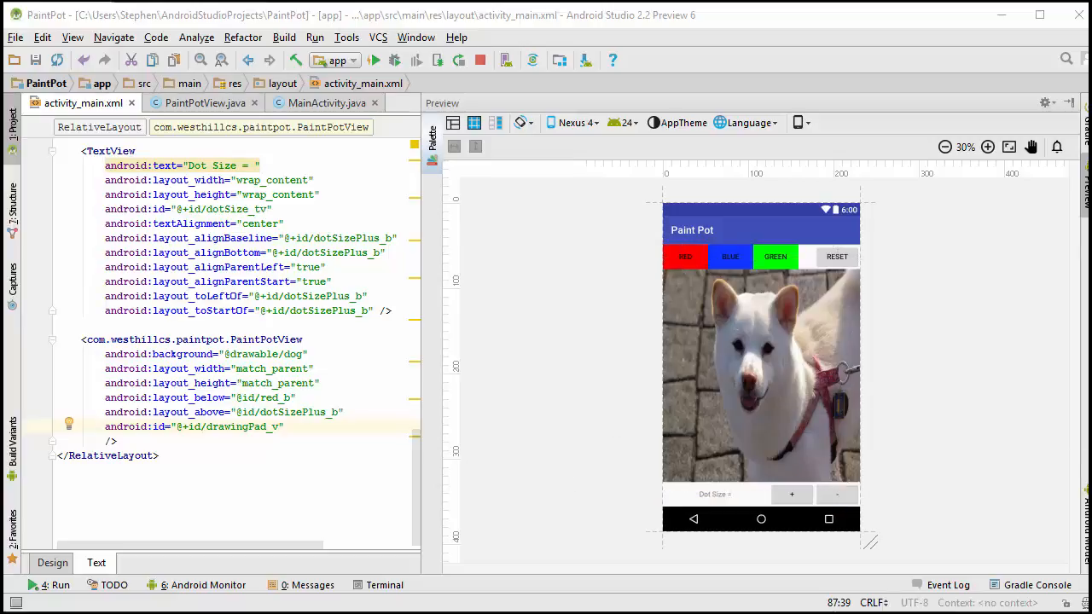
pyautogui.moveTo(1053, 461)
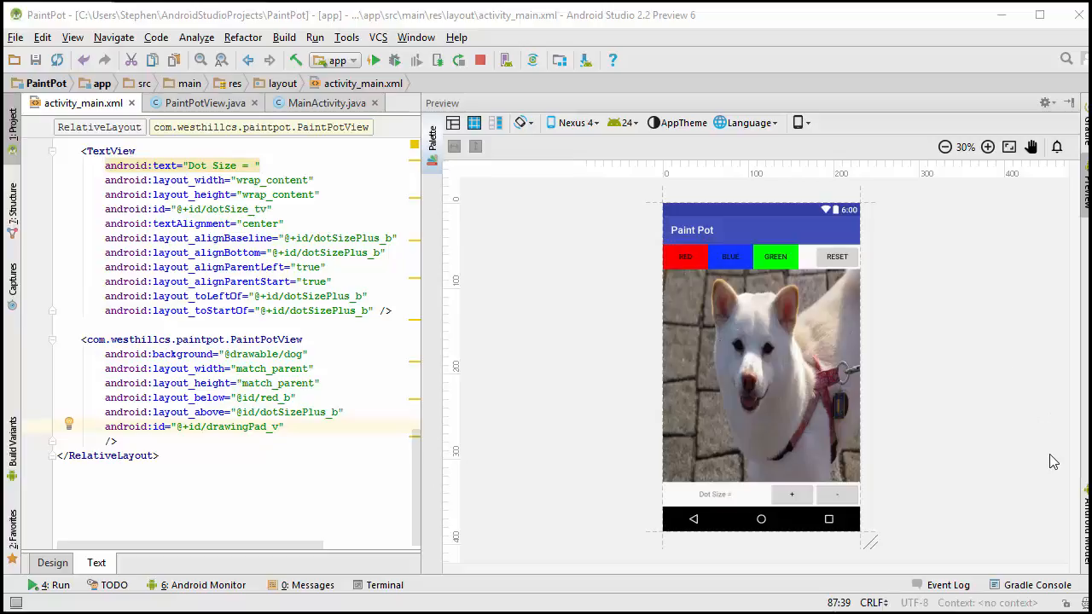
pyautogui.moveTo(1038, 458)
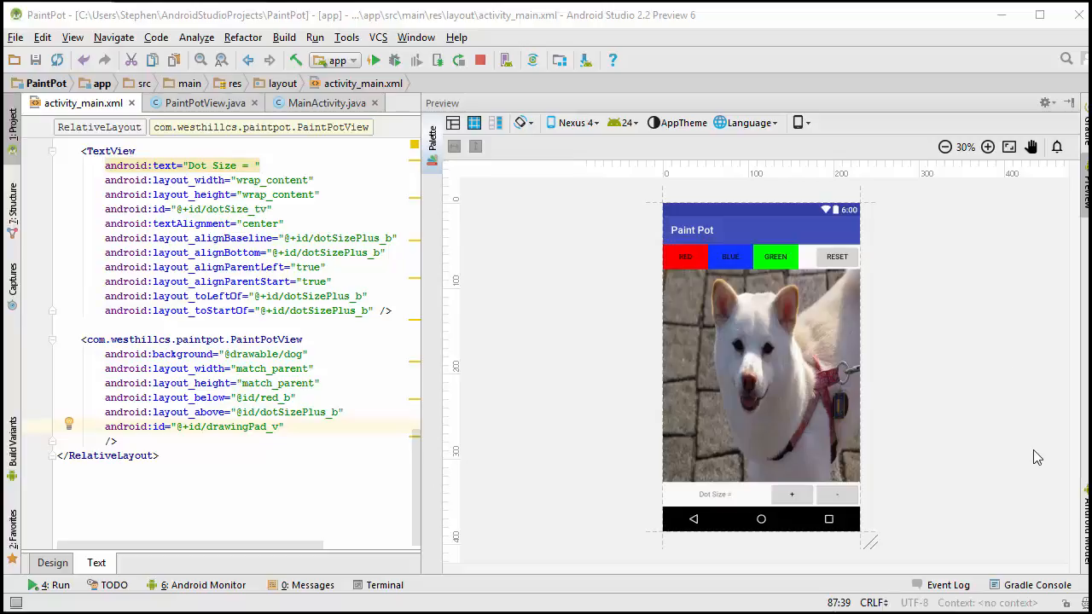
# Step: Add DOT_SIZE constants (default 10, max 100, min 5) and private int mDotSize to PaintPotView
pyautogui.click(197, 102)
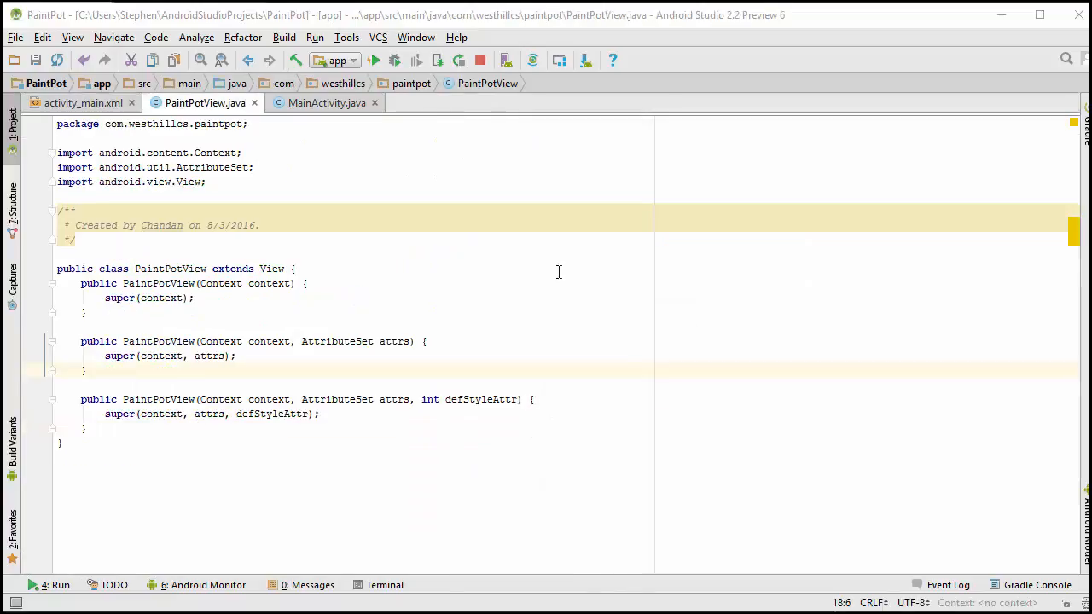
pyautogui.moveTo(328, 256)
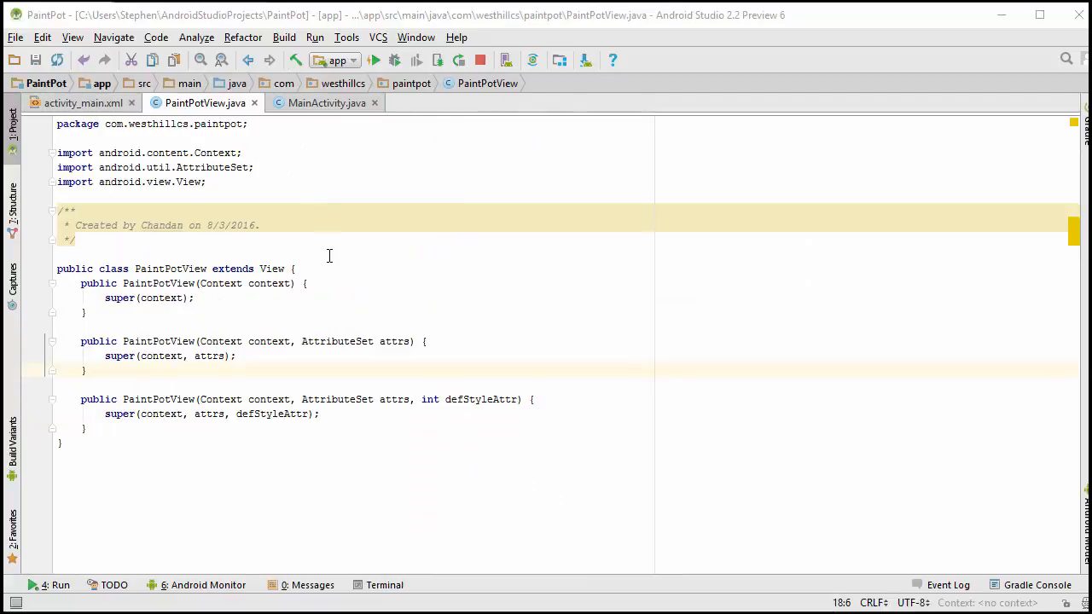
pyautogui.click(292, 268)
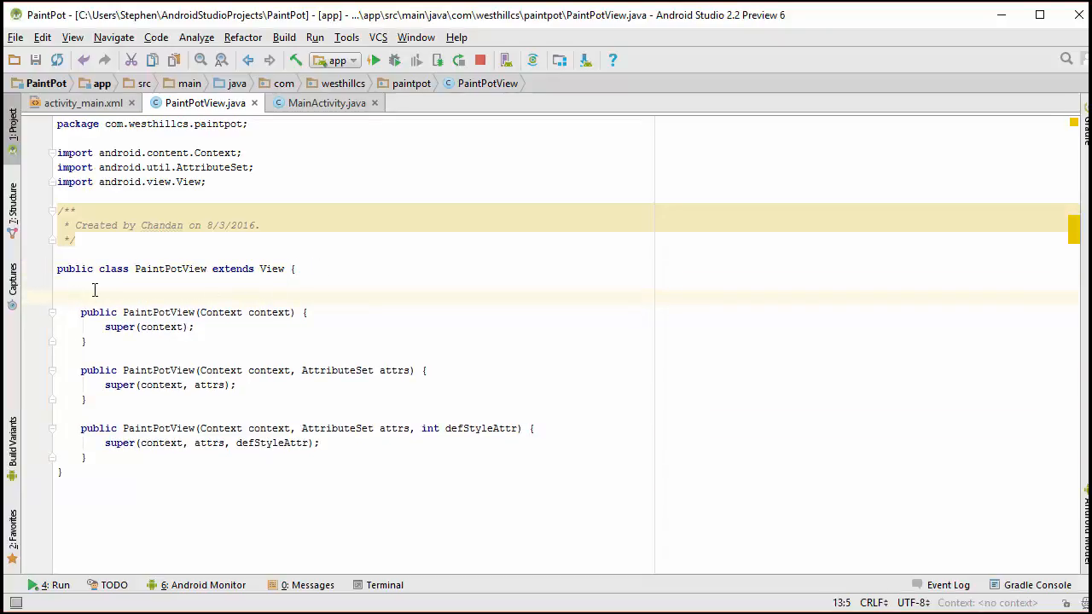
pyautogui.write('private m')
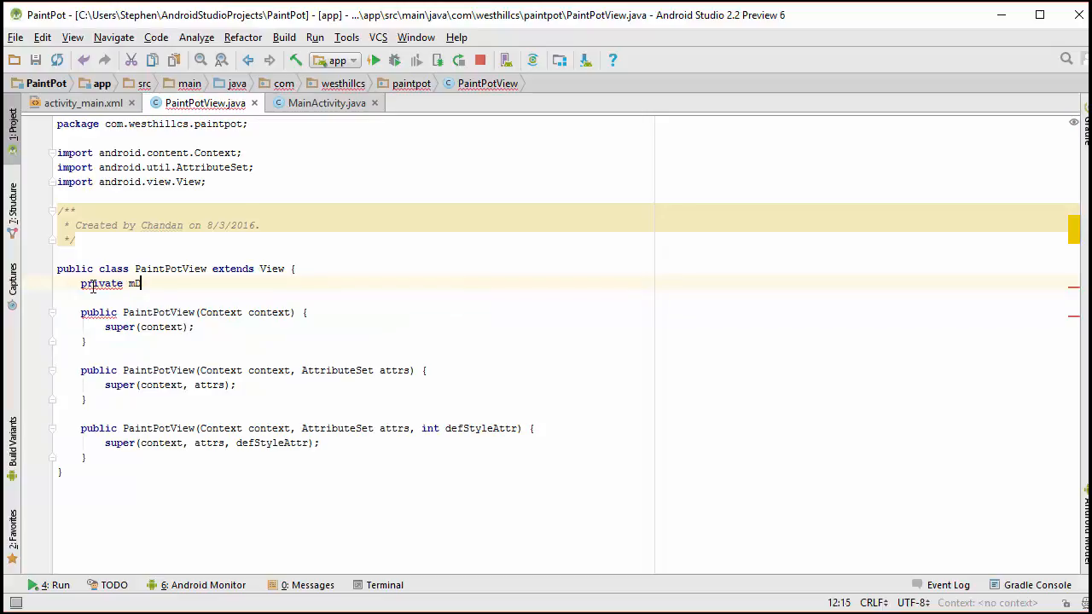
pyautogui.write('DotSize')
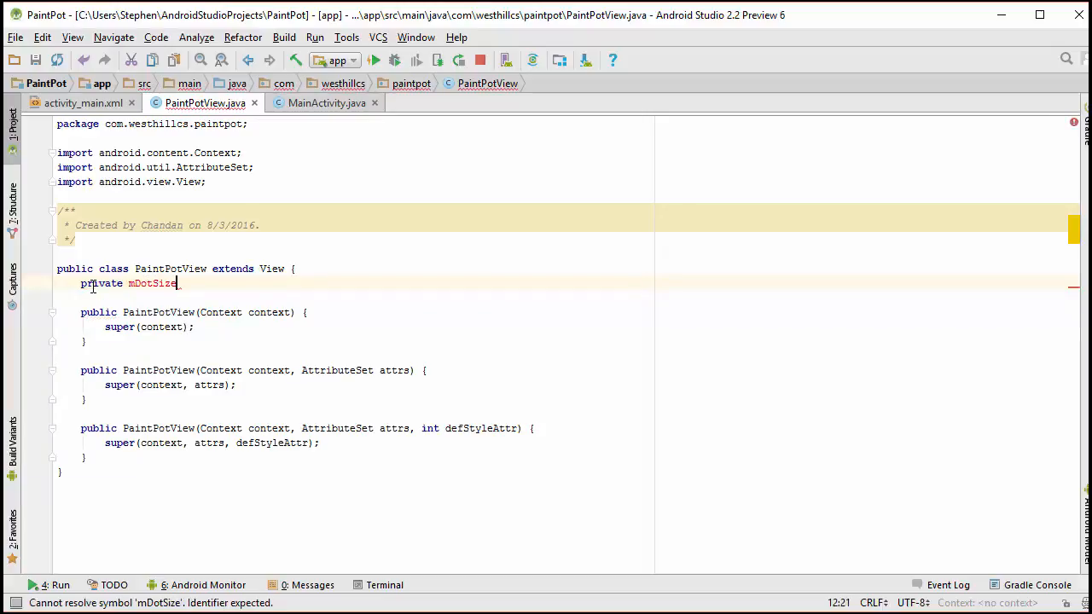
pyautogui.write(';')
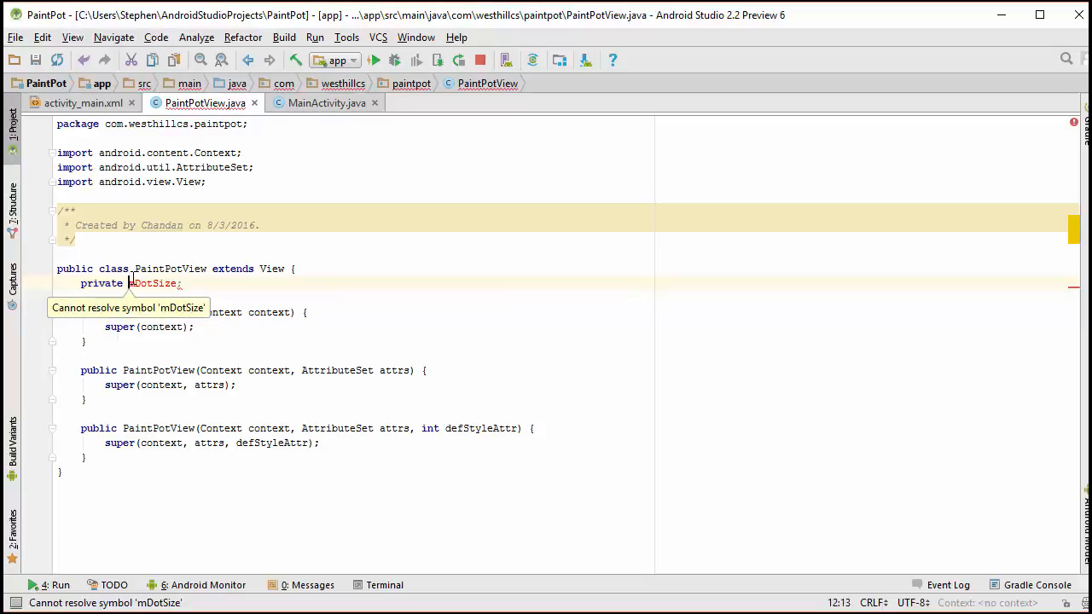
pyautogui.write('int')
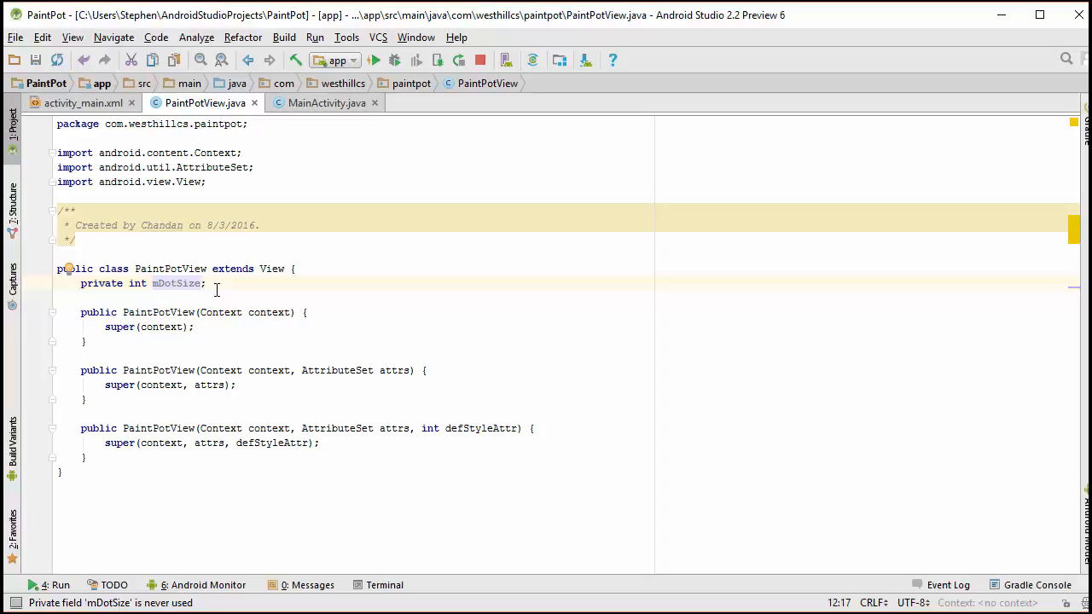
pyautogui.moveTo(236, 295)
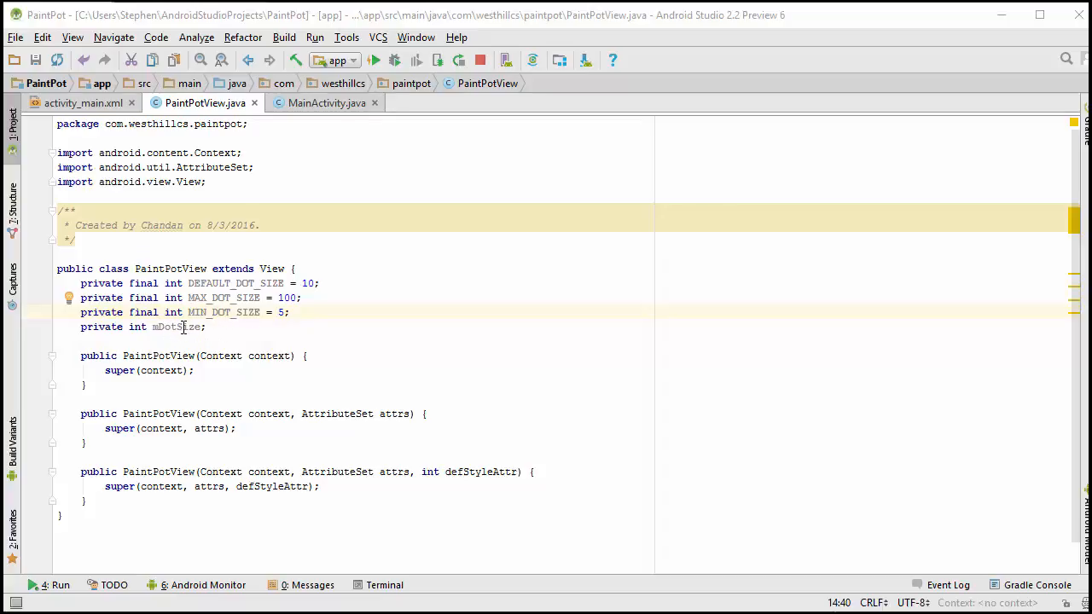
# Step: Generate getmDotSize and setmDotSize accessors for mDotSize at the end of PaintPotView
pyautogui.click(206, 327)
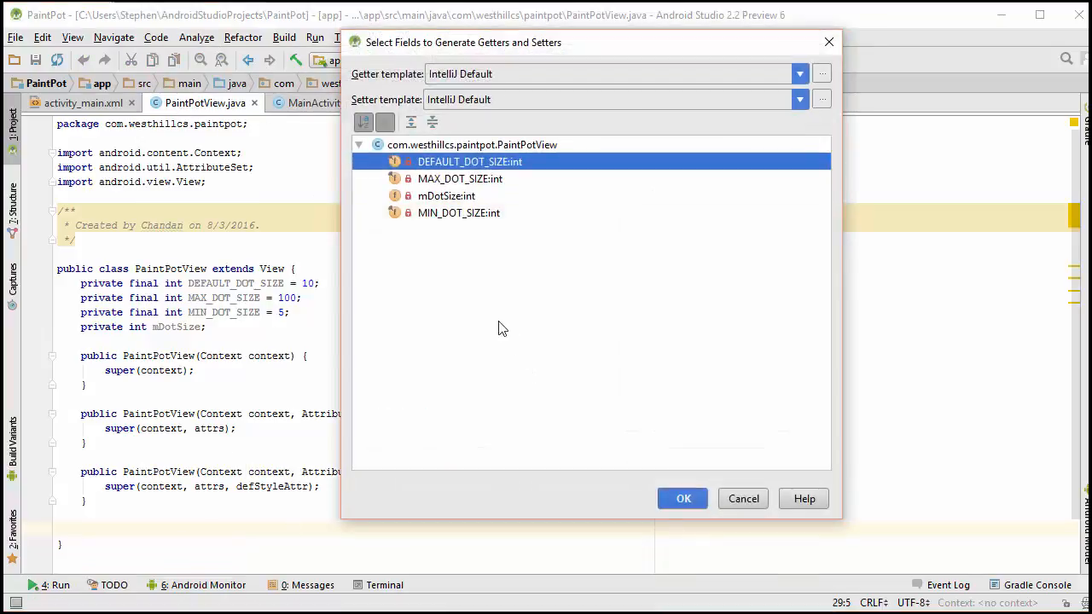
pyautogui.click(446, 196)
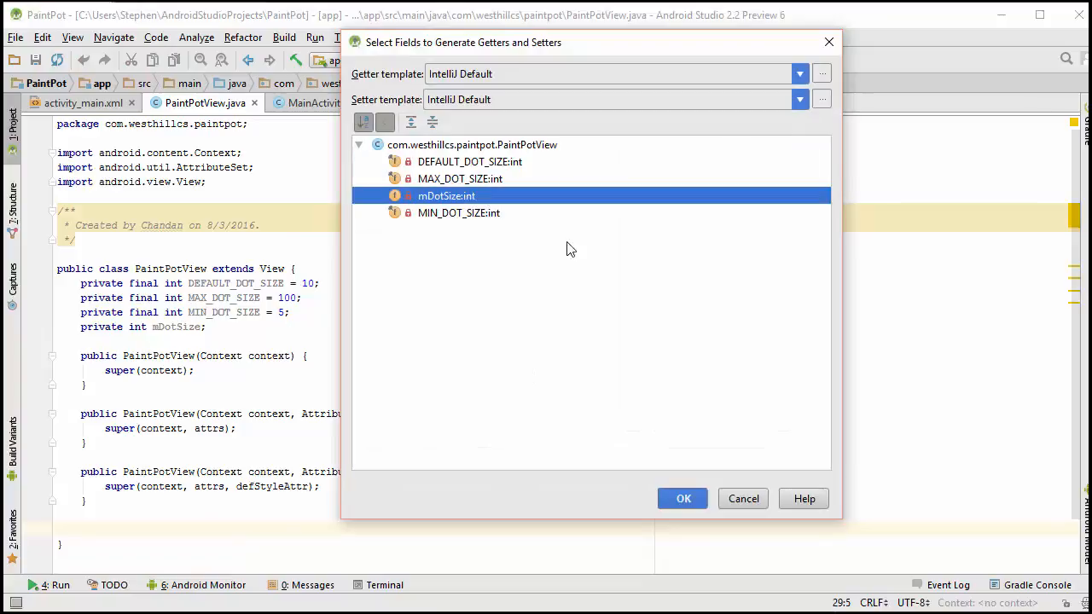
pyautogui.click(682, 498)
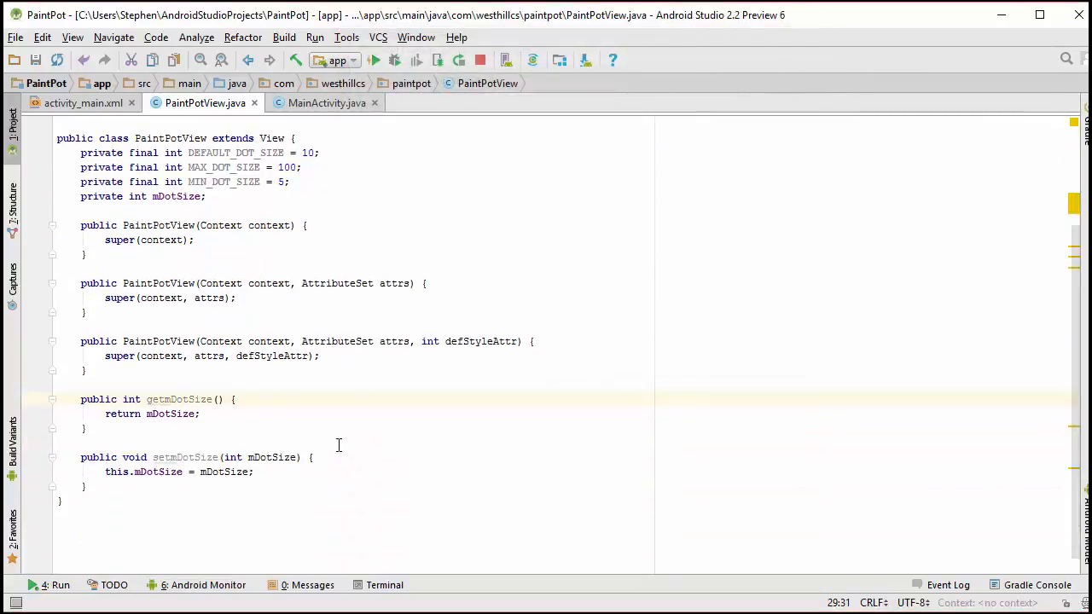
pyautogui.moveTo(185, 457)
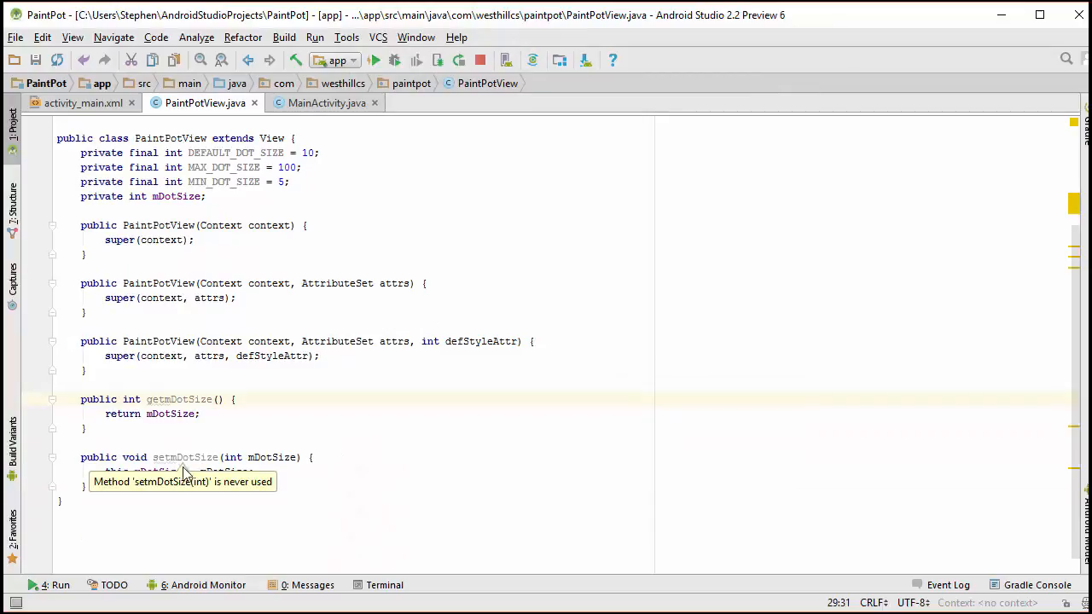
# Step: Rename the setter to changeDotSize(int increment) with body mDotSize += increment, and the getter to getDotSize
pyautogui.click(171, 399)
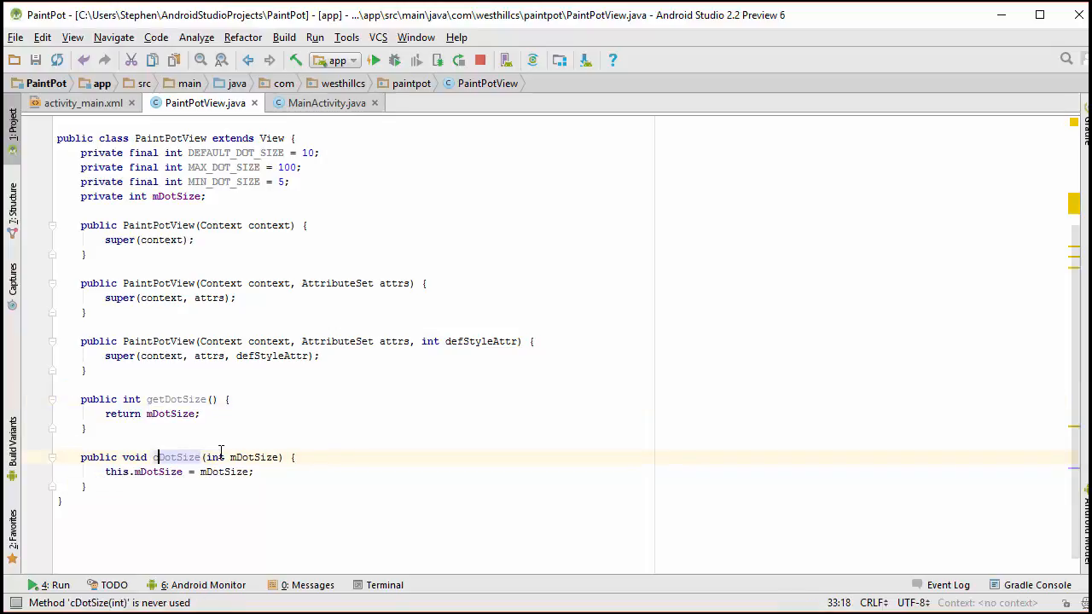
pyautogui.write('changeDotSize')
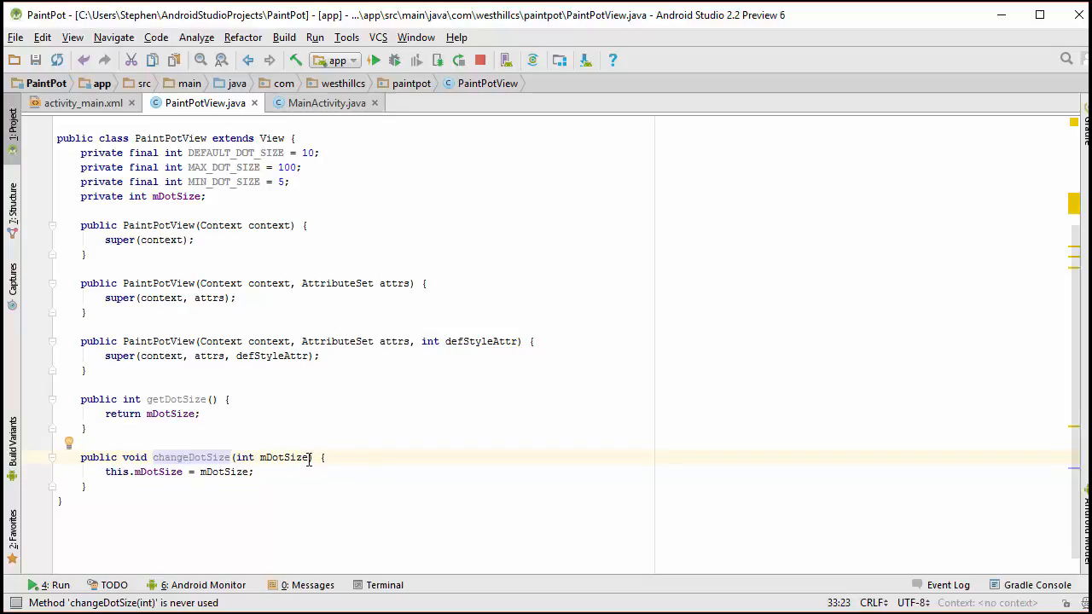
pyautogui.doubleClick(286, 457)
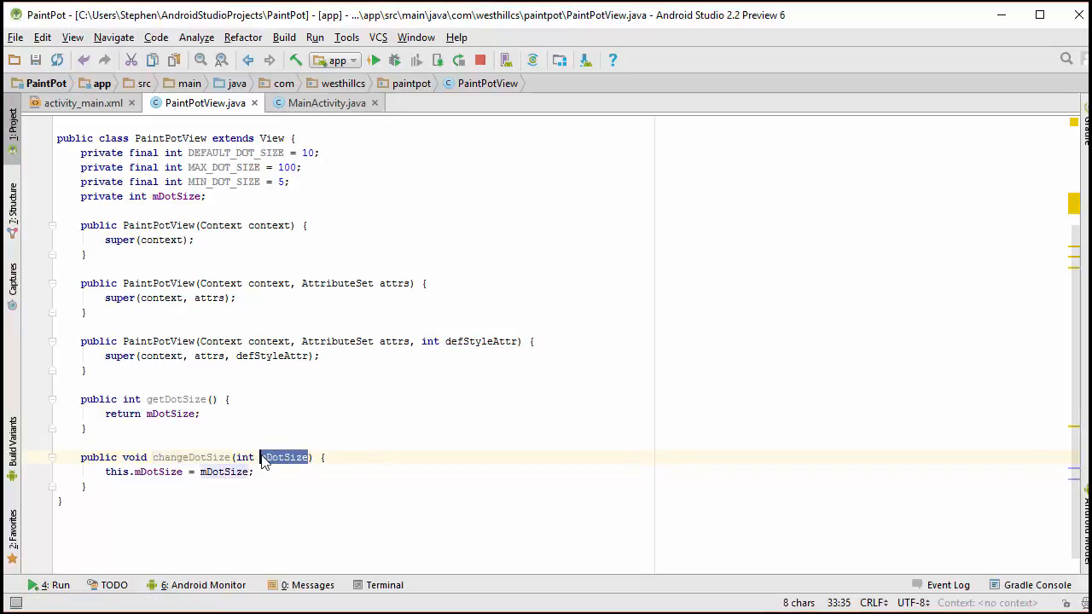
pyautogui.write('nd')
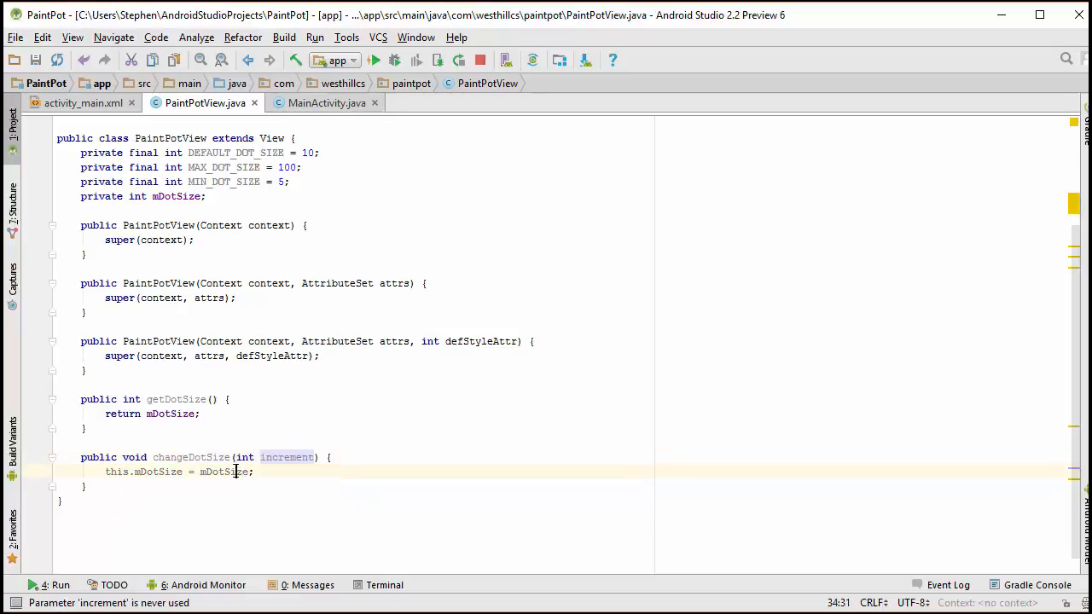
pyautogui.write('c')
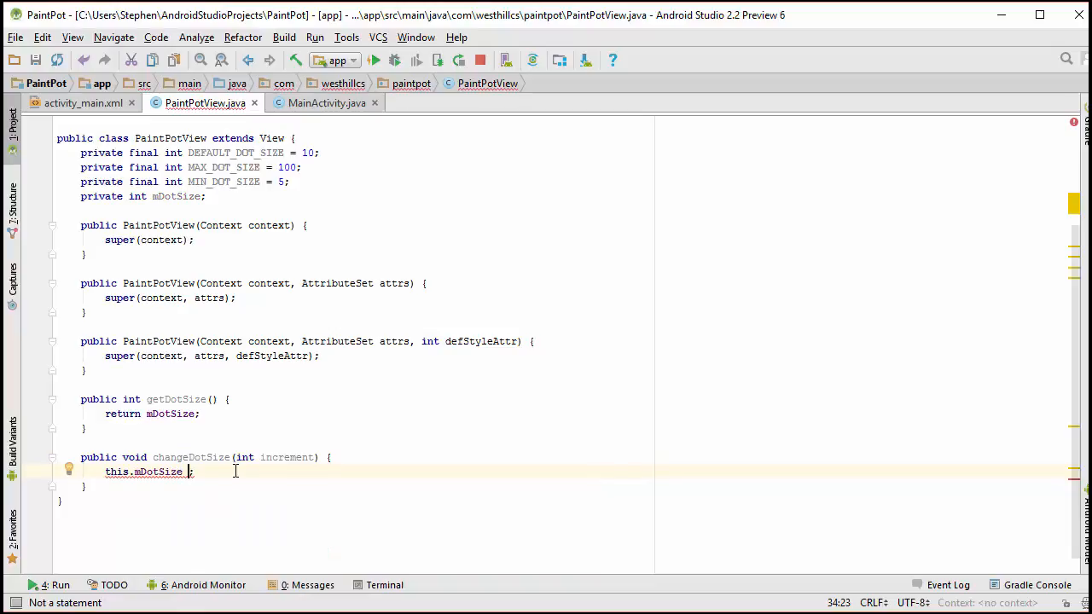
pyautogui.write('+= increment')
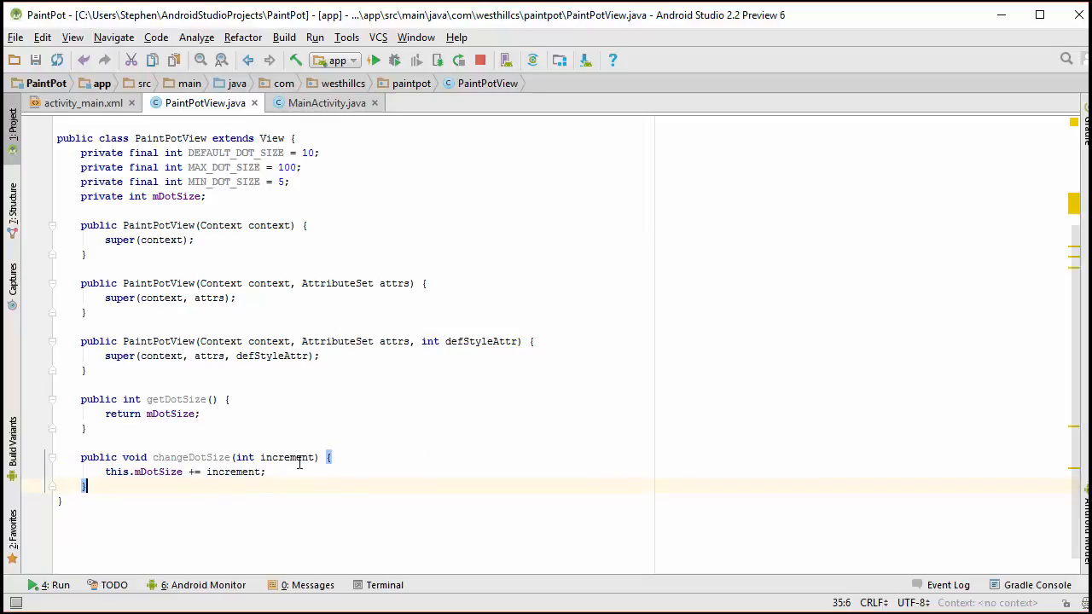
pyautogui.click(77, 102)
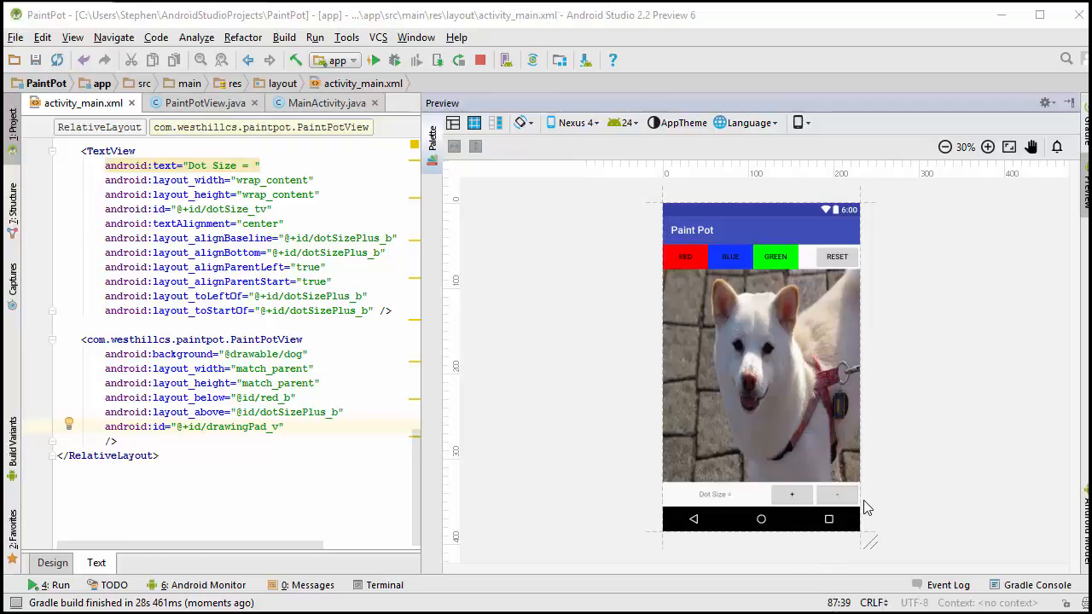
pyautogui.moveTo(1083, 578)
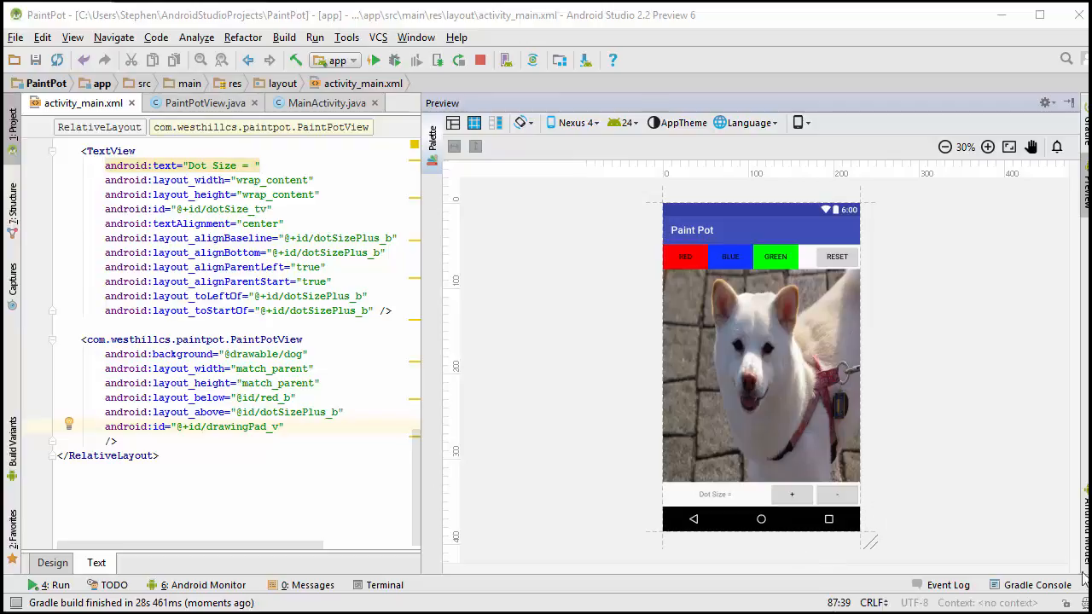
pyautogui.click(204, 102)
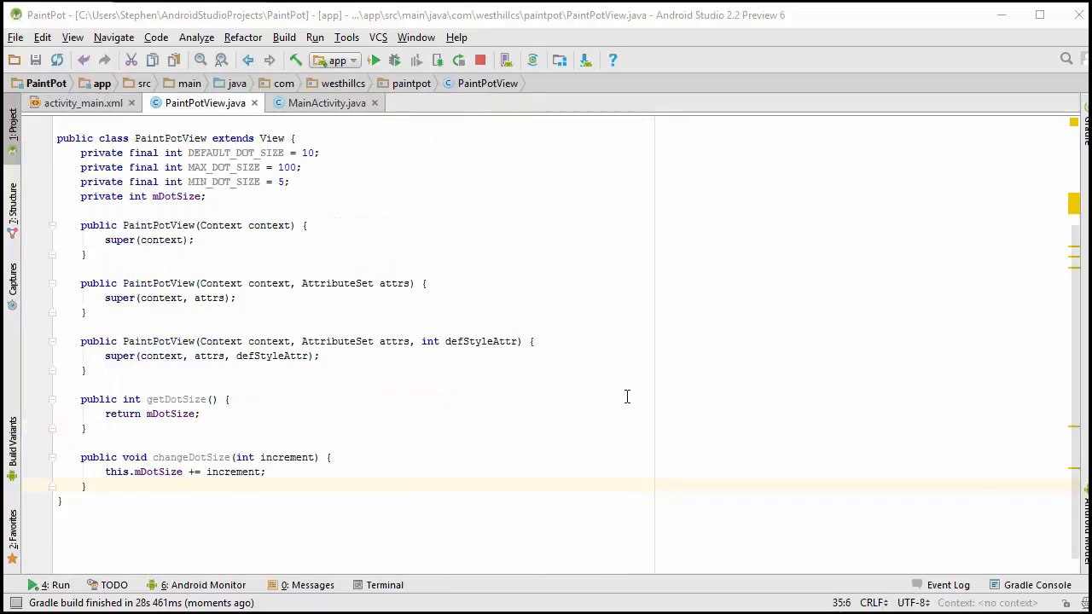
# Step: End MainActivity's init with tv_dotSize.setText("DOT SIZE =" + v_drawingPad.getDotSize())
pyautogui.click(326, 102)
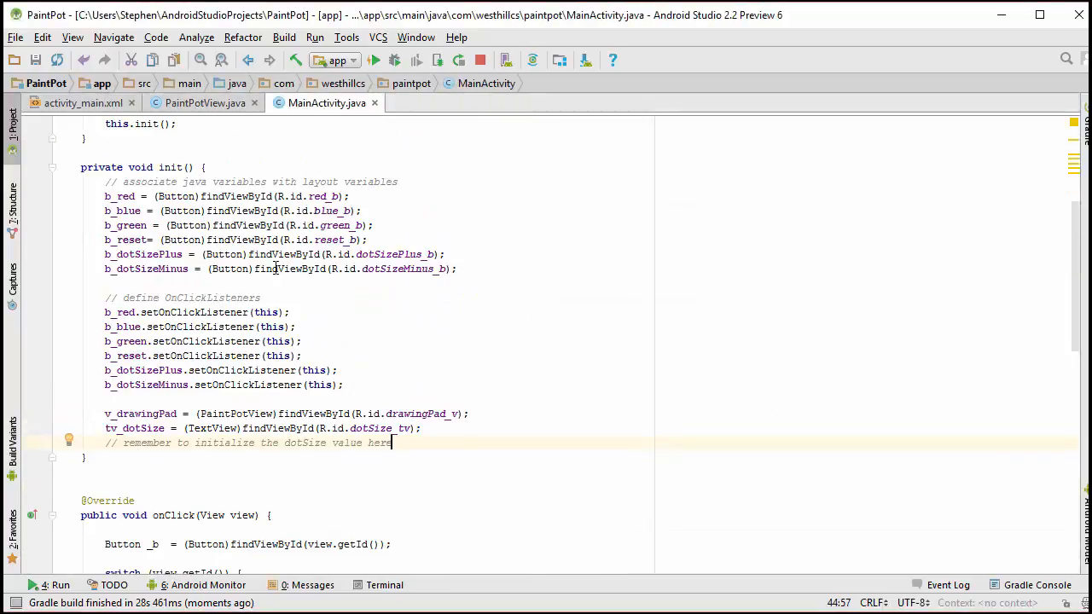
pyautogui.scroll(-3)
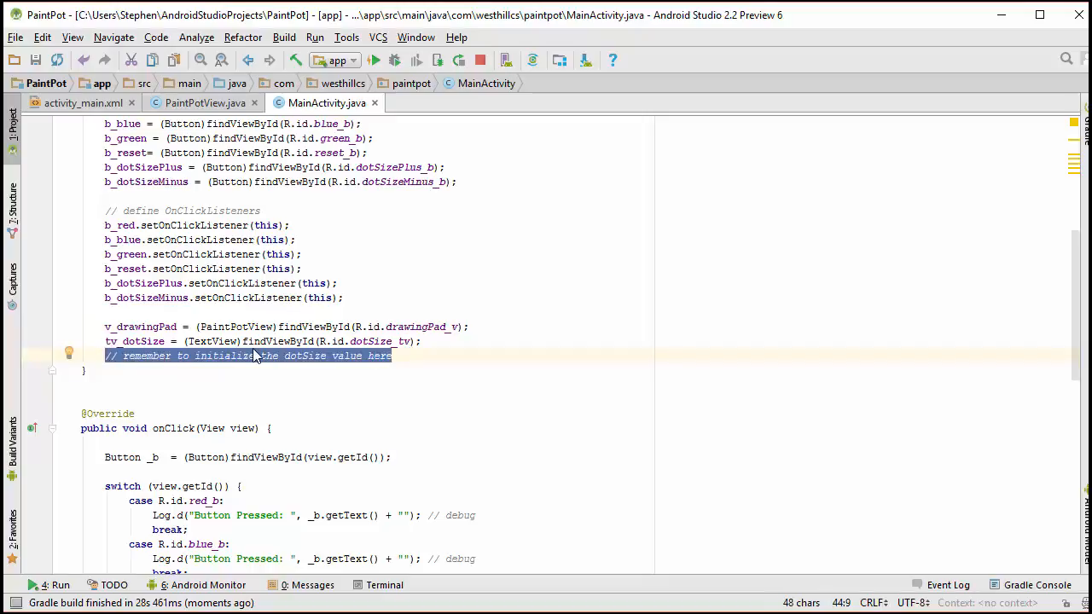
pyautogui.write('v_drawingPad.getDotSize());')
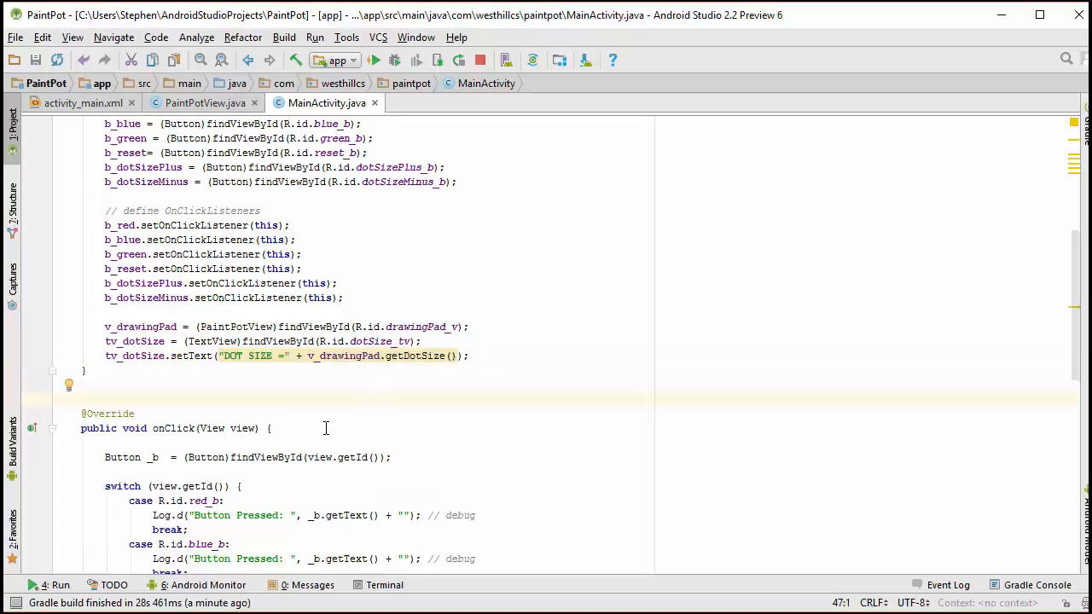
pyautogui.moveTo(189, 394)
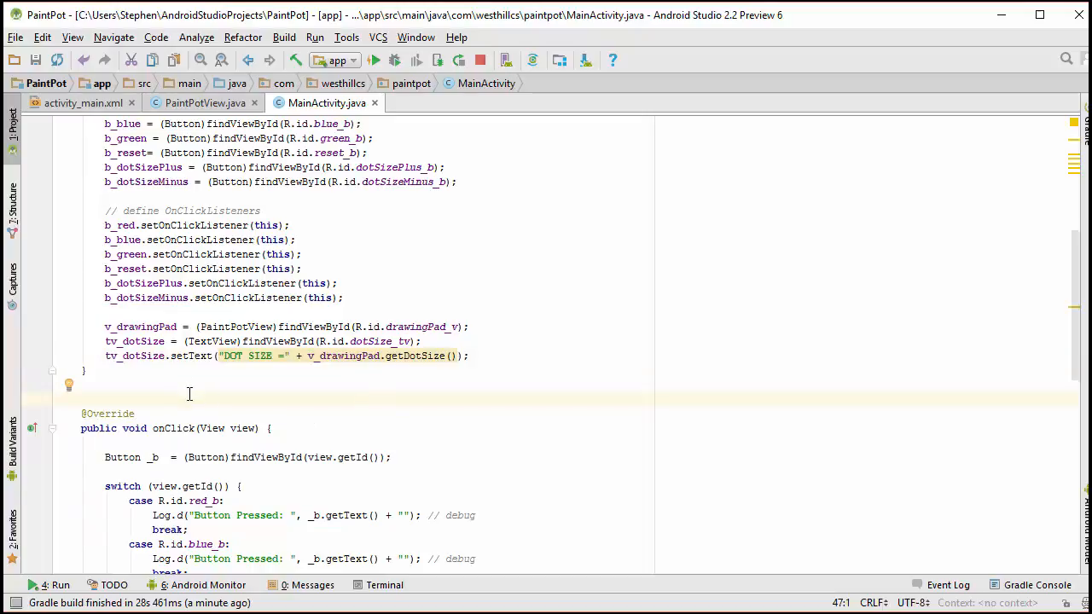
pyautogui.moveTo(336, 380)
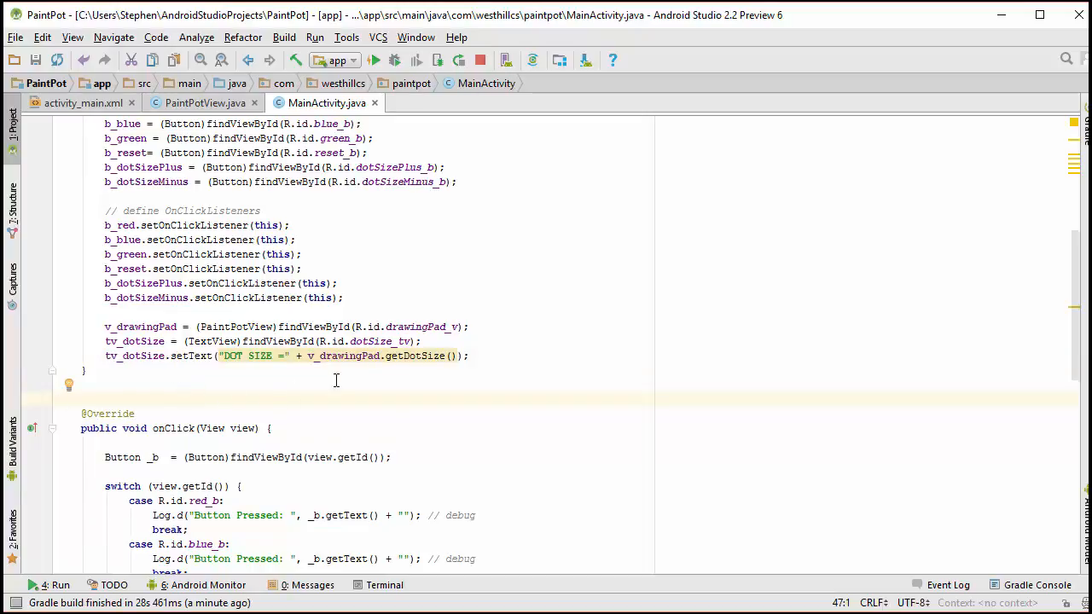
pyautogui.moveTo(444, 356)
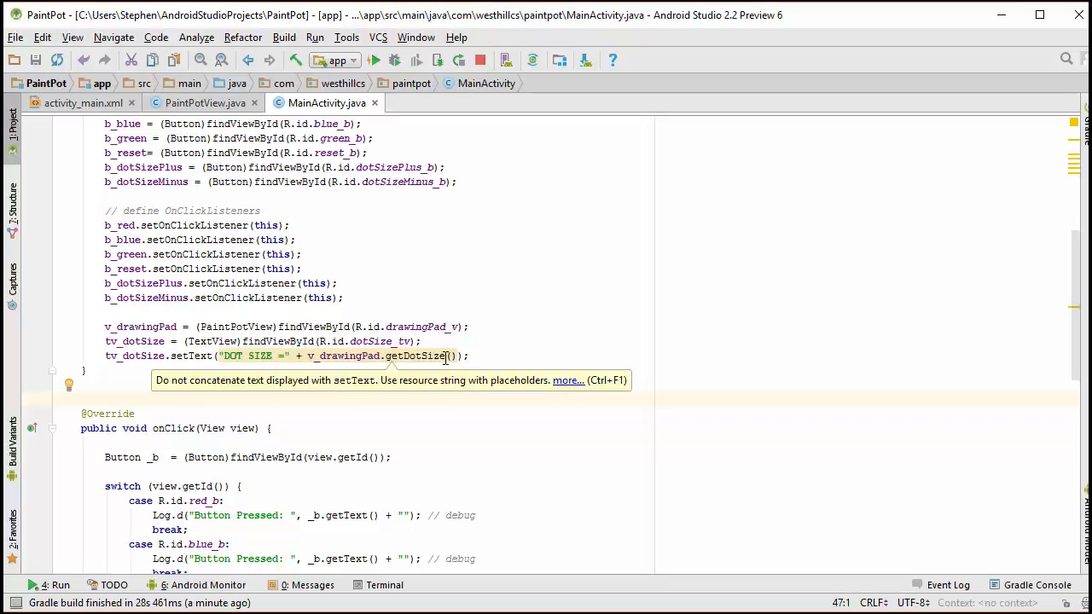
pyautogui.moveTo(364, 361)
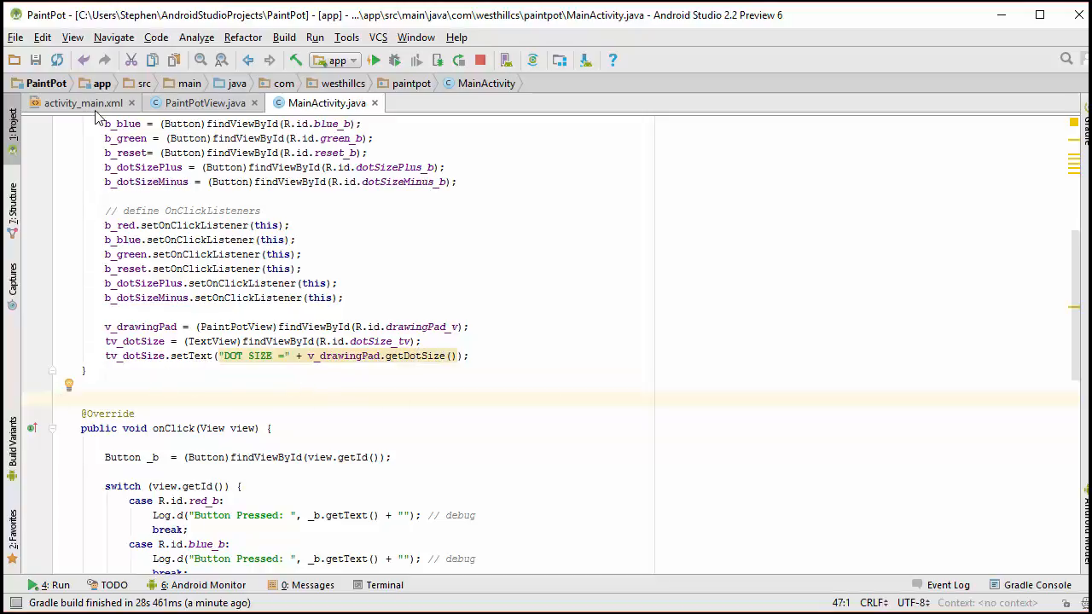
pyautogui.click(82, 102)
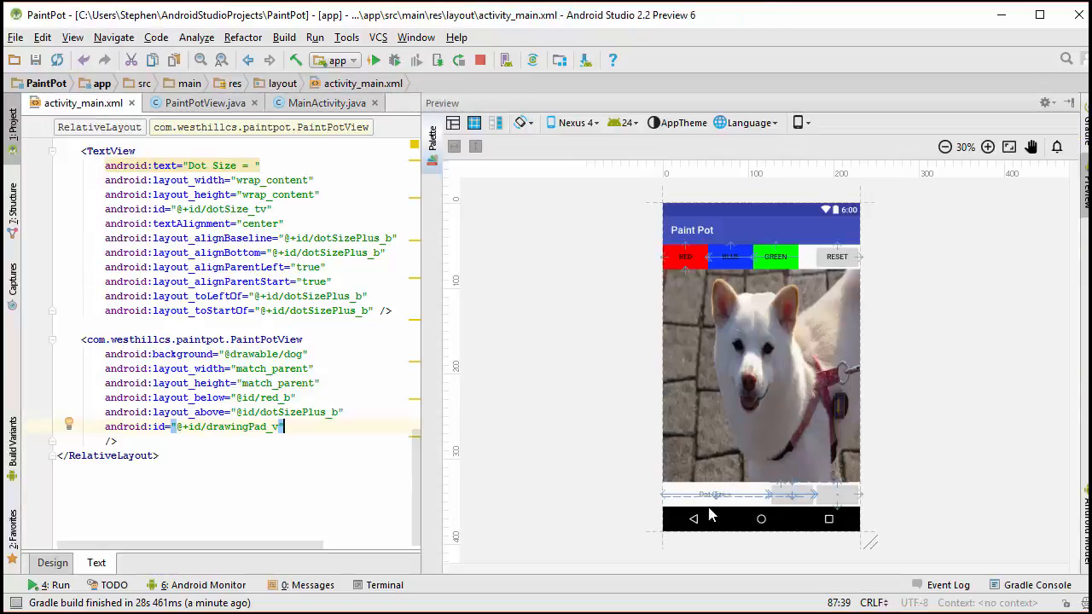
pyautogui.click(205, 102)
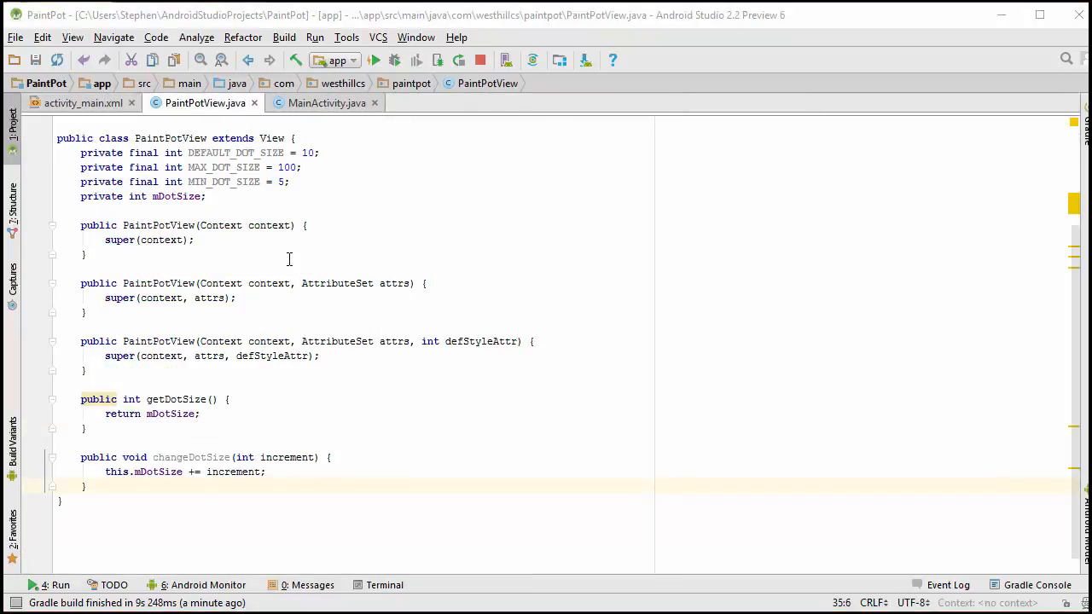
pyautogui.moveTo(291, 216)
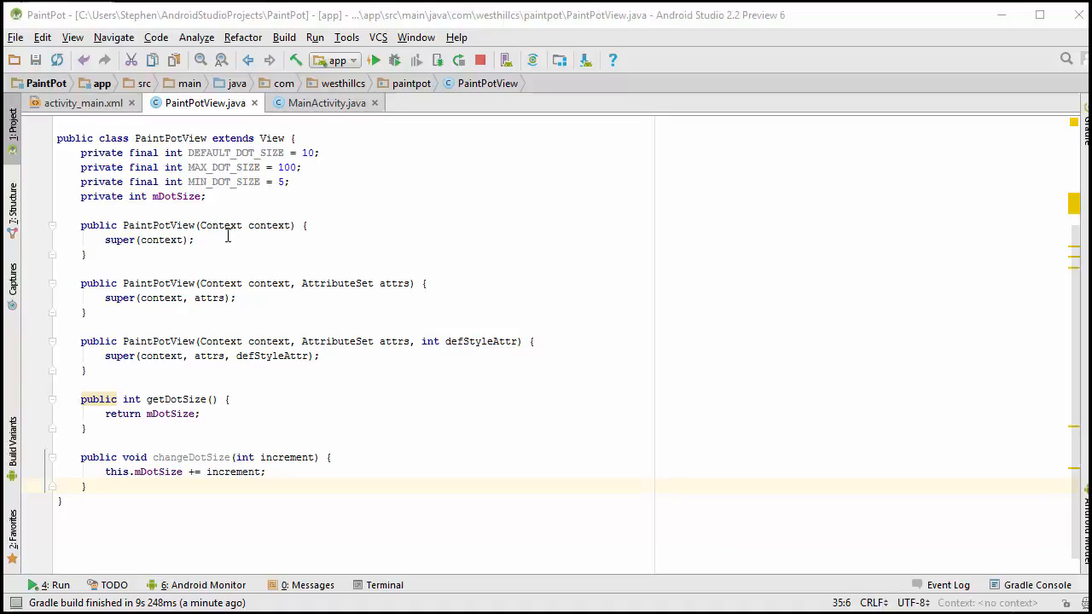
# Step: Call this.init() from the PaintPotView constructors and write init() setting mDotSize = DEFAULT_DOT_SIZE
pyautogui.click(214, 240)
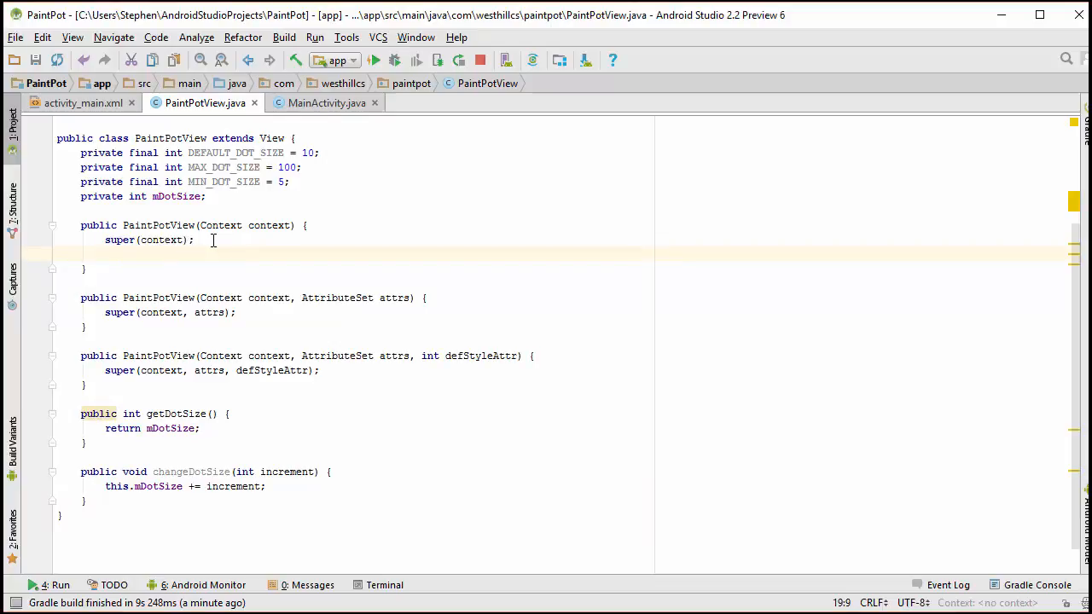
pyautogui.write('this.init();')
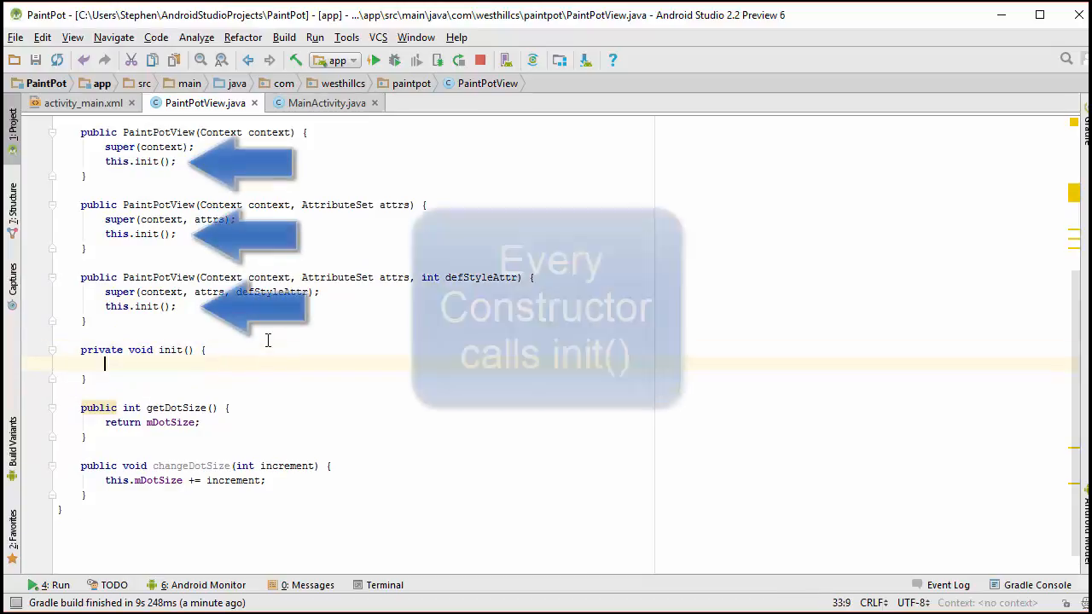
pyautogui.write('mDotSize')
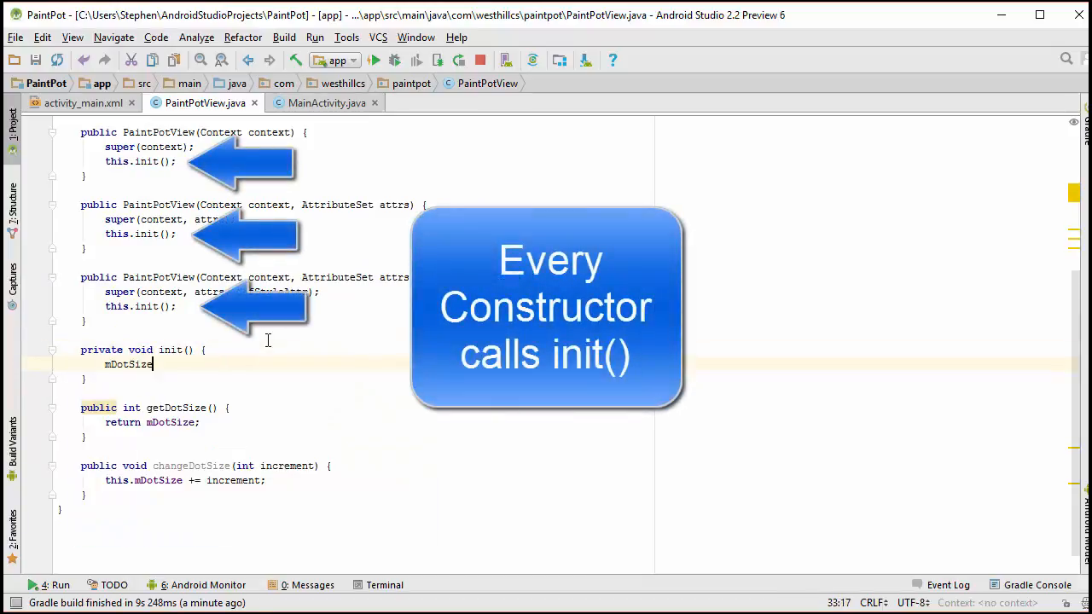
pyautogui.write('= DEFAULT_DOT_SIZE;')
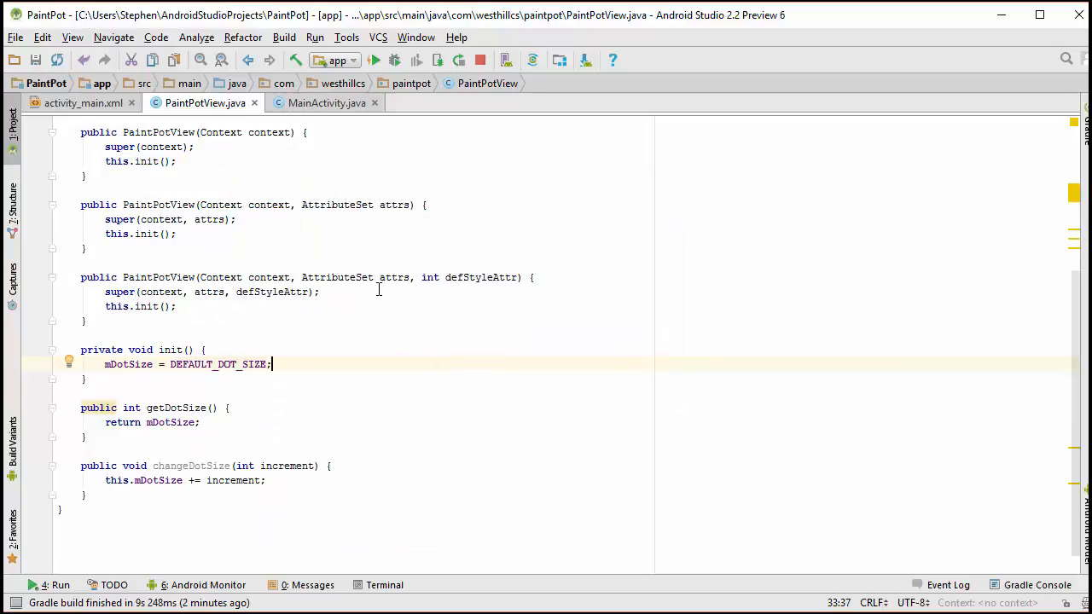
pyautogui.moveTo(430, 303)
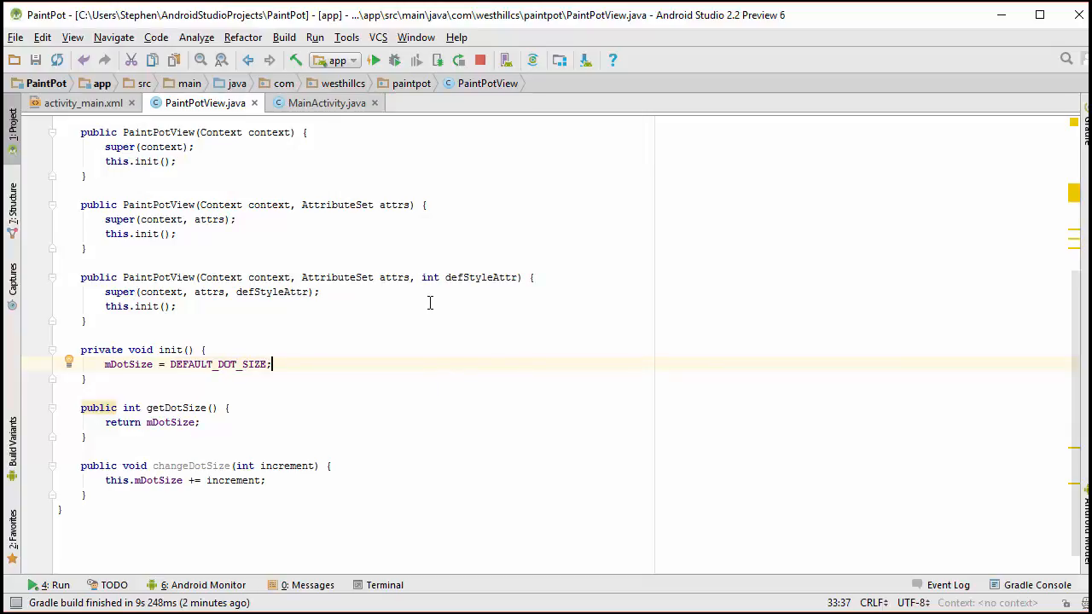
pyautogui.moveTo(400, 386)
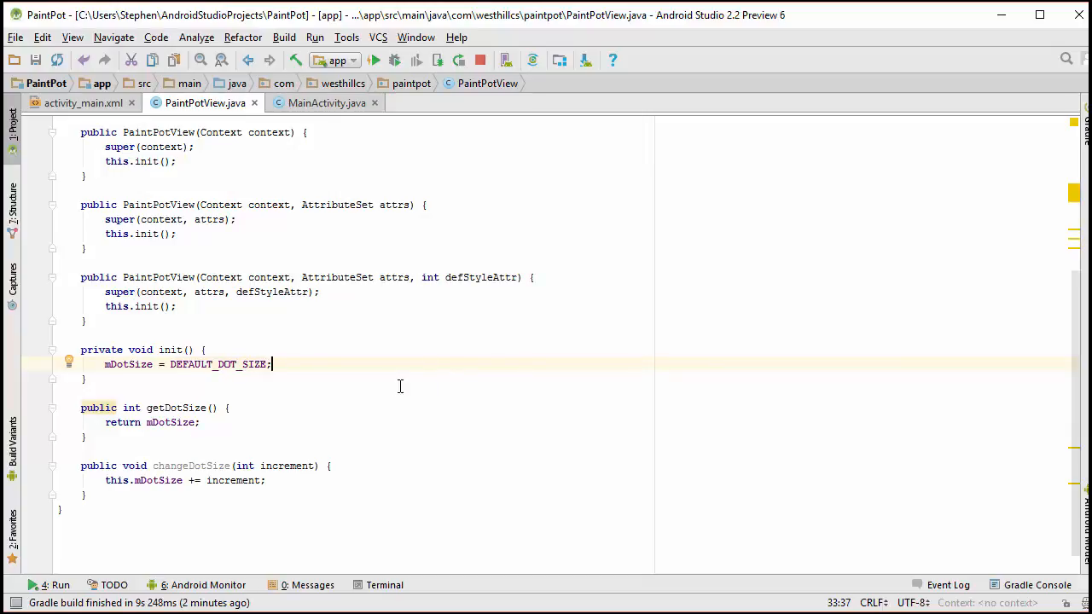
pyautogui.moveTo(565, 376)
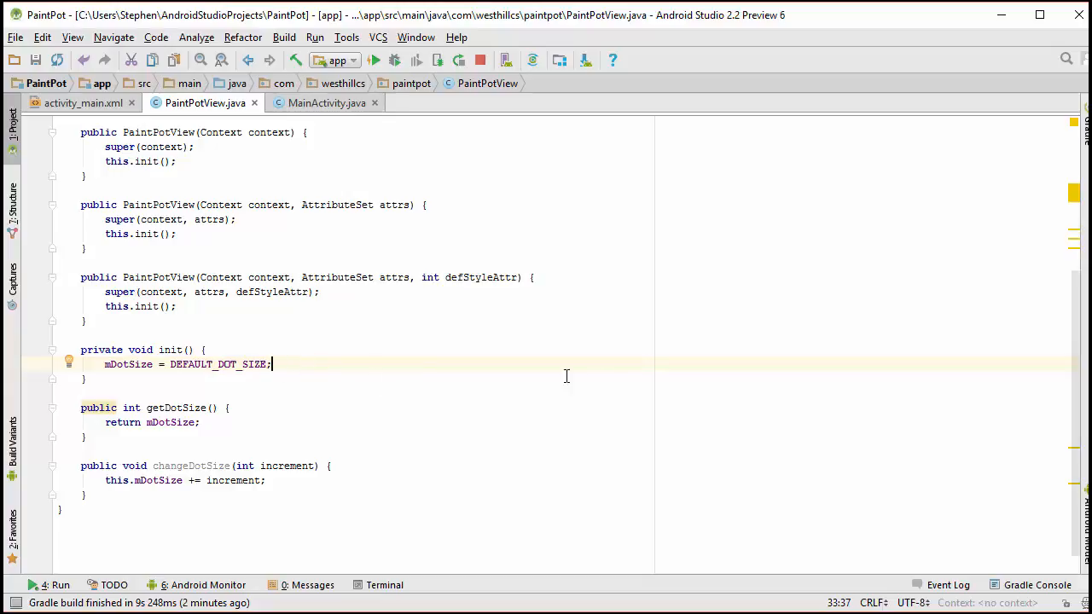
pyautogui.moveTo(1018, 455)
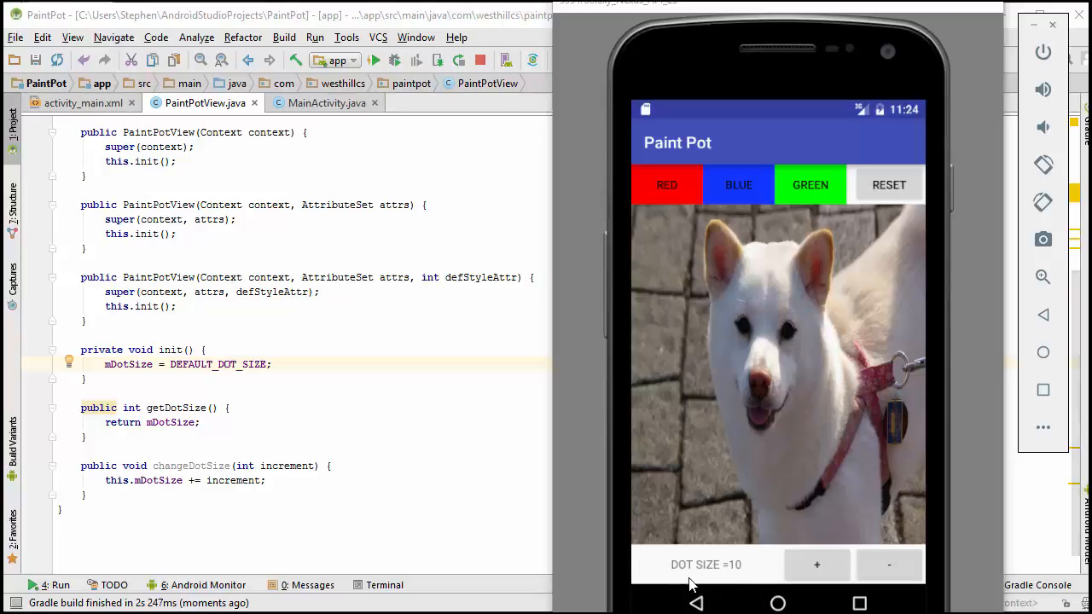
pyautogui.moveTo(727, 580)
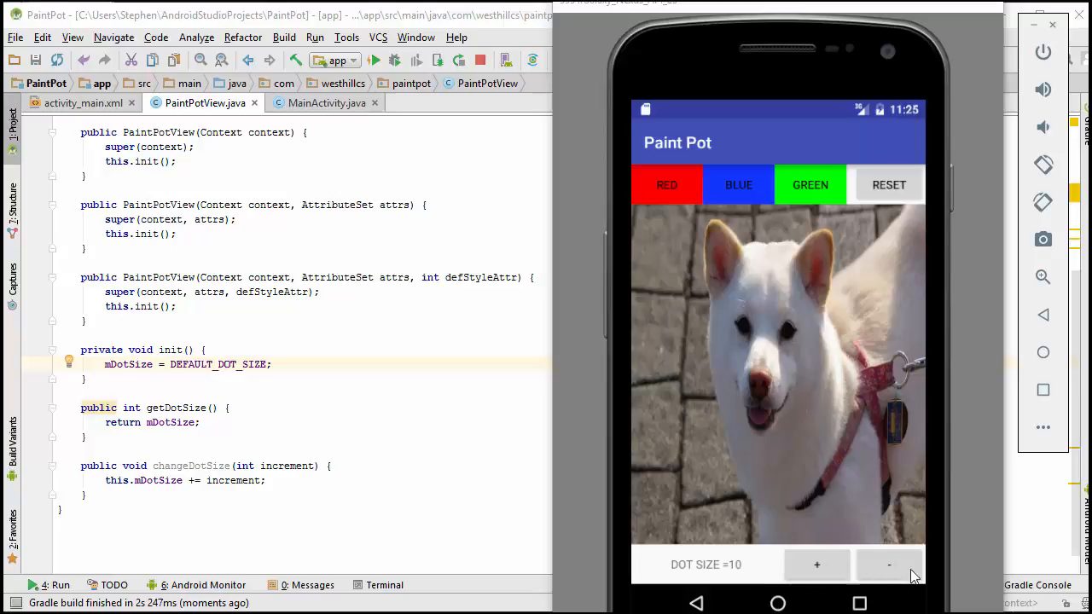
pyautogui.moveTo(857, 584)
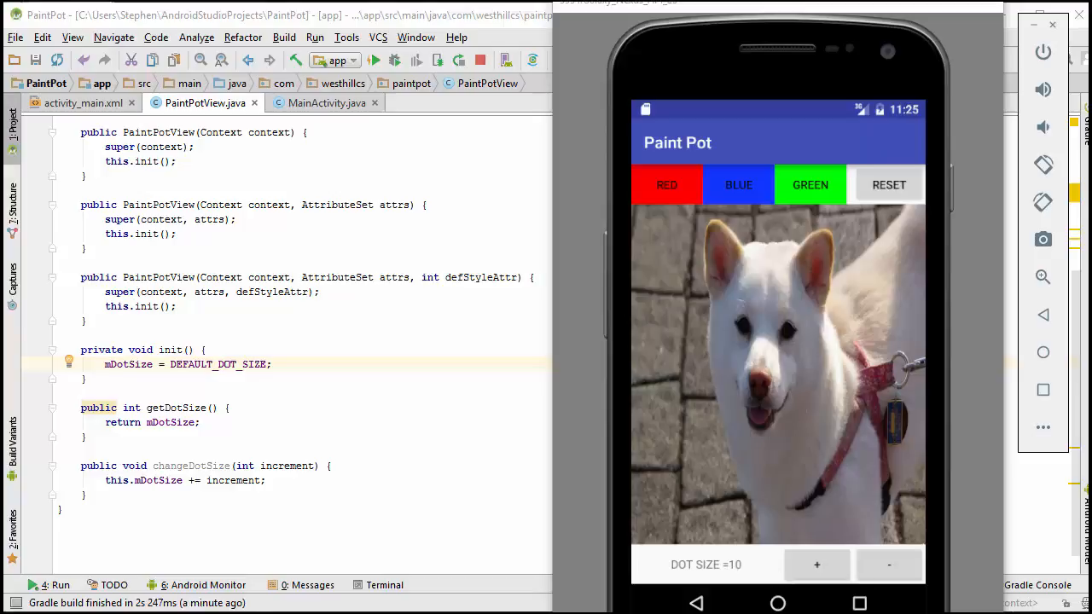
# Step: After checking DOT SIZE =10 in the emulator, return to MainActivity's onClick switch
pyautogui.click(326, 102)
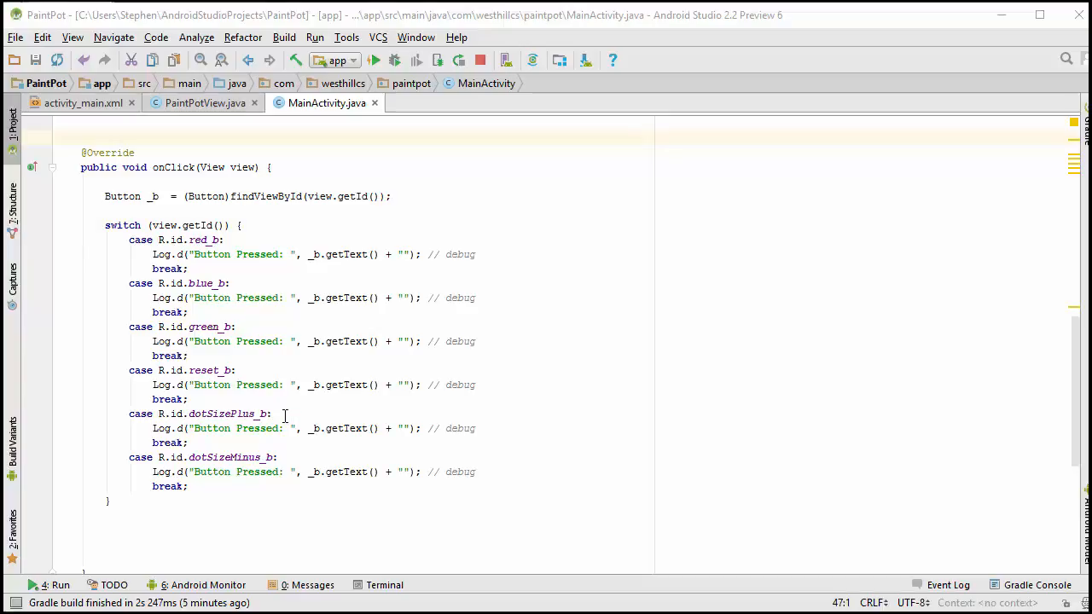
# Step: Call v_drawingPad.changeDotSize with +DOT_SIZE_INCREMENT and -DOT_SIZE_INCREMENT in the plus and minus cases
pyautogui.click(277, 414)
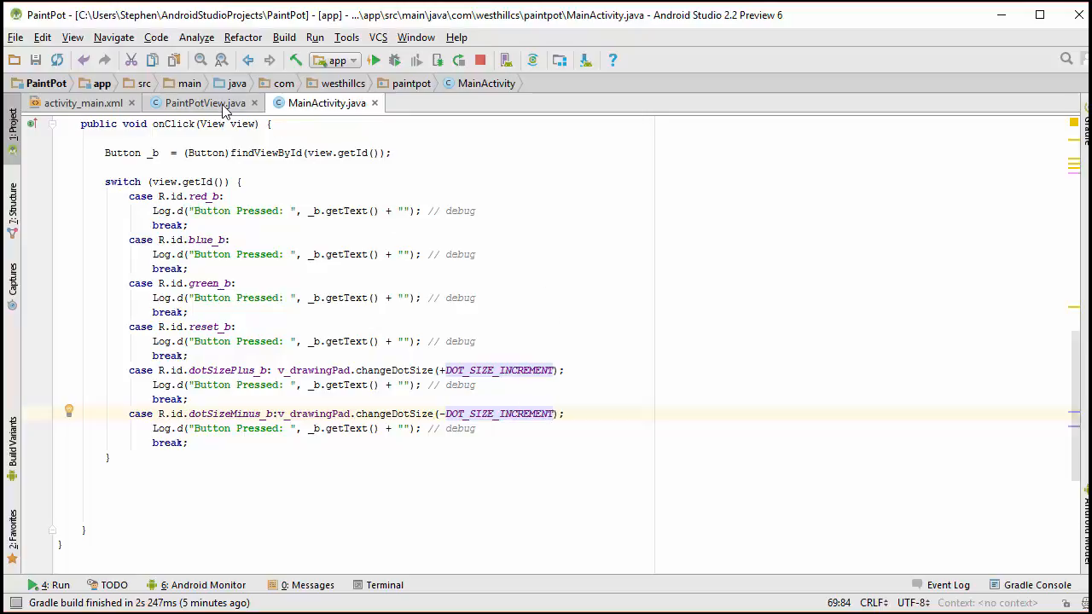
pyautogui.click(204, 102)
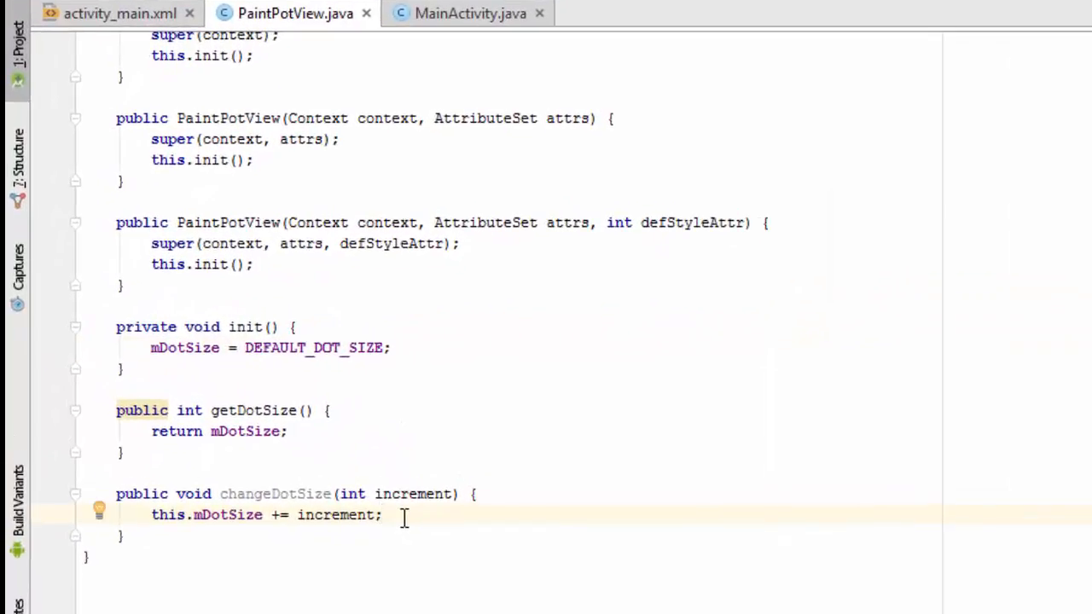
# Step: Clamp mDotSize with Math.max(…, MIN_DOT_SIZE) and Math.min(…, MAX_DOT_SIZE) in changeDotSize
pyautogui.scroll(3)
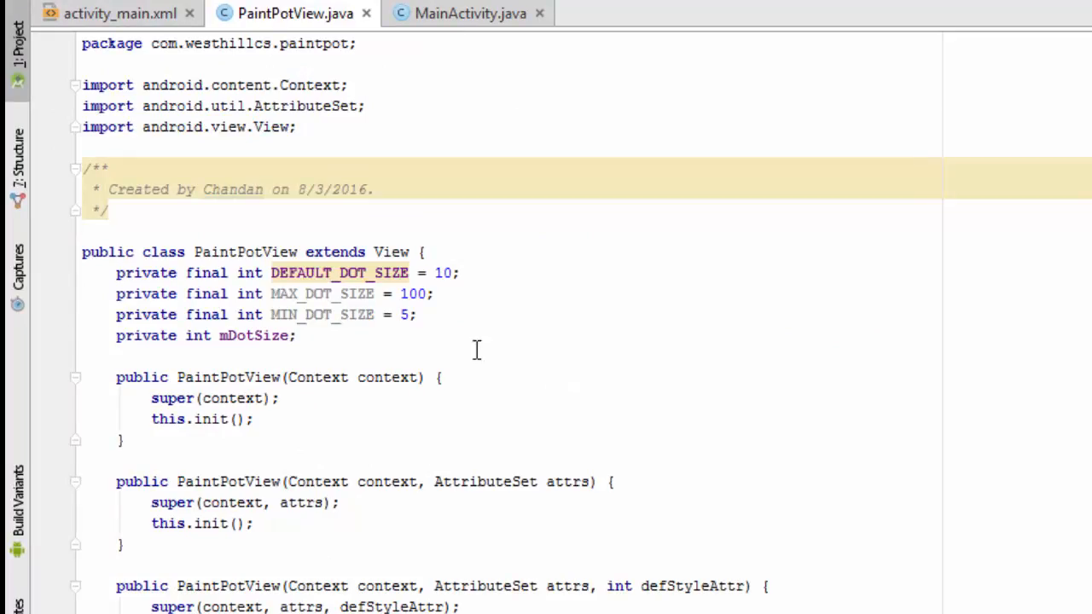
pyautogui.moveTo(504, 333)
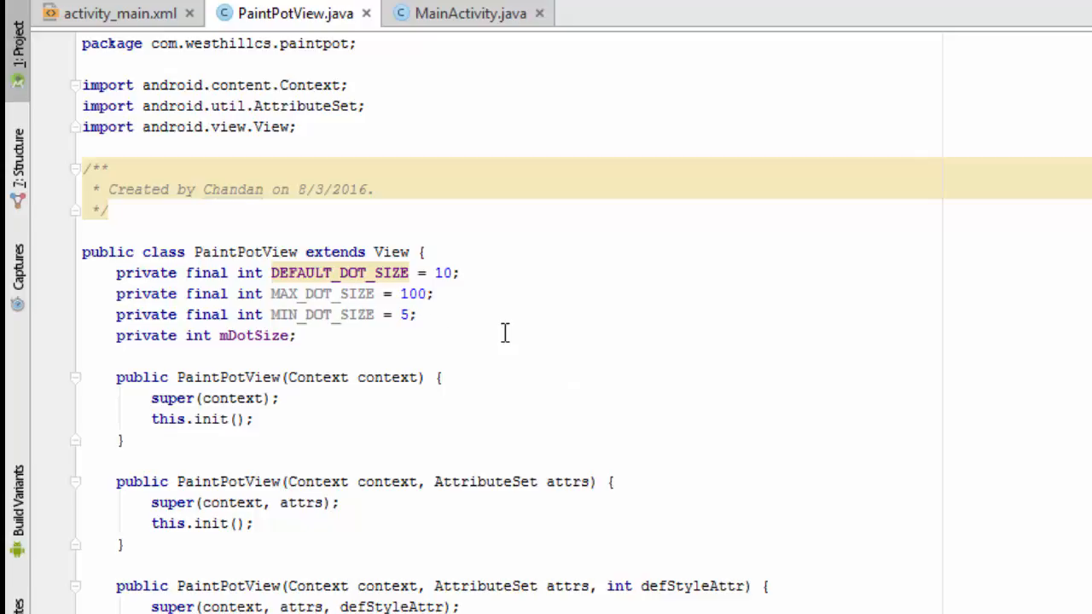
pyautogui.scroll(-3)
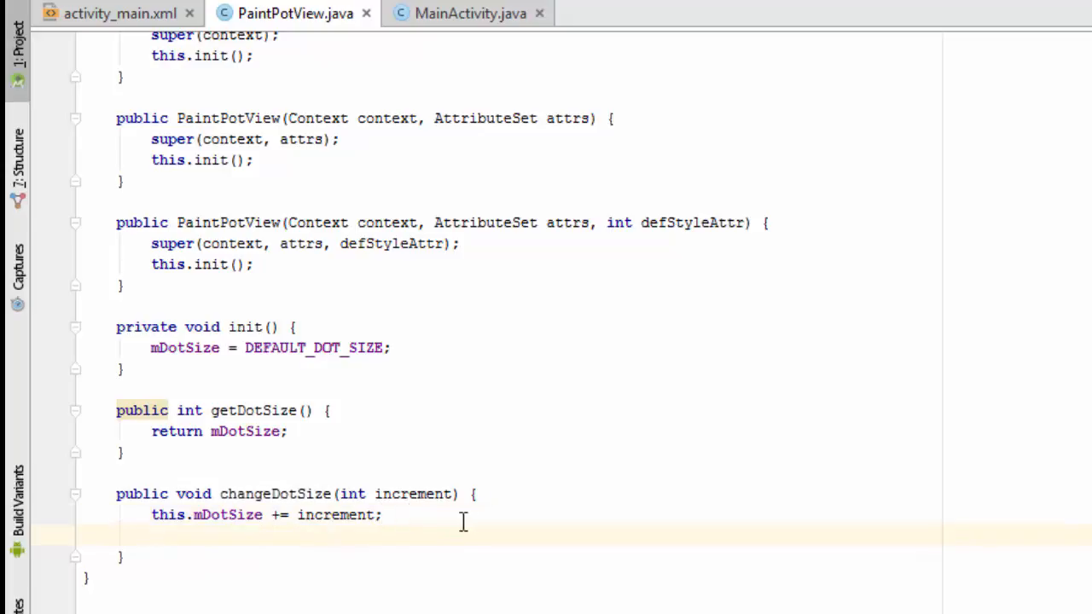
pyautogui.moveTo(414, 514)
pyautogui.write('this.mDotSize = Math.max(mDotSize, MIN_DOT_SIZE);')
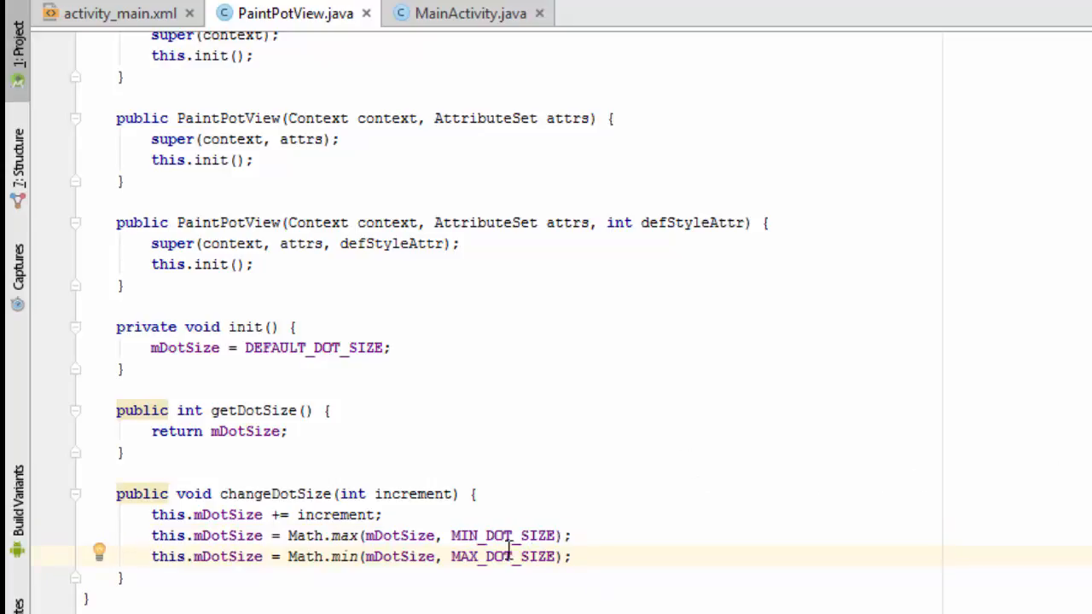
pyautogui.moveTo(434, 588)
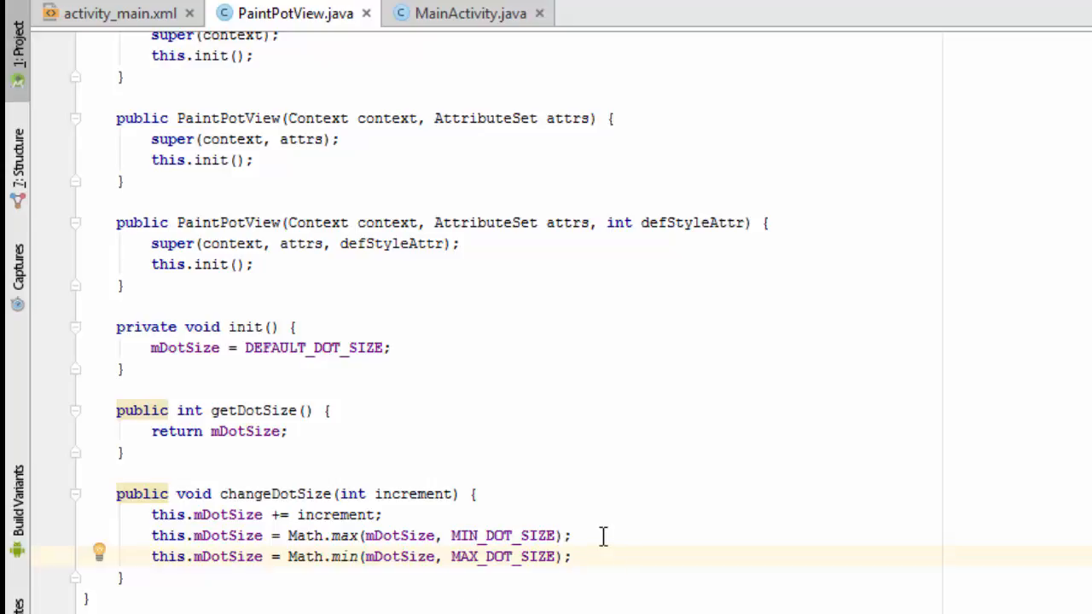
pyautogui.click(470, 13)
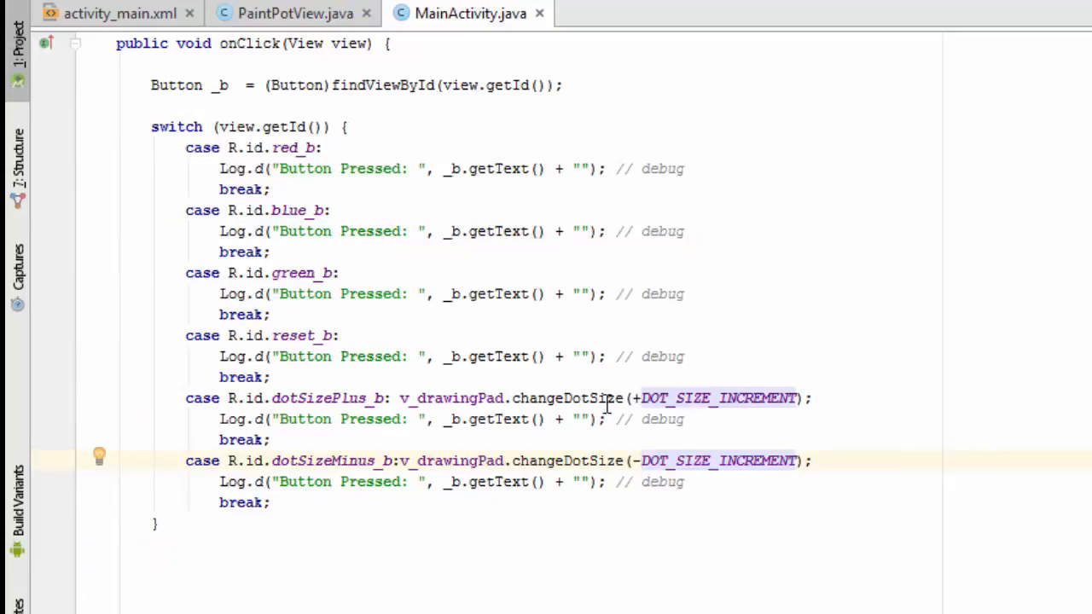
# Step: Set tv_dotSize text to "DOT SIZE = " + v_drawingPad.getDotSize() in both dot-size cases
pyautogui.click(815, 397)
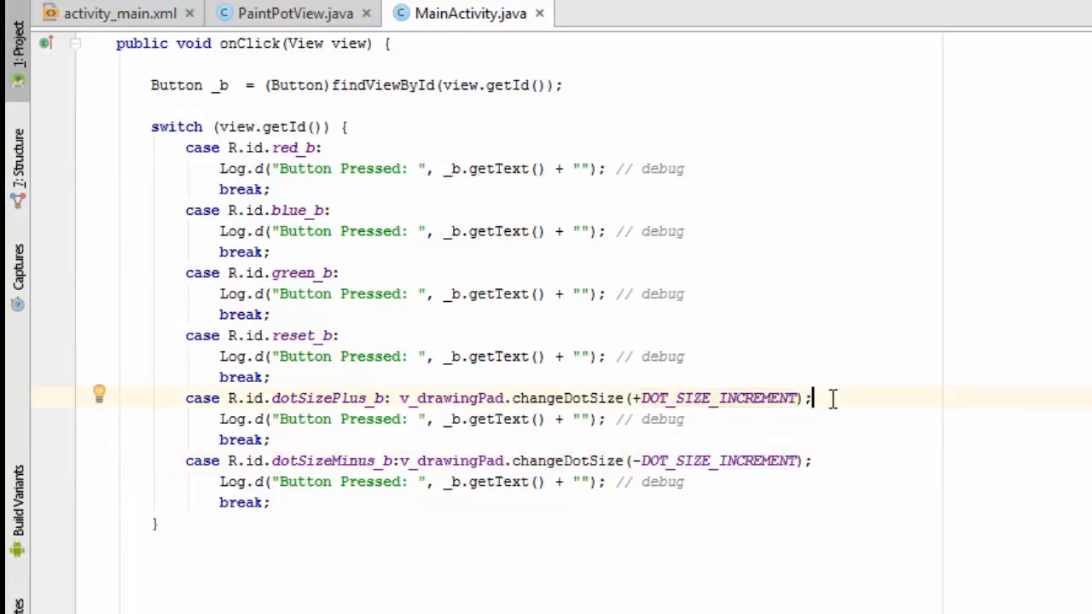
pyautogui.press('Return')
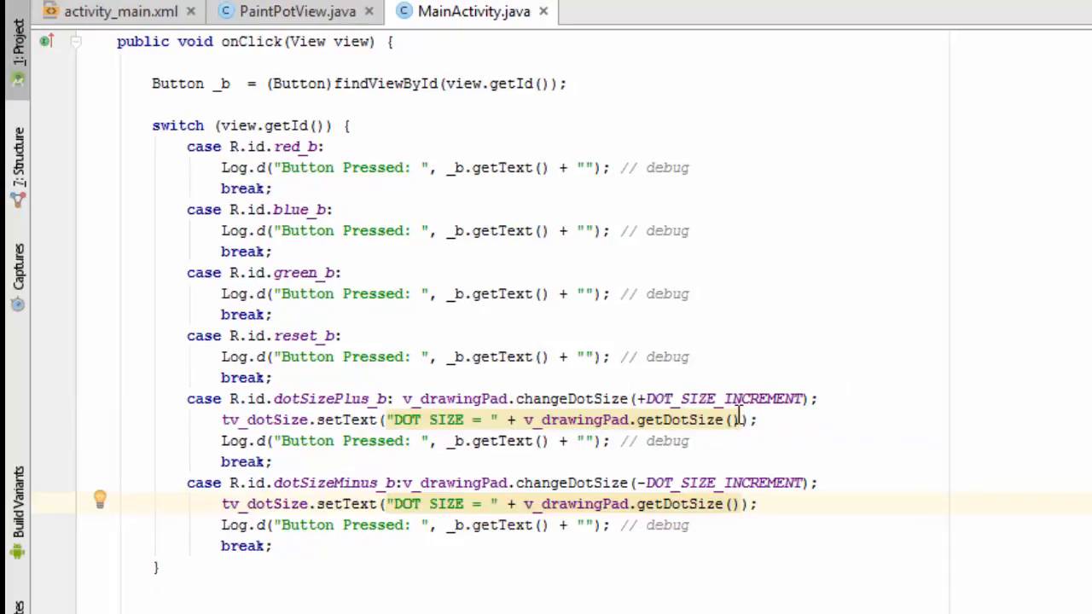
pyautogui.moveTo(751, 482)
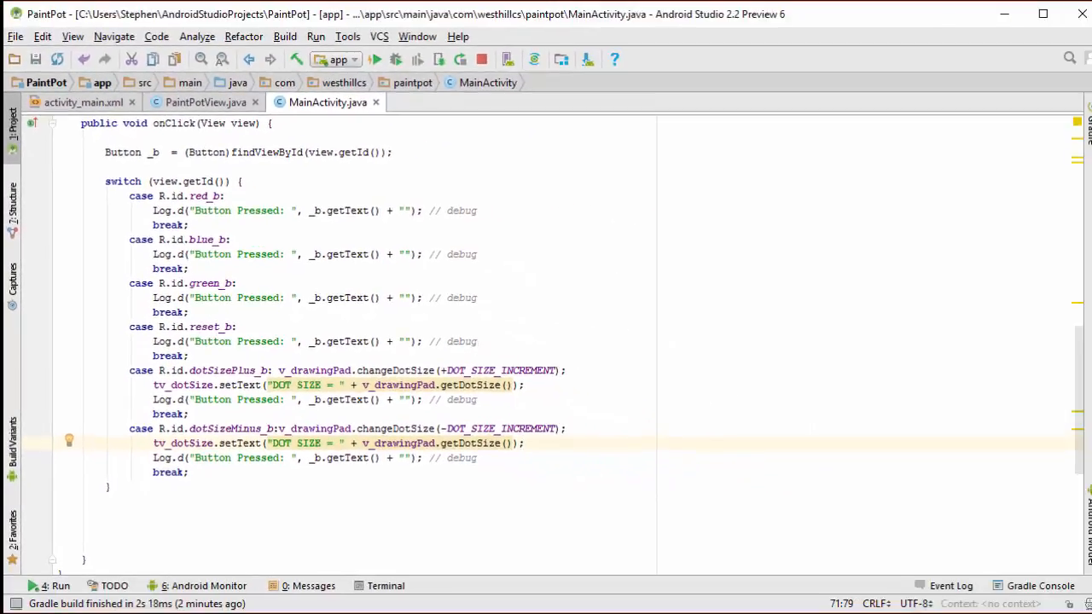
# Step: Verify in the emulator that dot size bottoms out at 5 and caps at 100, then return to activity_main.xml
pyautogui.click(394, 59)
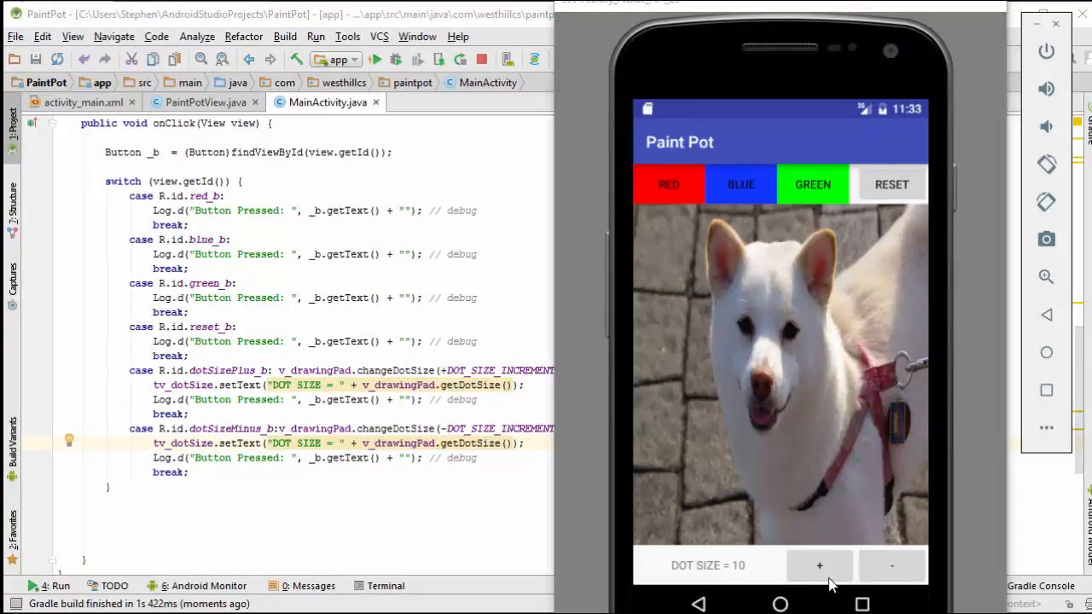
pyautogui.click(819, 566)
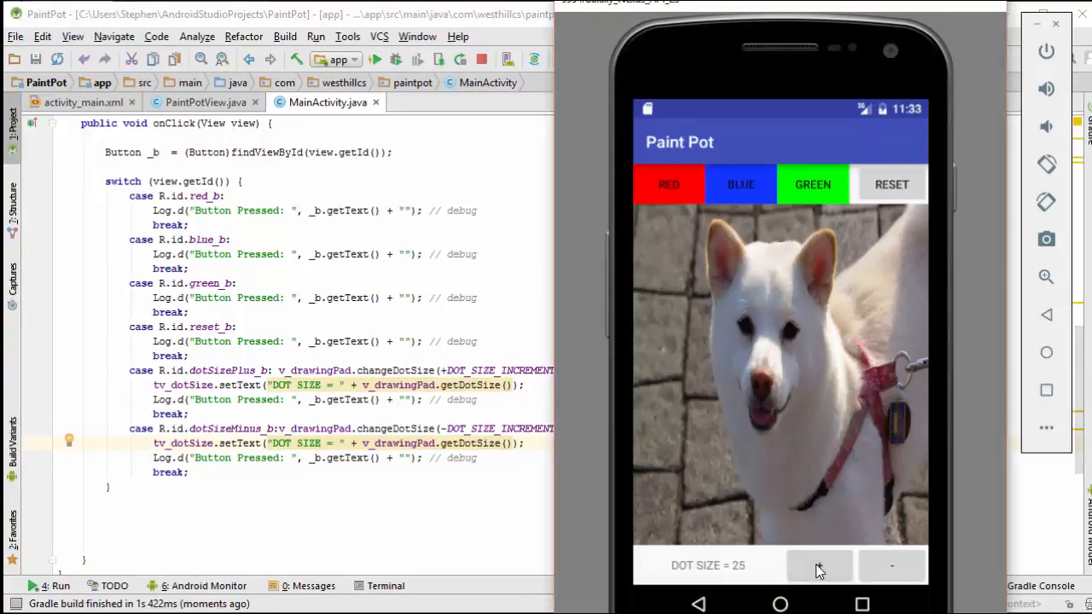
pyautogui.click(892, 565)
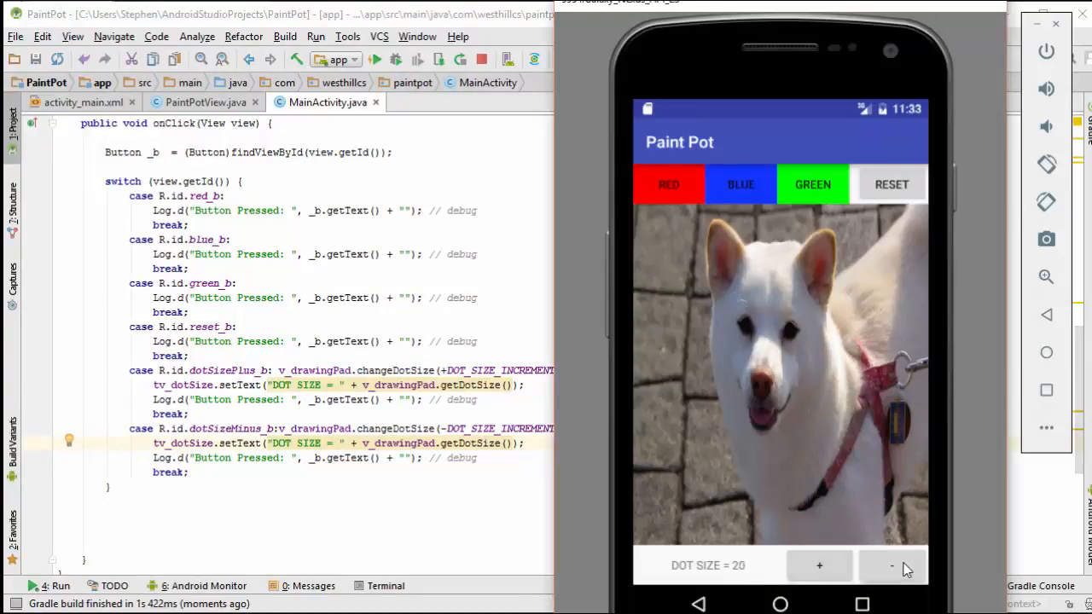
pyautogui.click(891, 566)
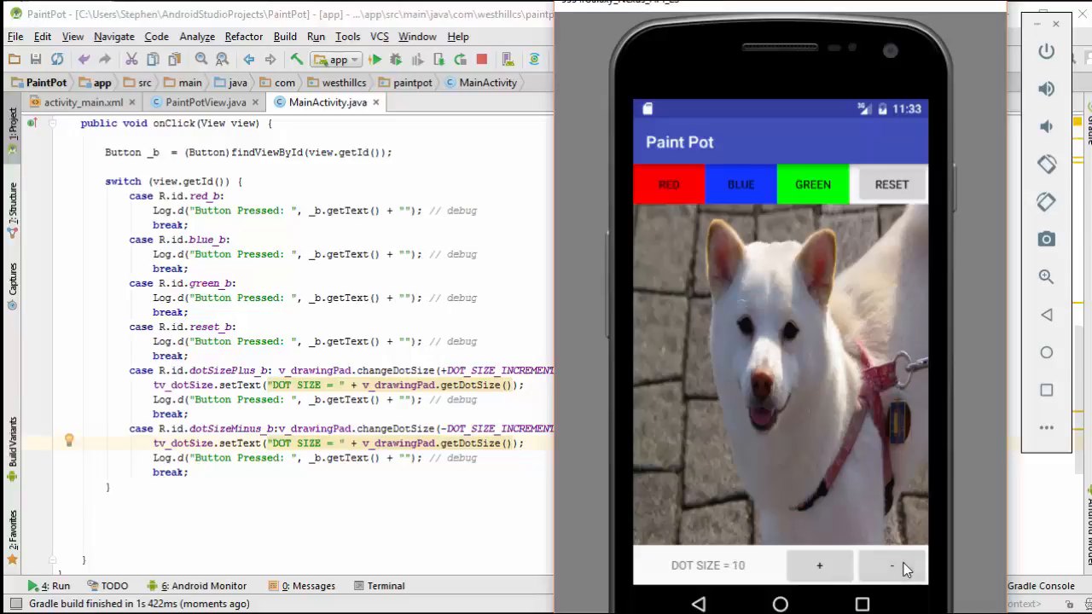
pyautogui.click(891, 565)
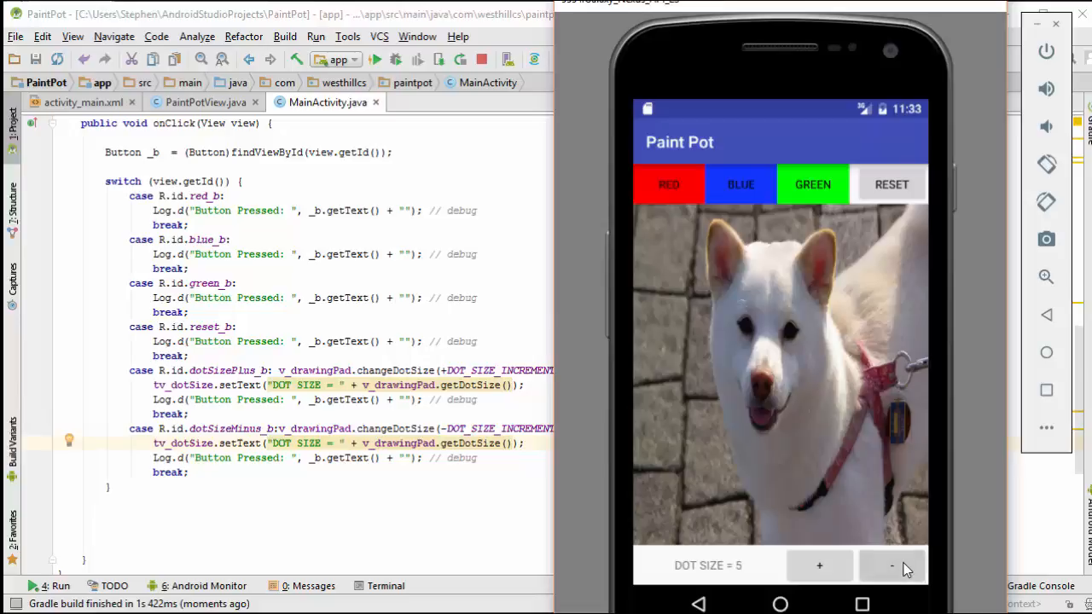
pyautogui.moveTo(856, 580)
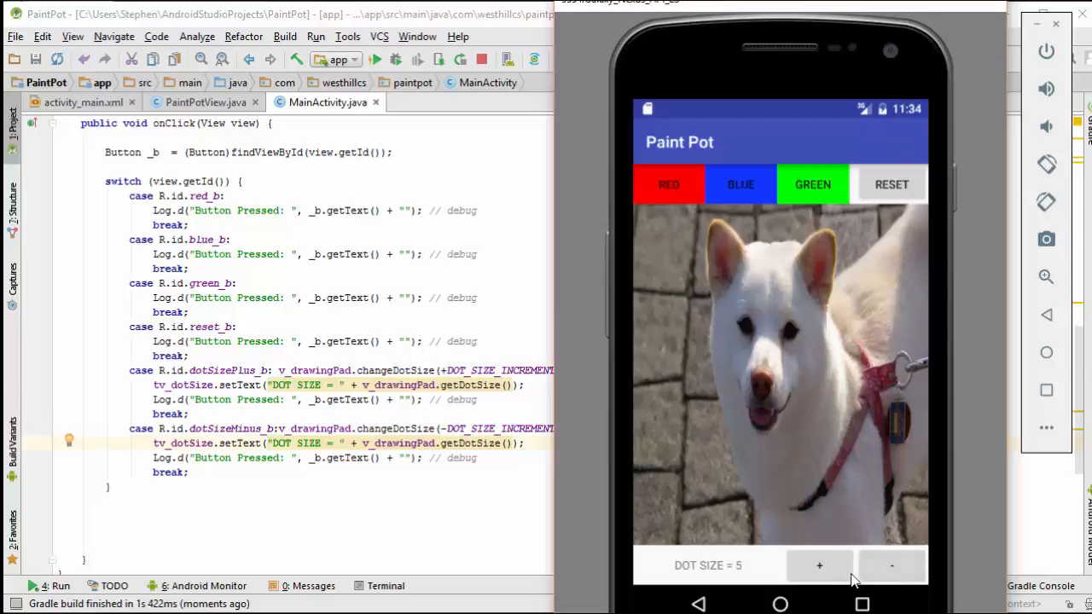
pyautogui.click(819, 565)
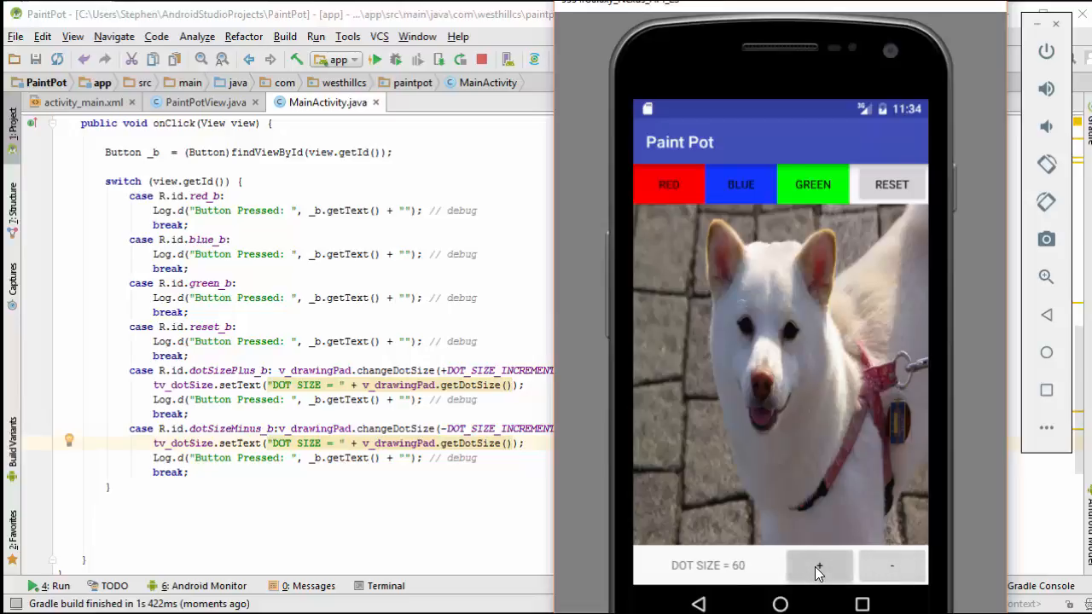
pyautogui.click(818, 565)
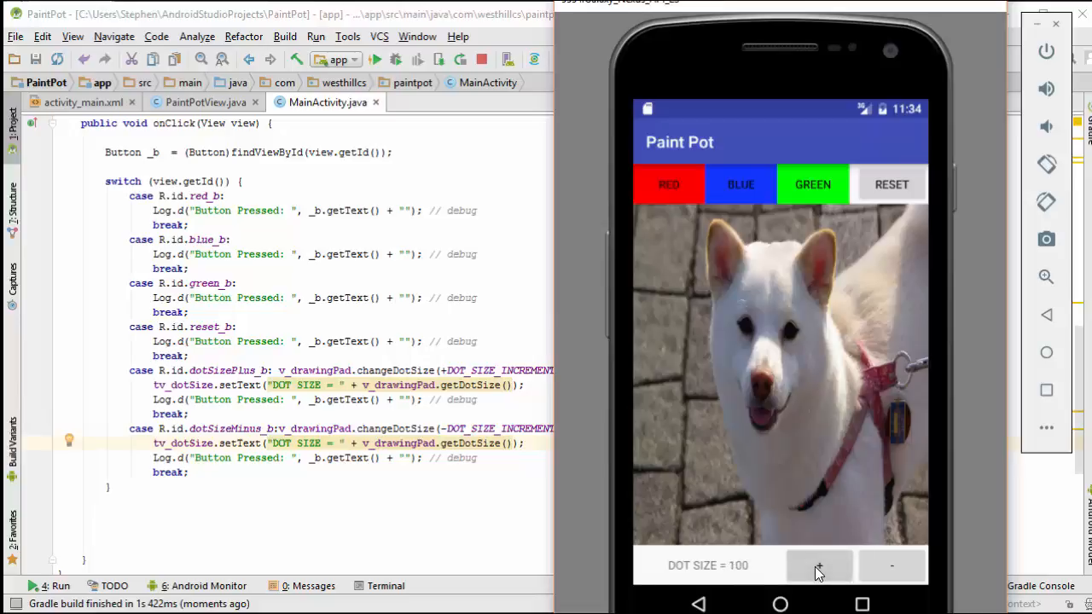
pyautogui.moveTo(778, 580)
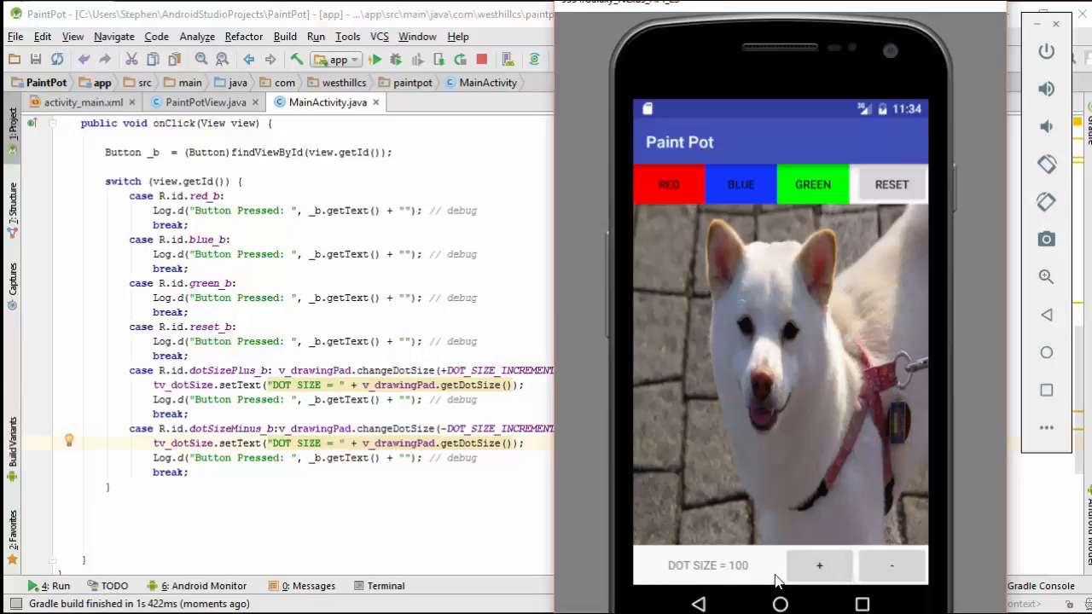
pyautogui.click(77, 103)
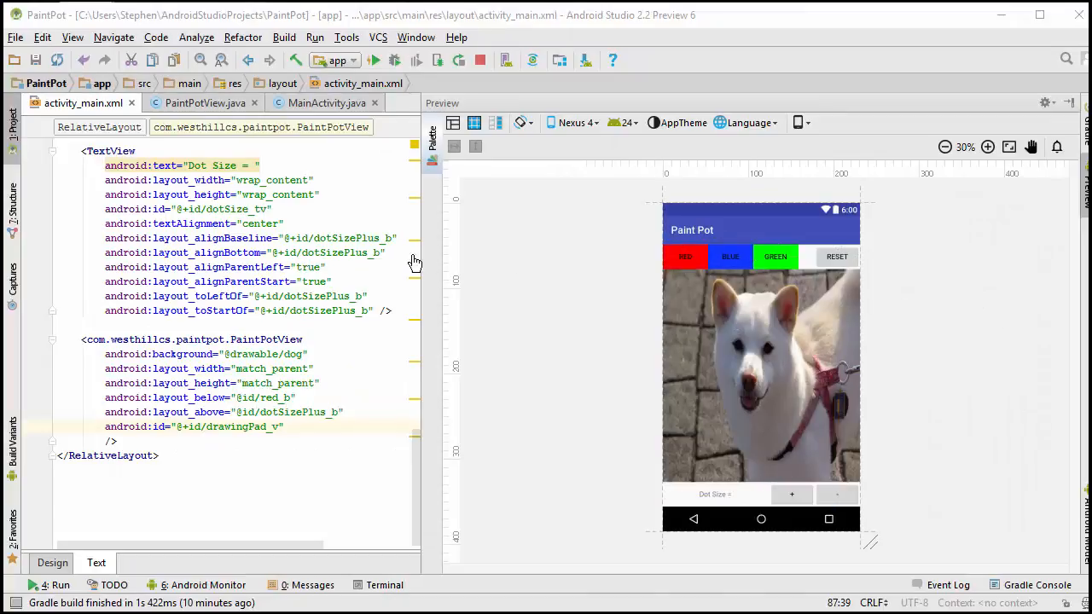
# Step: Switch to the PaintPotView.java editor tab
pyautogui.click(197, 102)
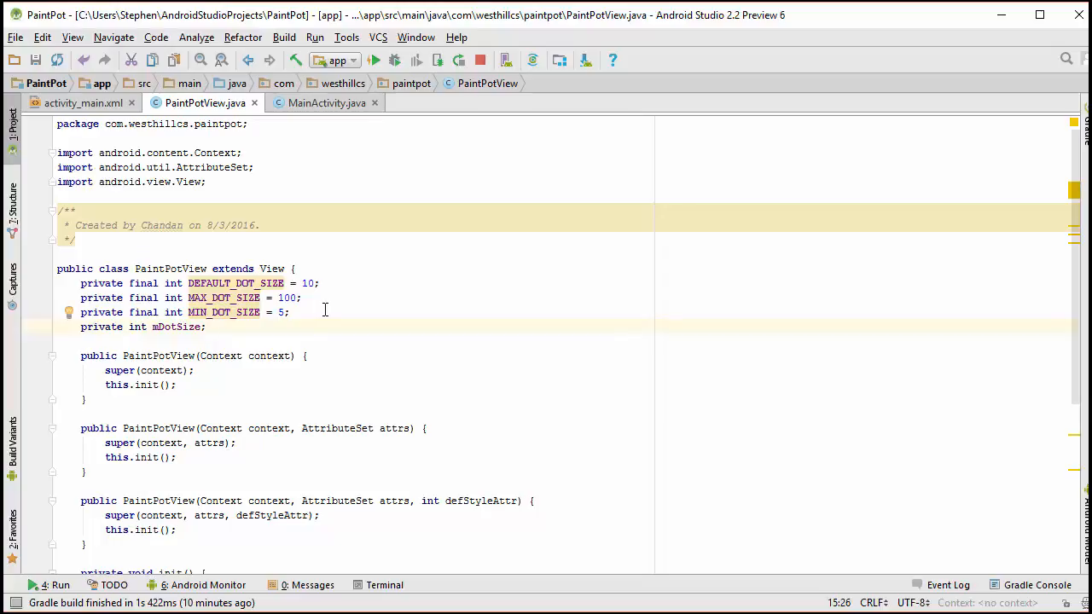
# Step: Declare private int mPenColor and a DEFAULT_COLOR constant of Color.GREEN
pyautogui.write('p')
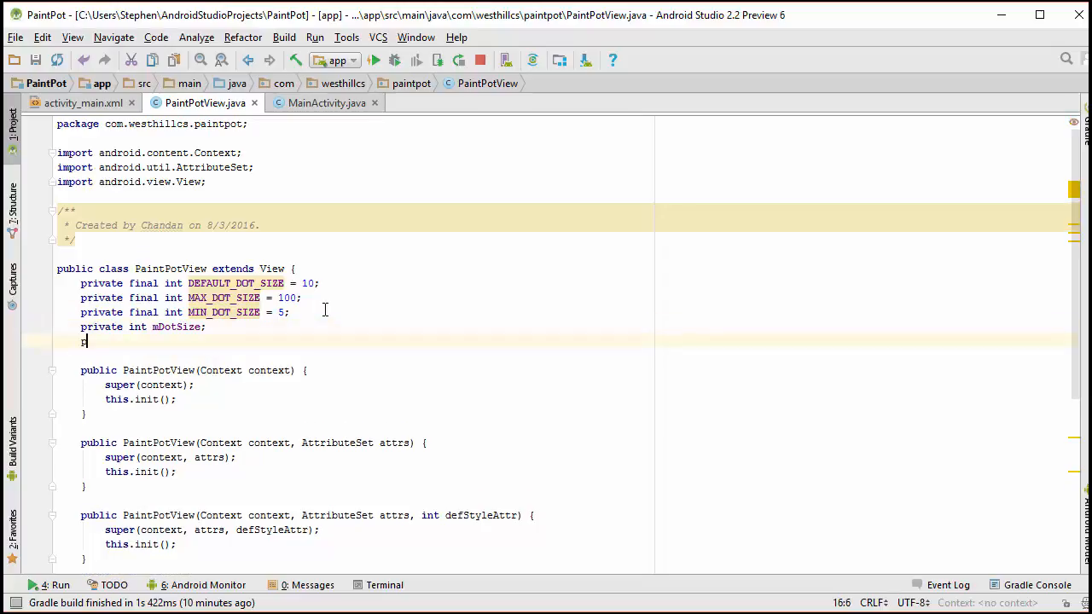
pyautogui.write('private')
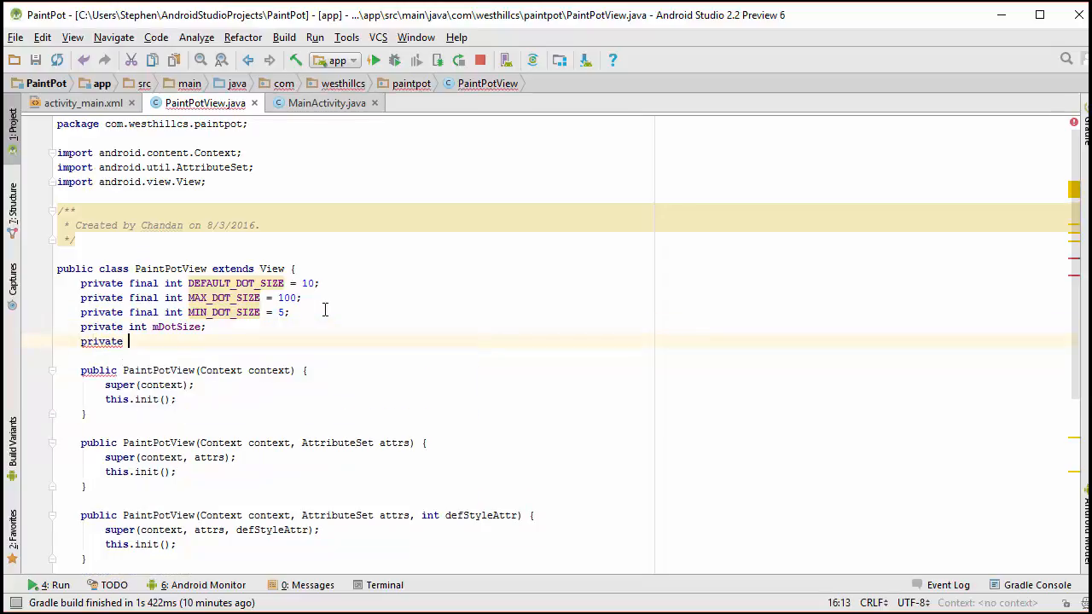
pyautogui.write('int')
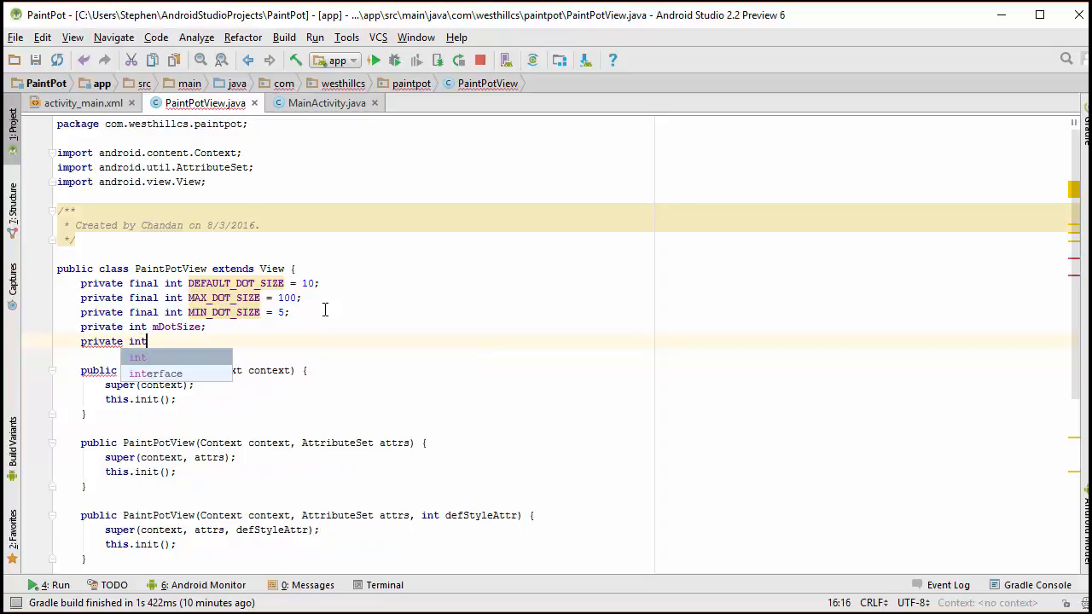
pyautogui.write('mPenc')
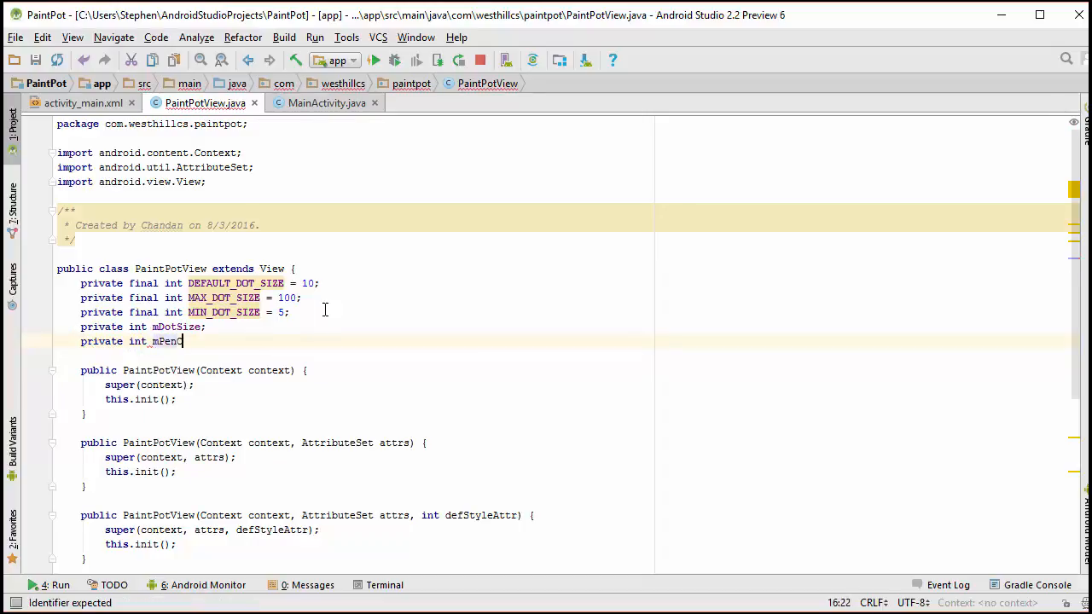
pyautogui.write('Color;')
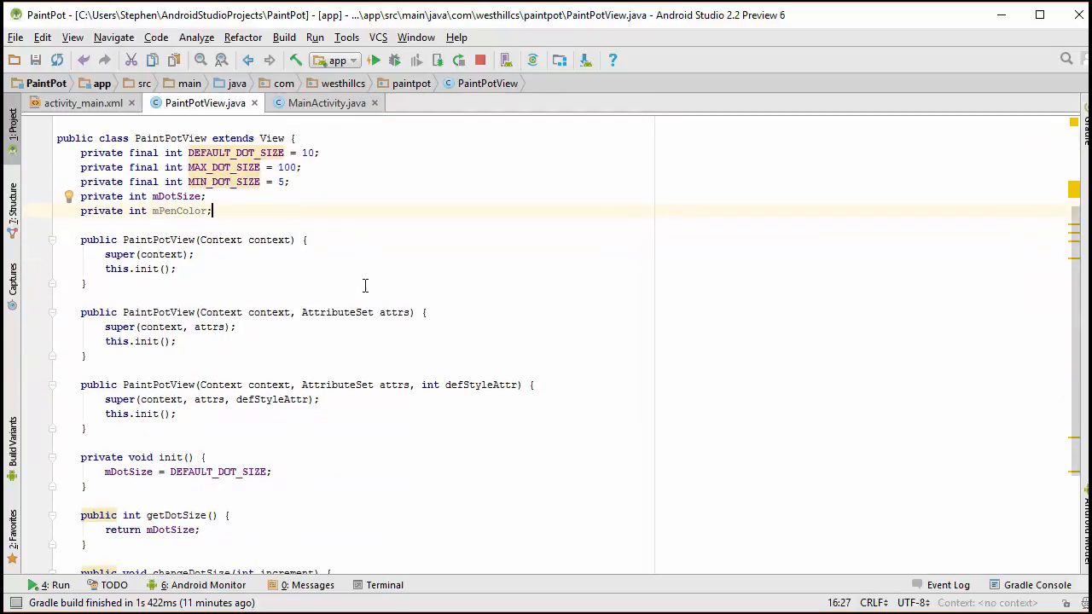
pyautogui.scroll(3)
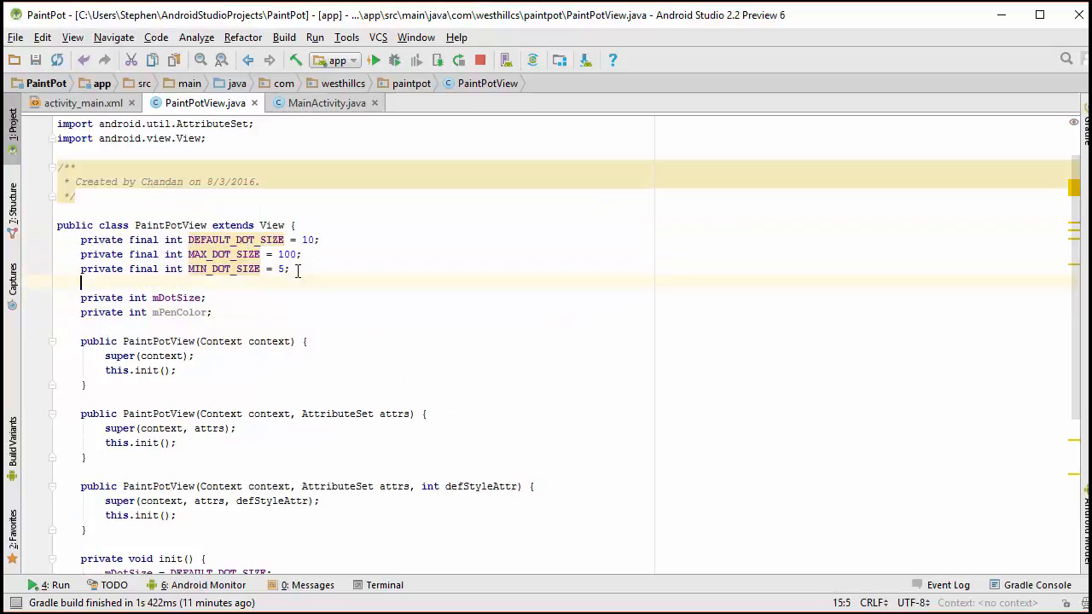
pyautogui.write('private final int DEFAULT_COLOR = Color.GREEN;')
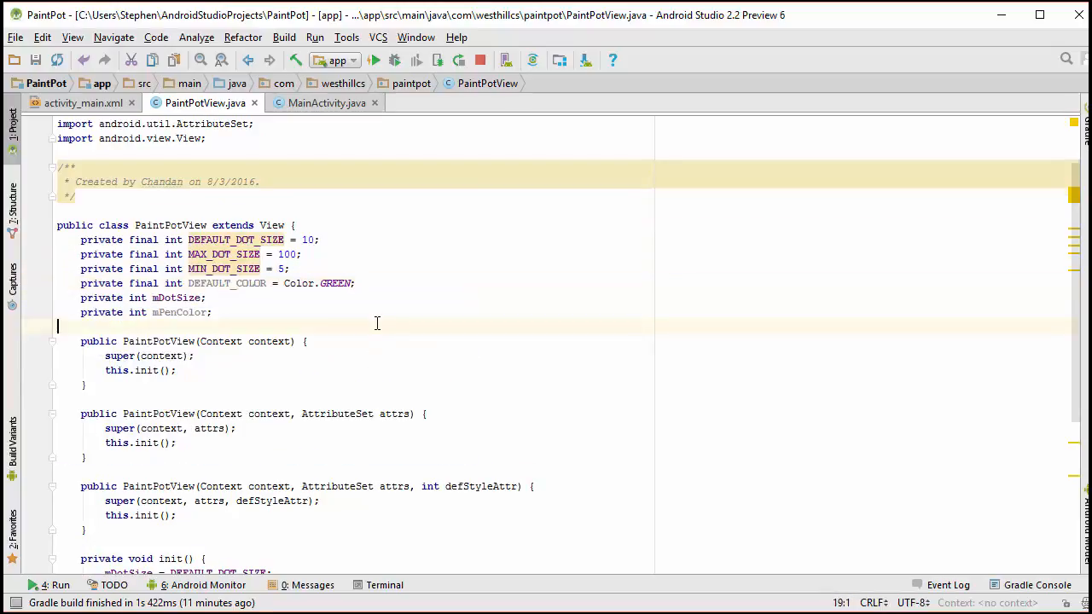
pyautogui.moveTo(236, 317)
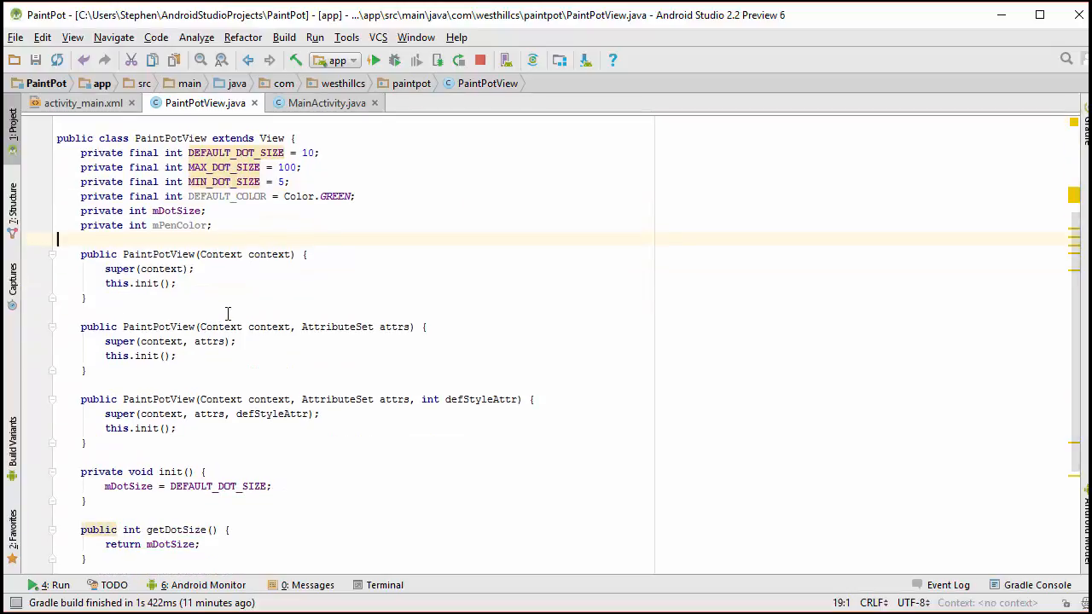
# Step: Assign mPenColor = DEFAULT_COLOR inside init()
pyautogui.click(273, 487)
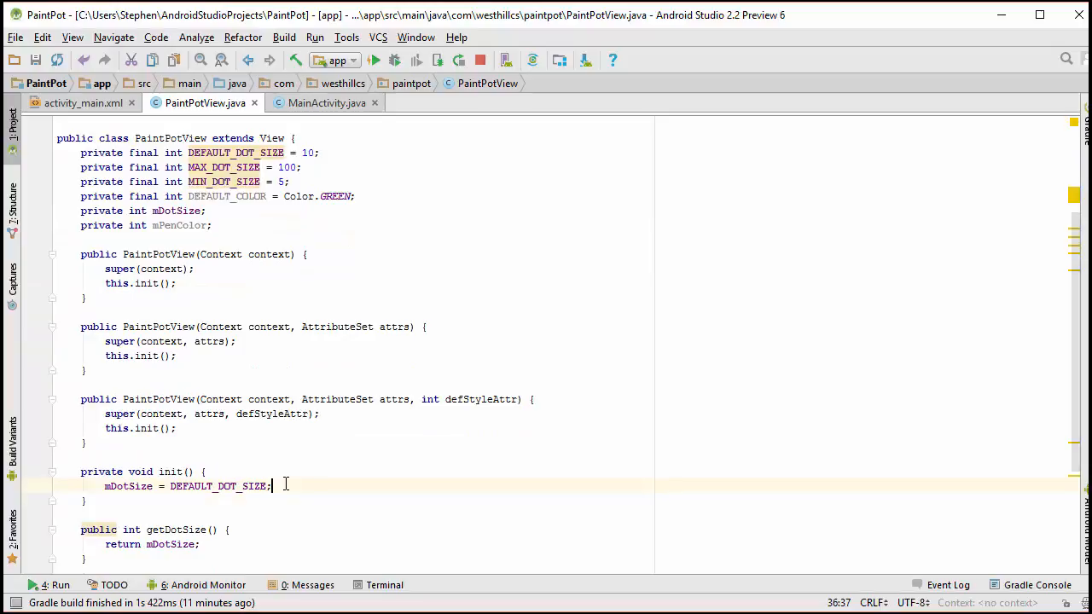
pyautogui.write('mPenColor = DEFAULT_COLOR')
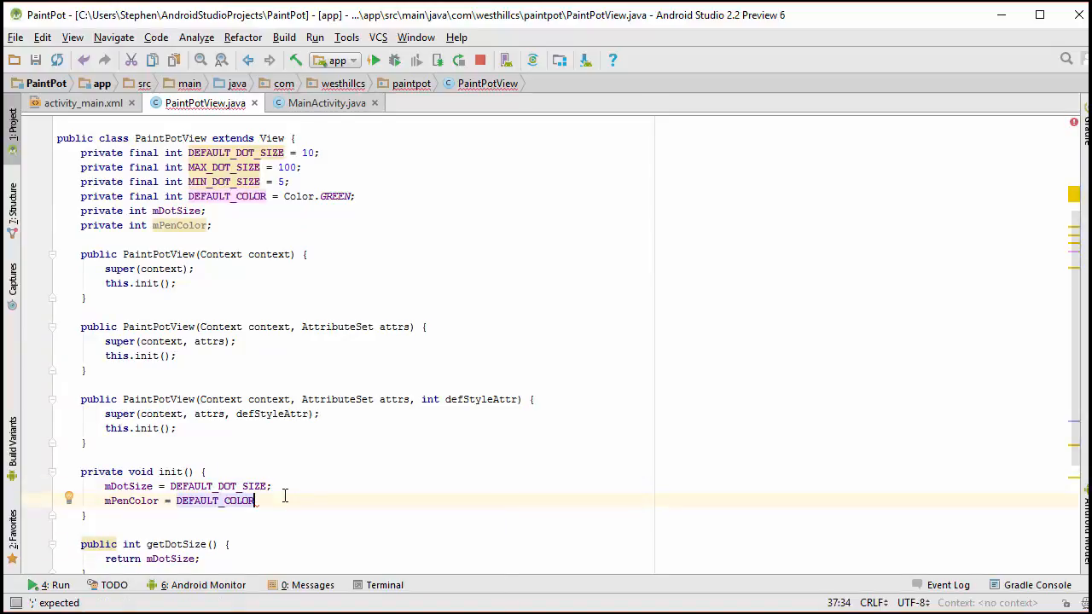
pyautogui.moveTo(179, 225)
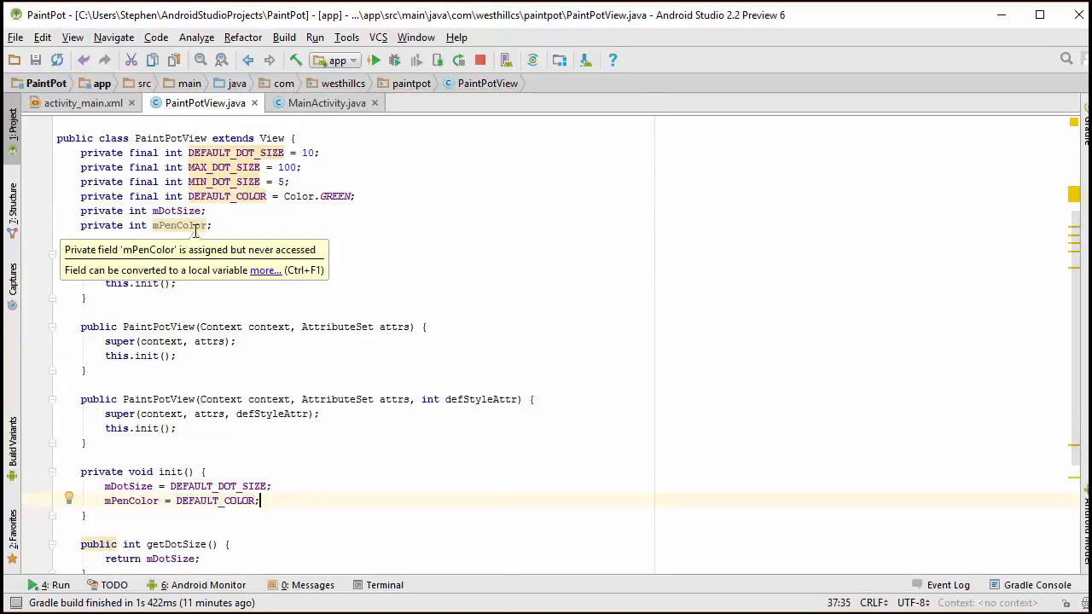
pyautogui.scroll(-3)
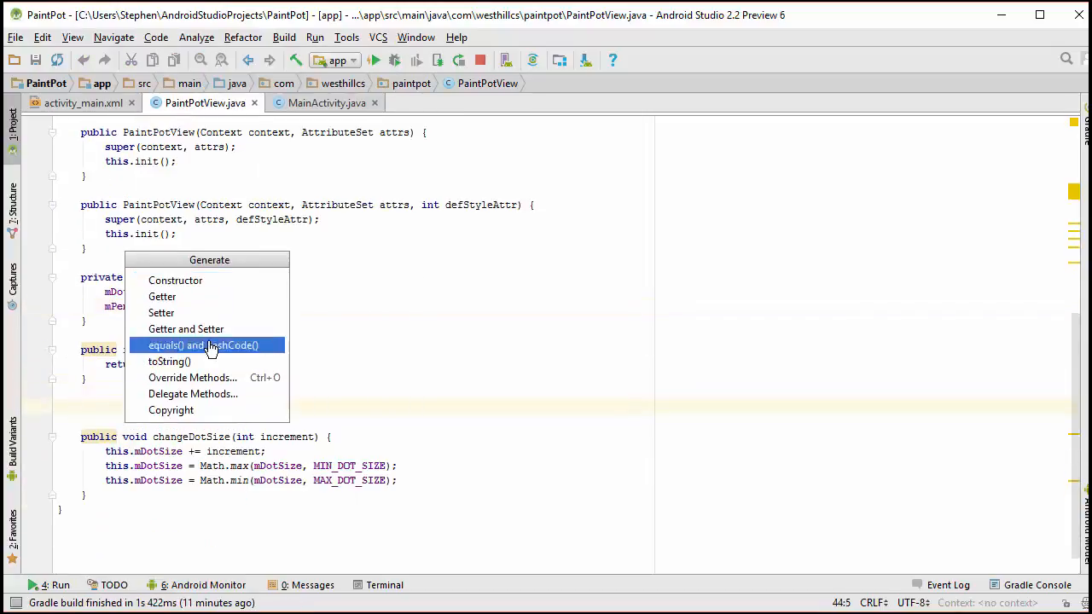
# Step: Generate getPenColor and setPenColor for mPenColor, renaming the setter parameter to penColor
pyautogui.click(186, 328)
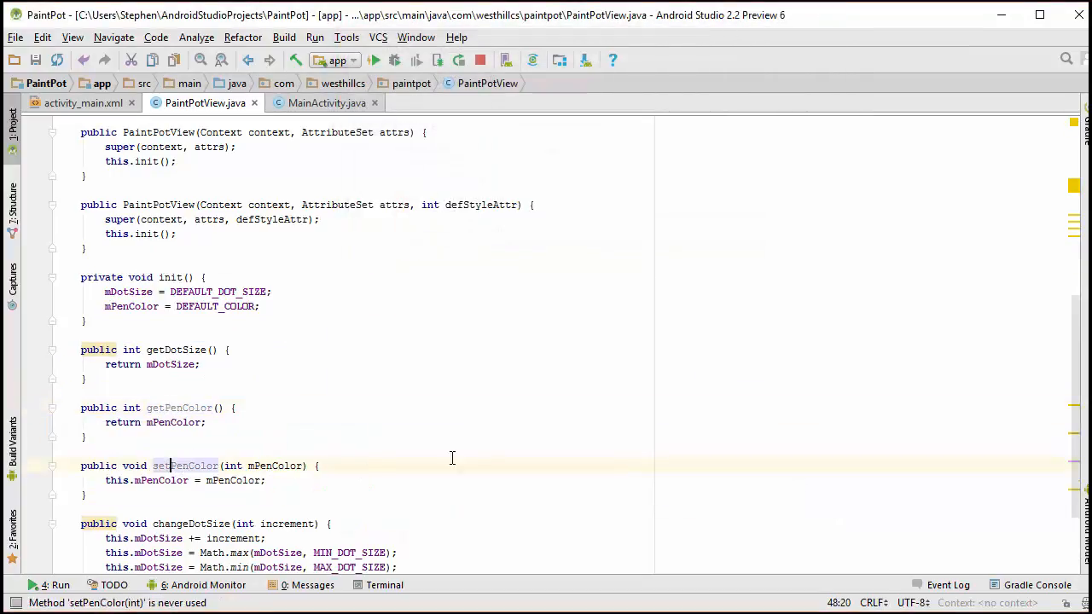
pyautogui.doubleClick(273, 465)
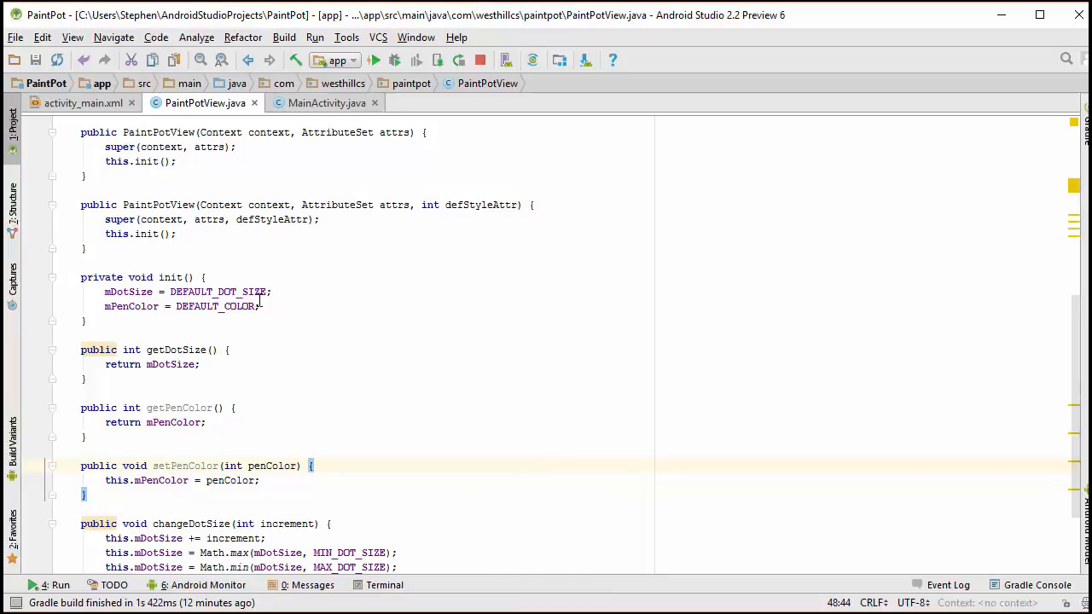
pyautogui.moveTo(325, 201)
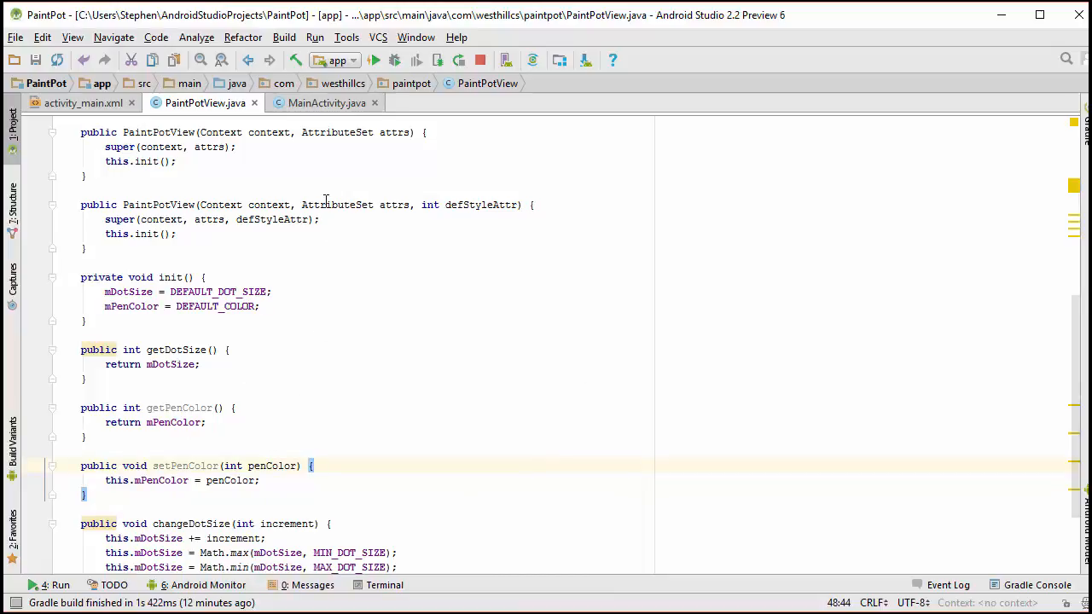
# Step: Have the red, blue and green cases call v_drawingPad.setPenColor with Color.RED, BLUE and GREEN
pyautogui.click(326, 102)
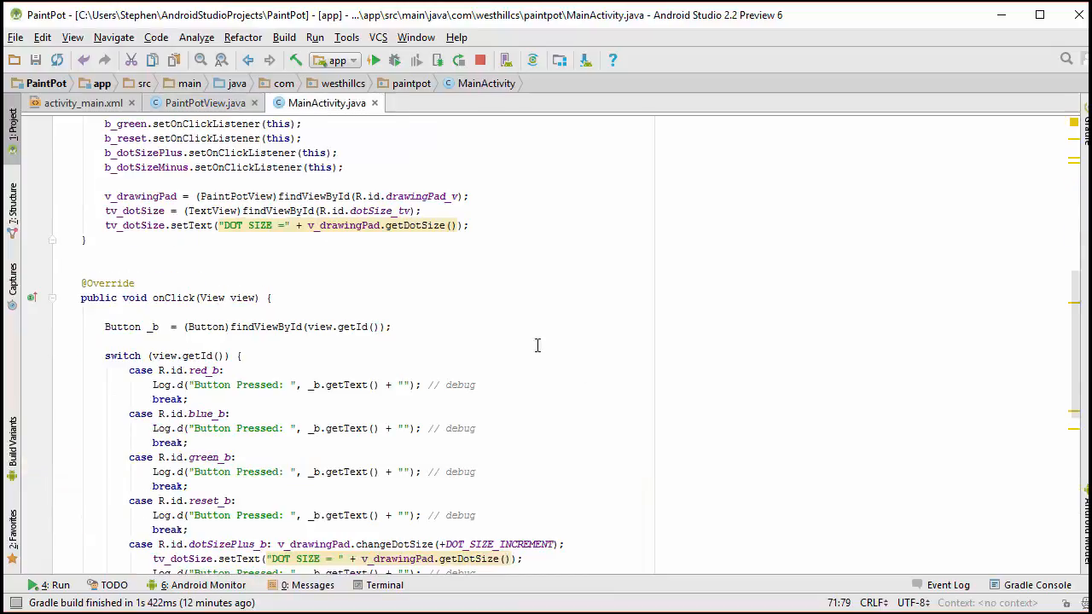
pyautogui.click(223, 370)
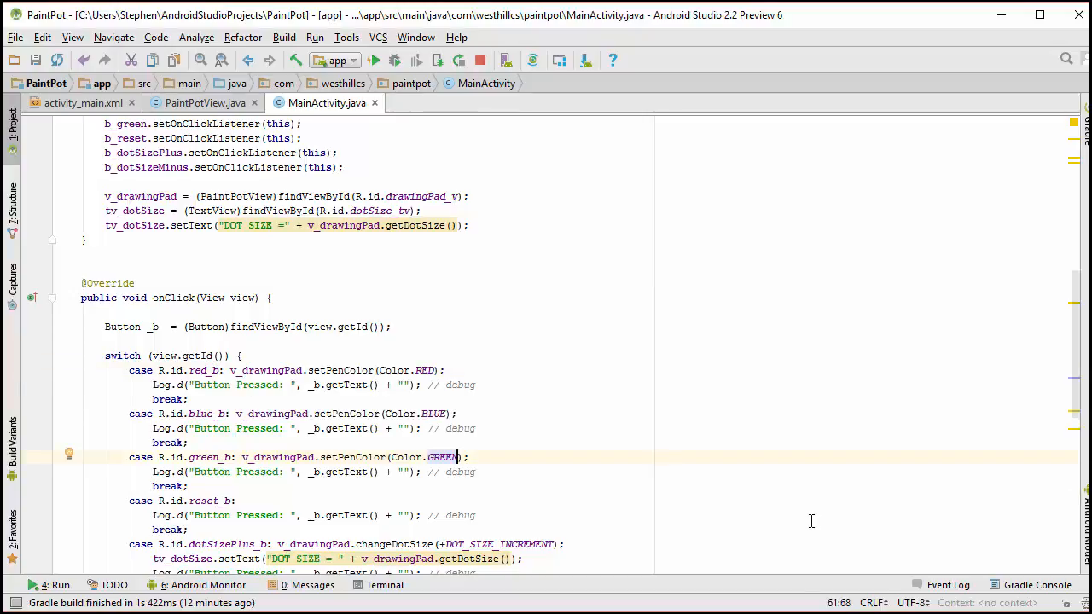
pyautogui.moveTo(496, 370)
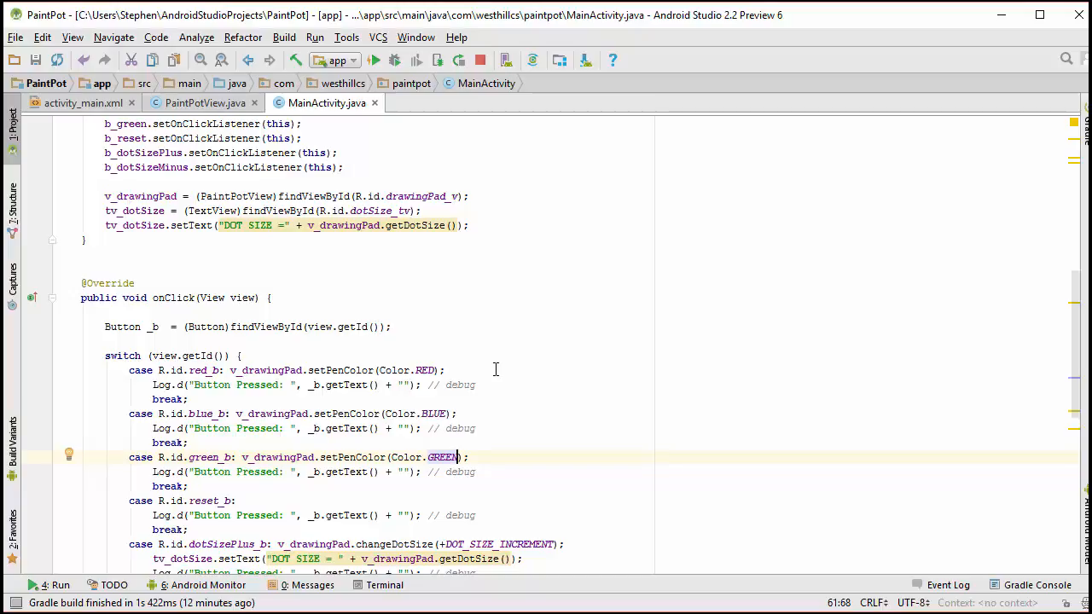
pyautogui.scroll(-3)
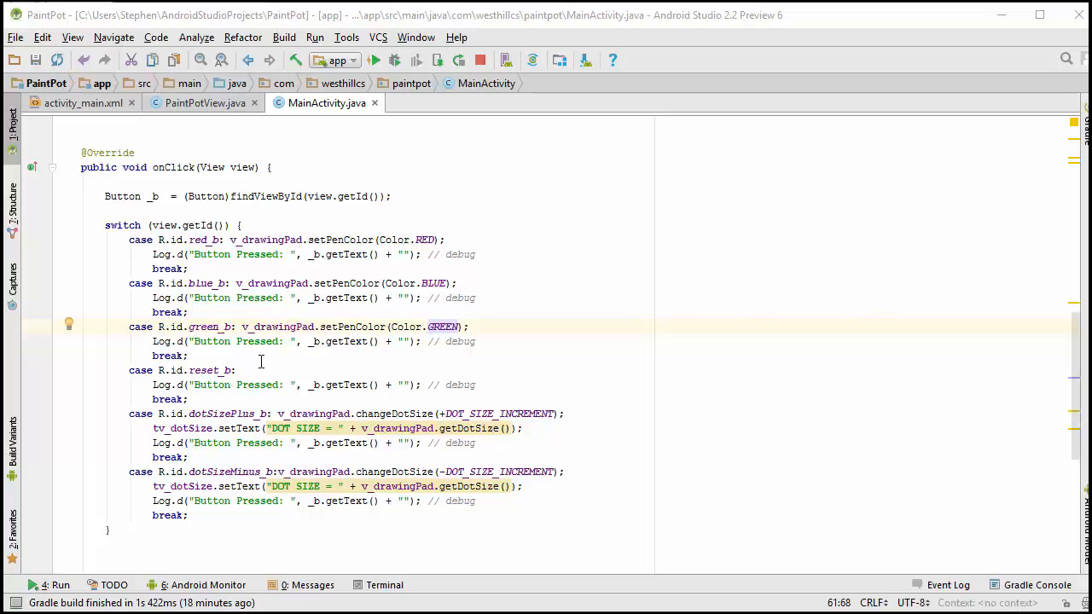
# Step: Call v_drawingPad.reset() in the reset case and quick-fix-create an empty reset() in PaintPotView
pyautogui.click(256, 370)
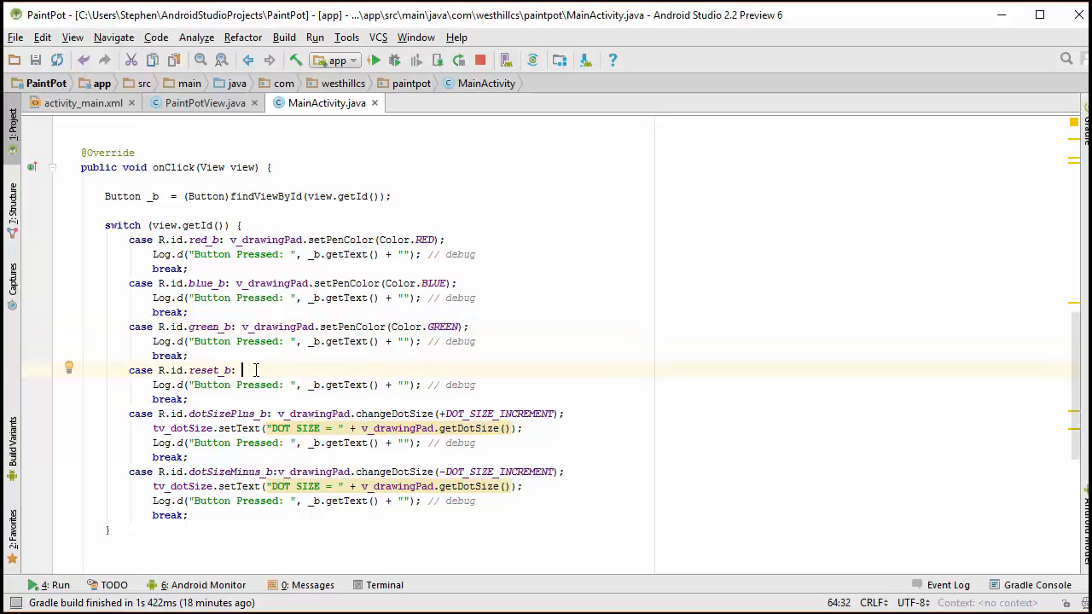
pyautogui.write('v_drawingPad')
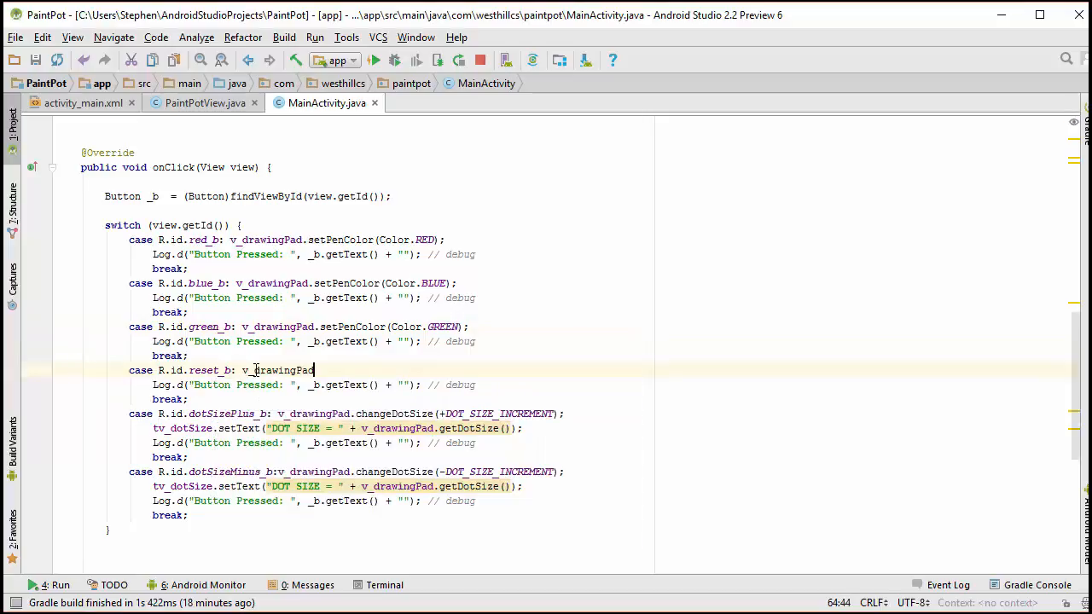
pyautogui.write('.red')
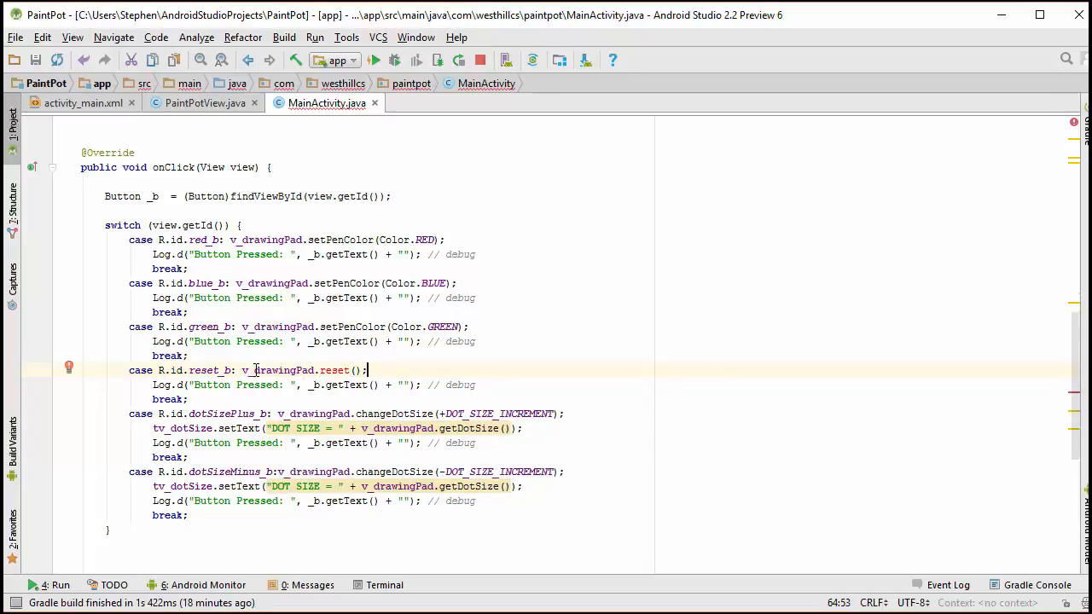
pyautogui.moveTo(334, 370)
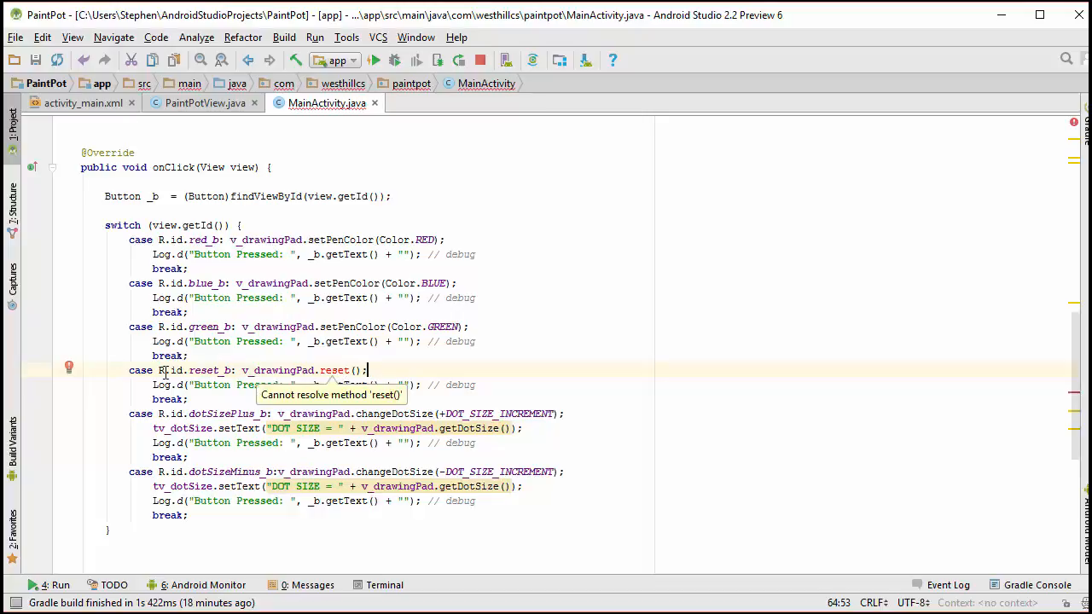
pyautogui.click(70, 366)
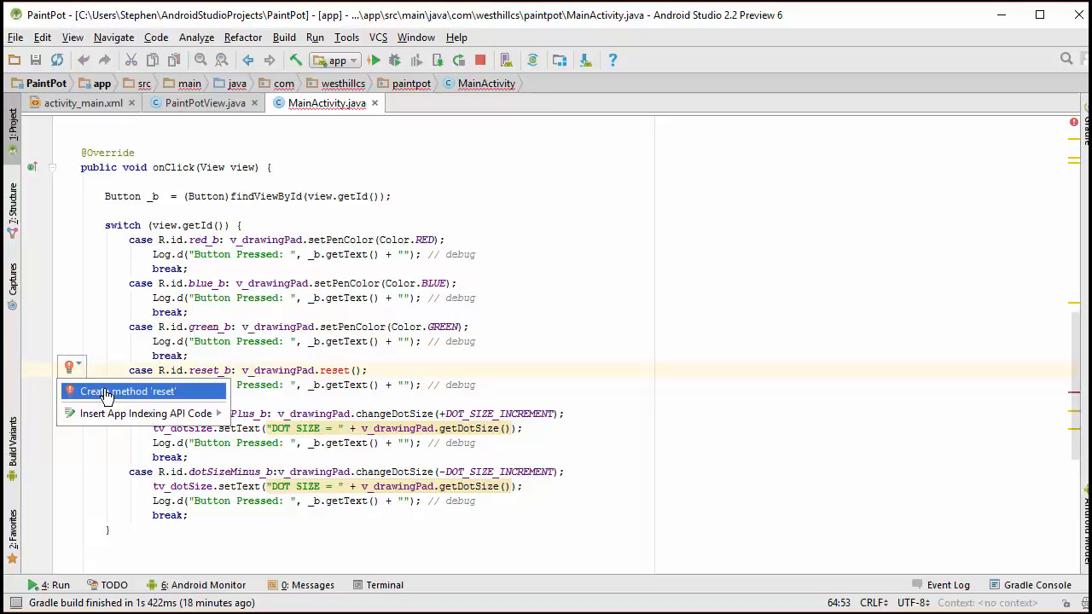
pyautogui.click(128, 392)
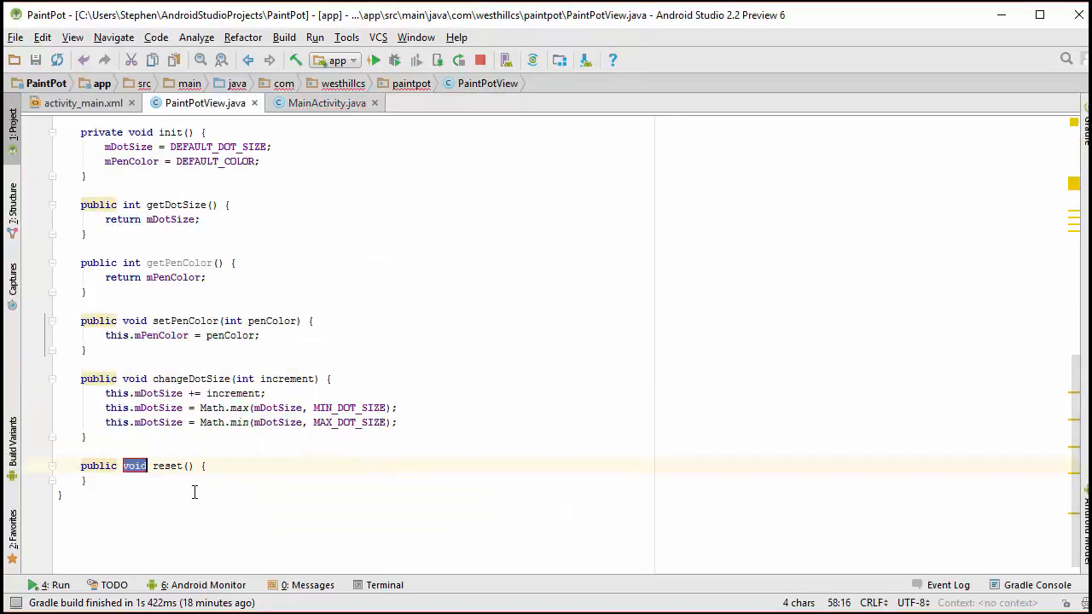